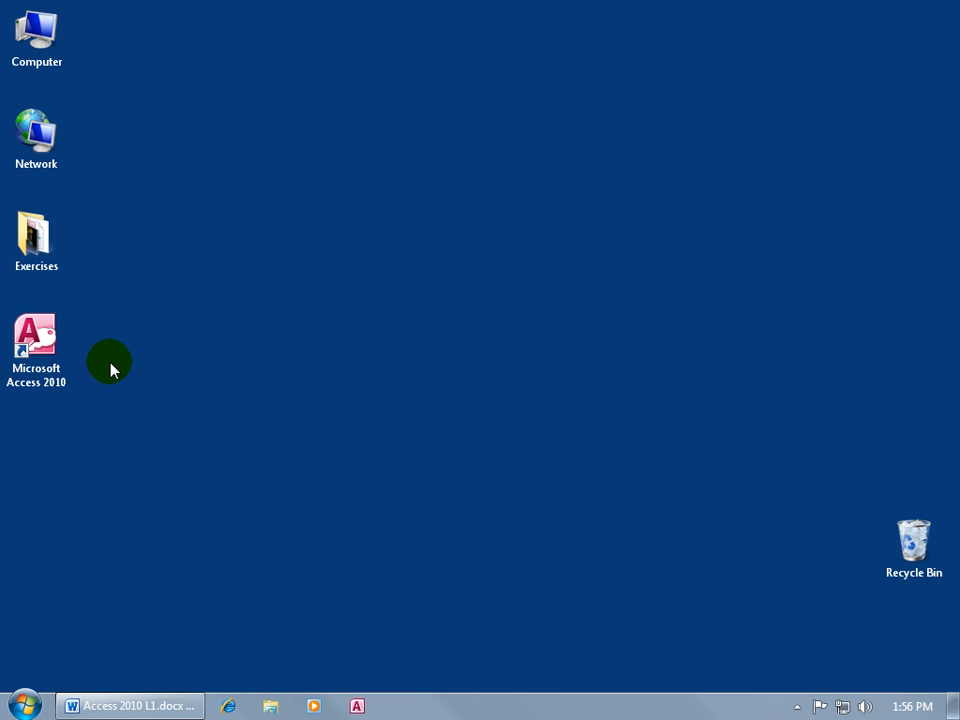
mouse_move(100, 360)
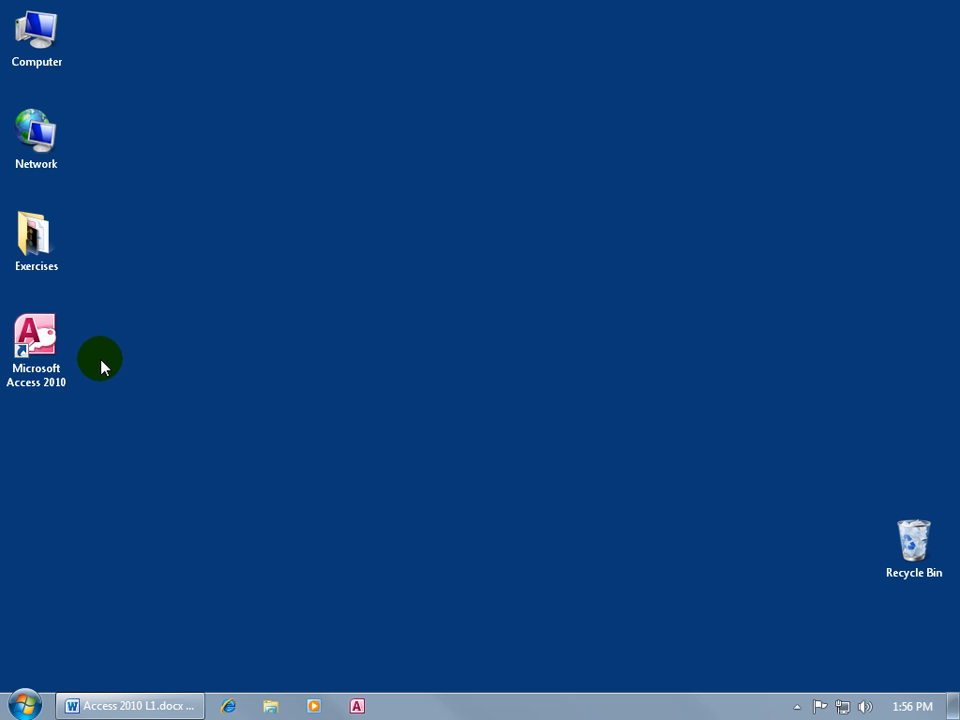
mouse_move(104, 374)
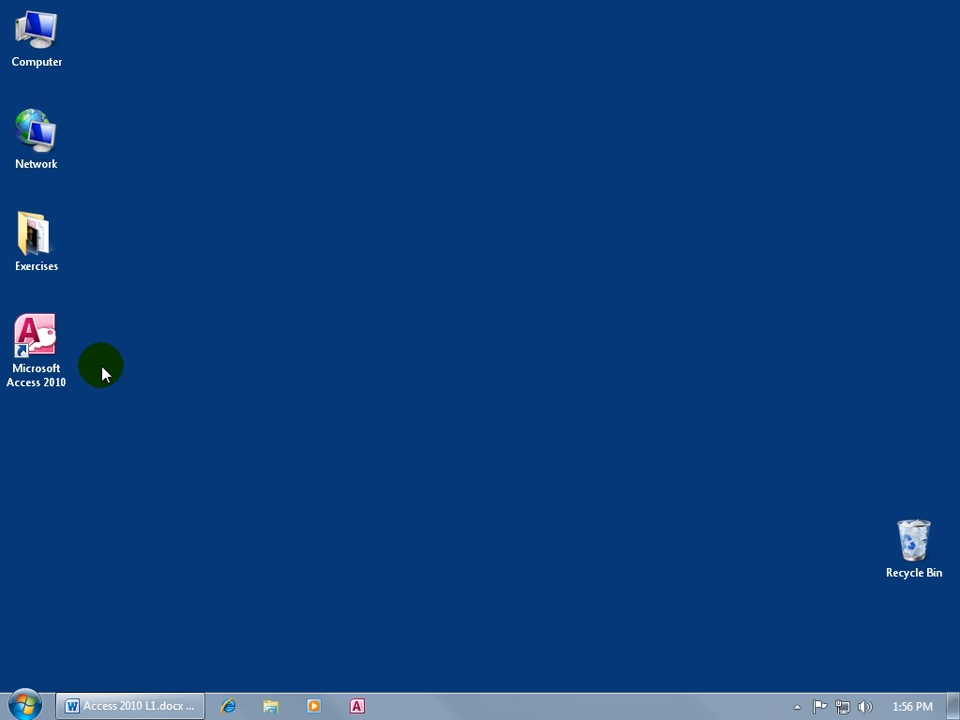
Open the Exercises folder from the desktop to list the practice files.
click(36, 236)
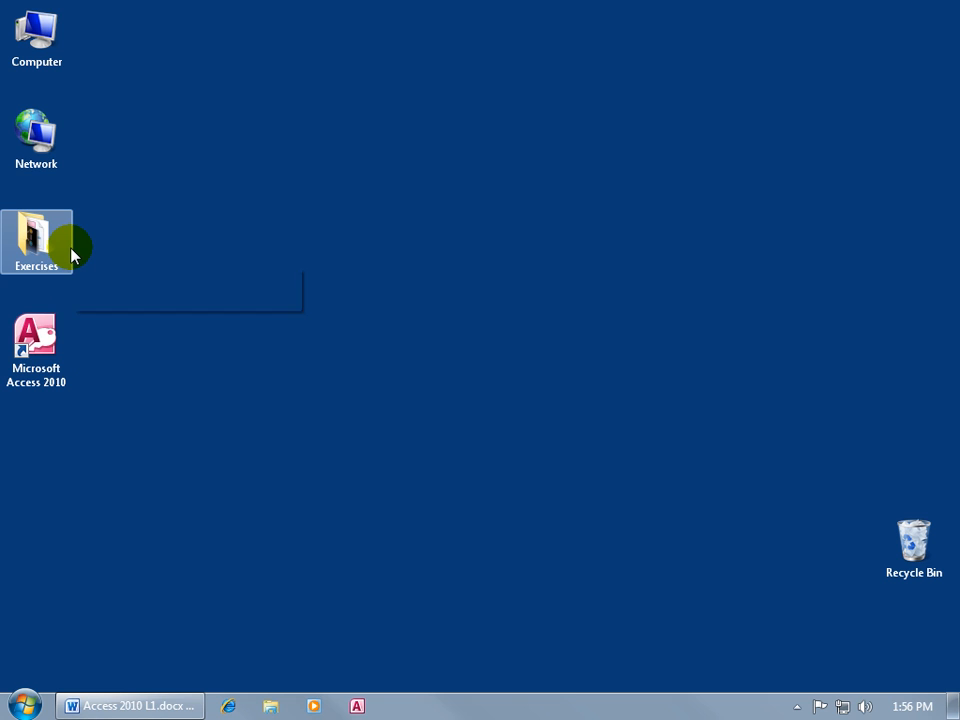
mouse_move(64, 252)
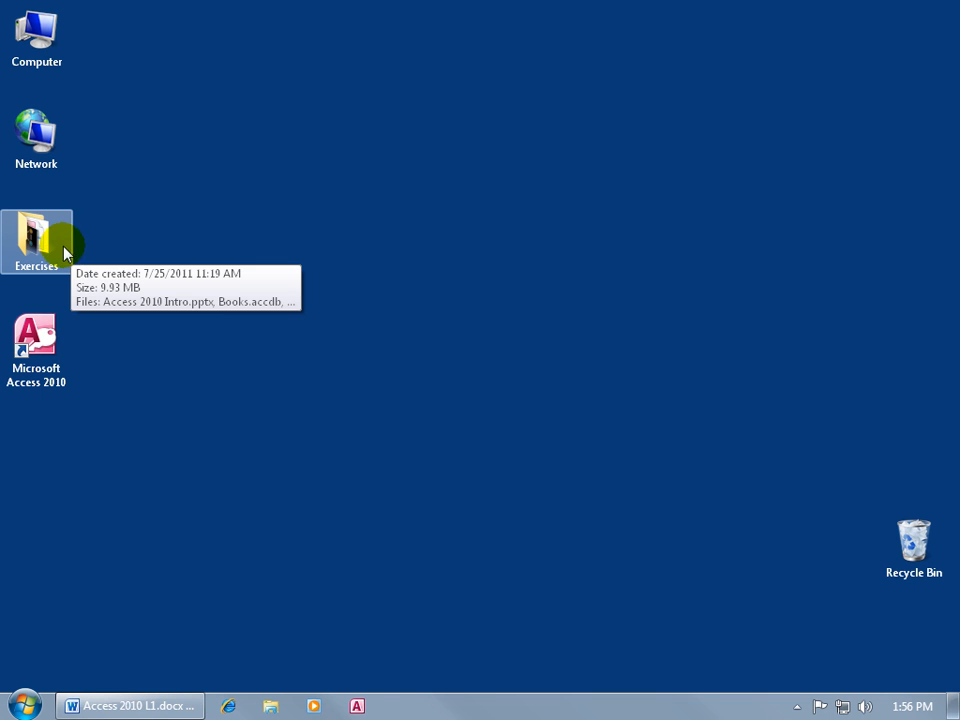
double_click(36, 236)
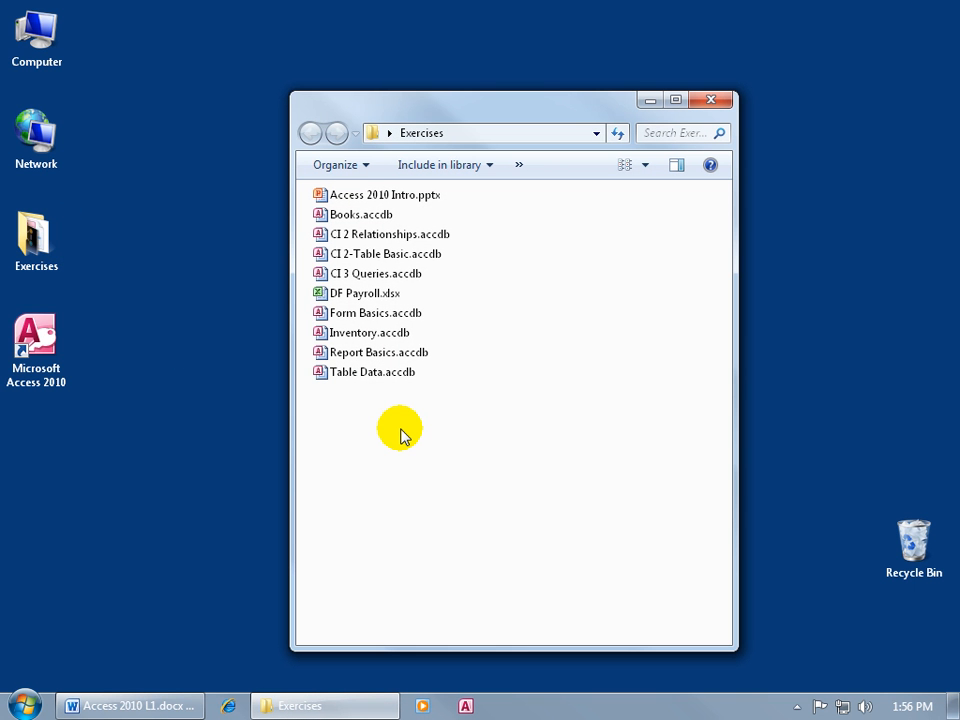
mouse_move(516, 392)
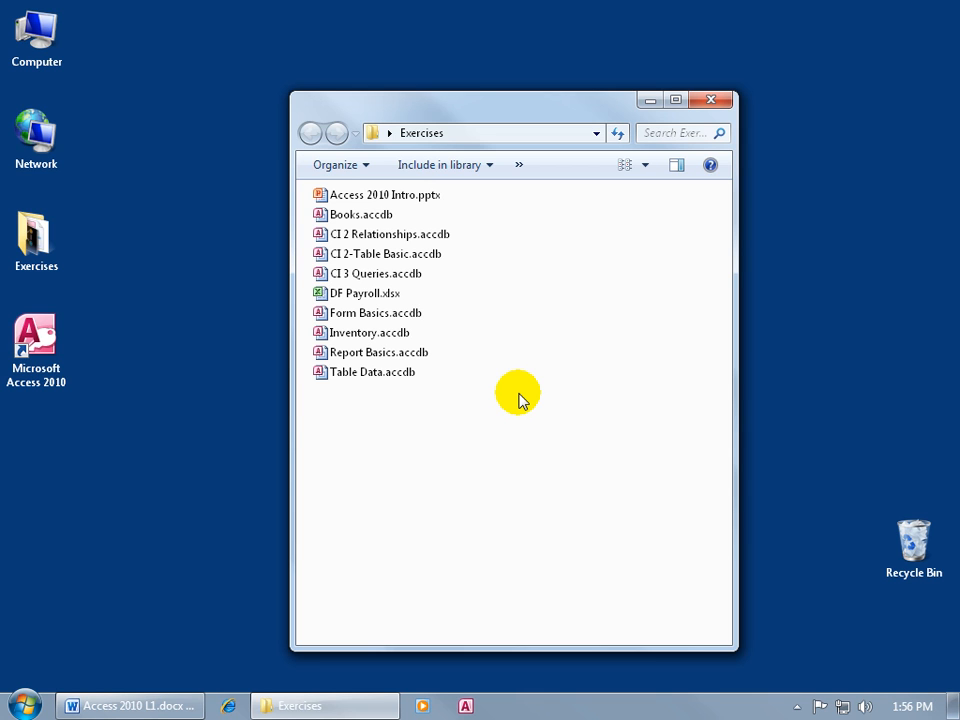
mouse_move(408, 428)
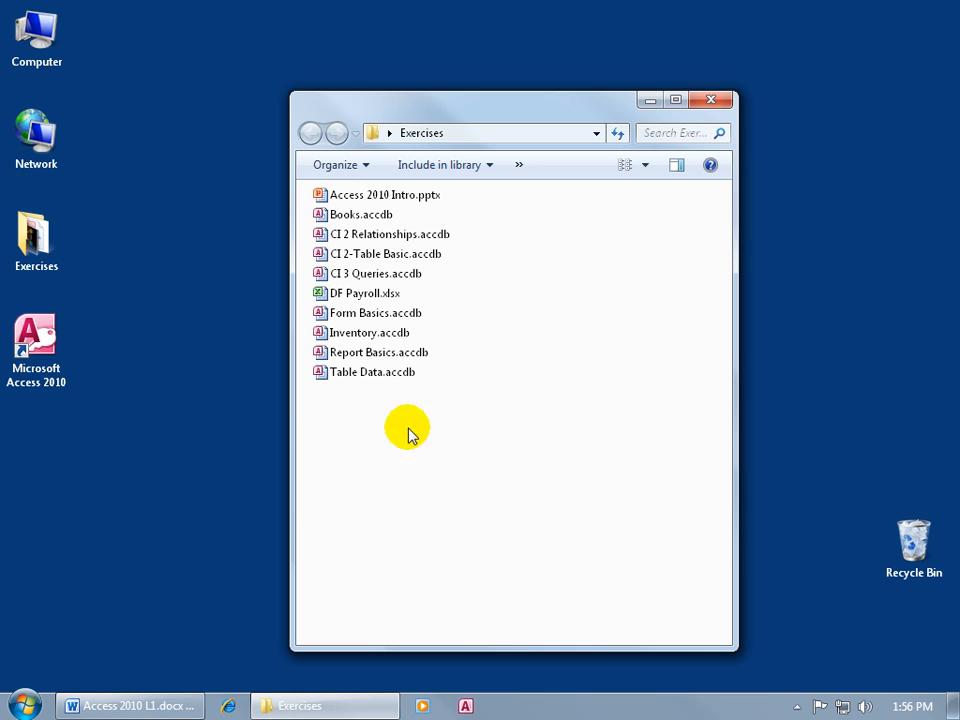
mouse_move(322, 400)
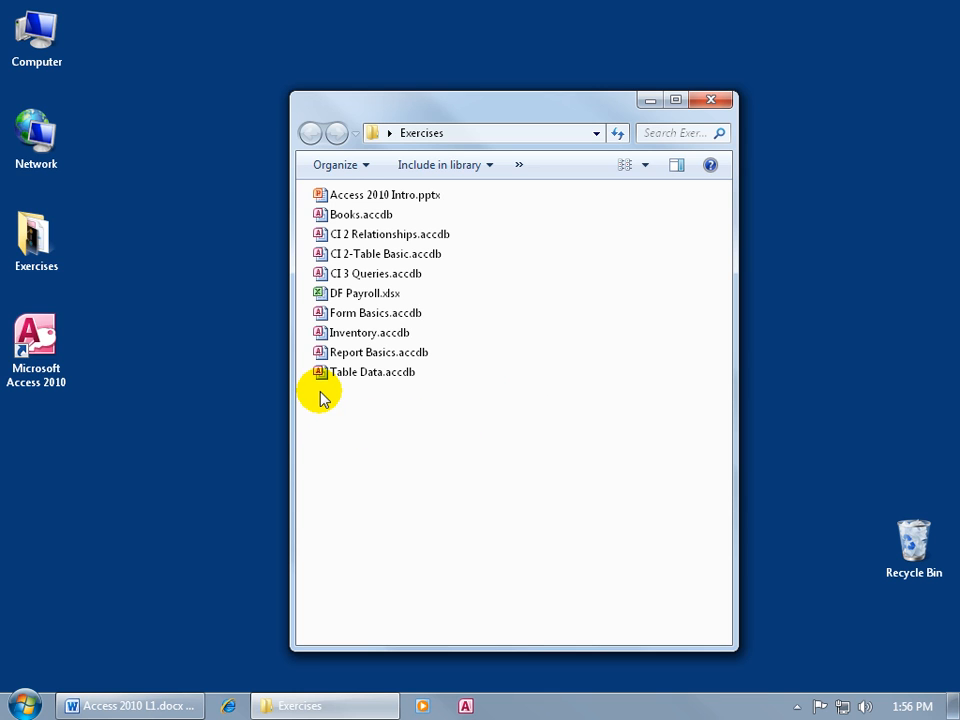
mouse_move(172, 376)
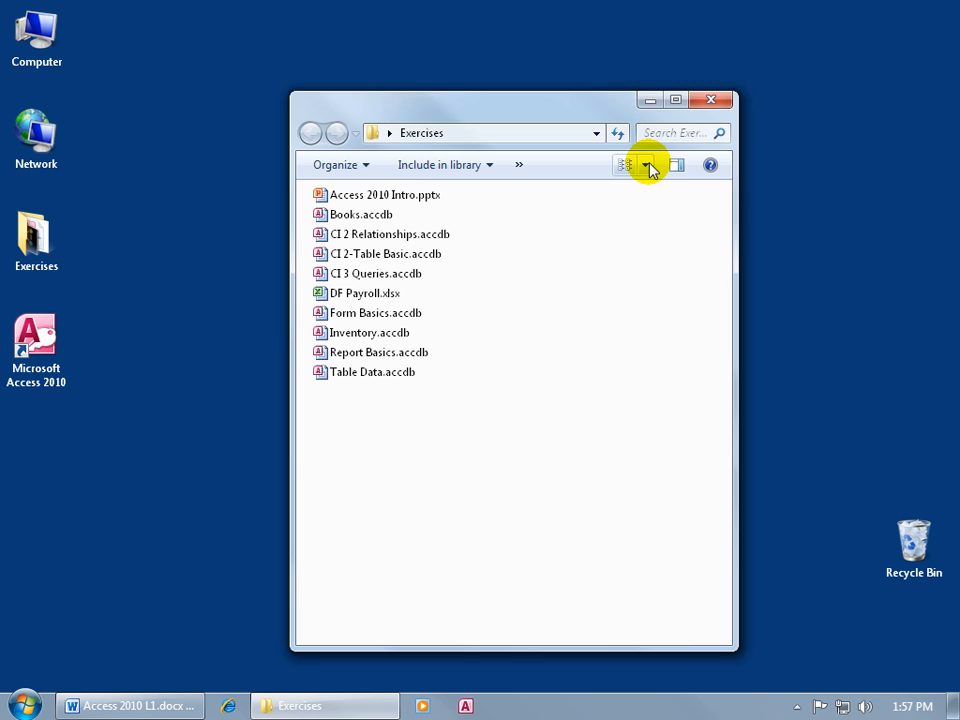
click(650, 164)
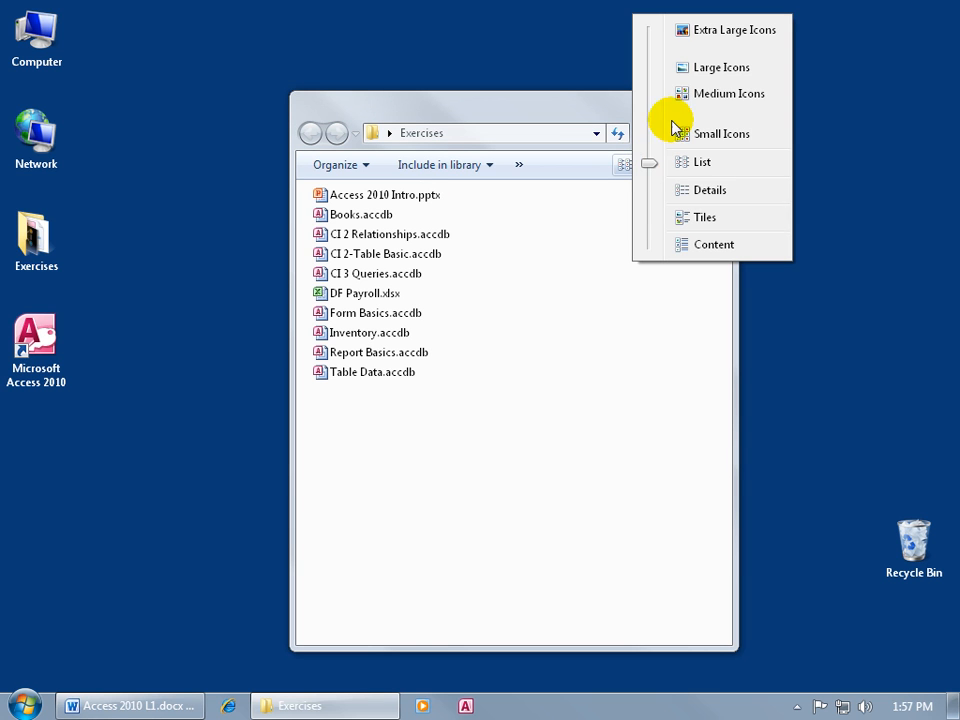
mouse_move(712, 72)
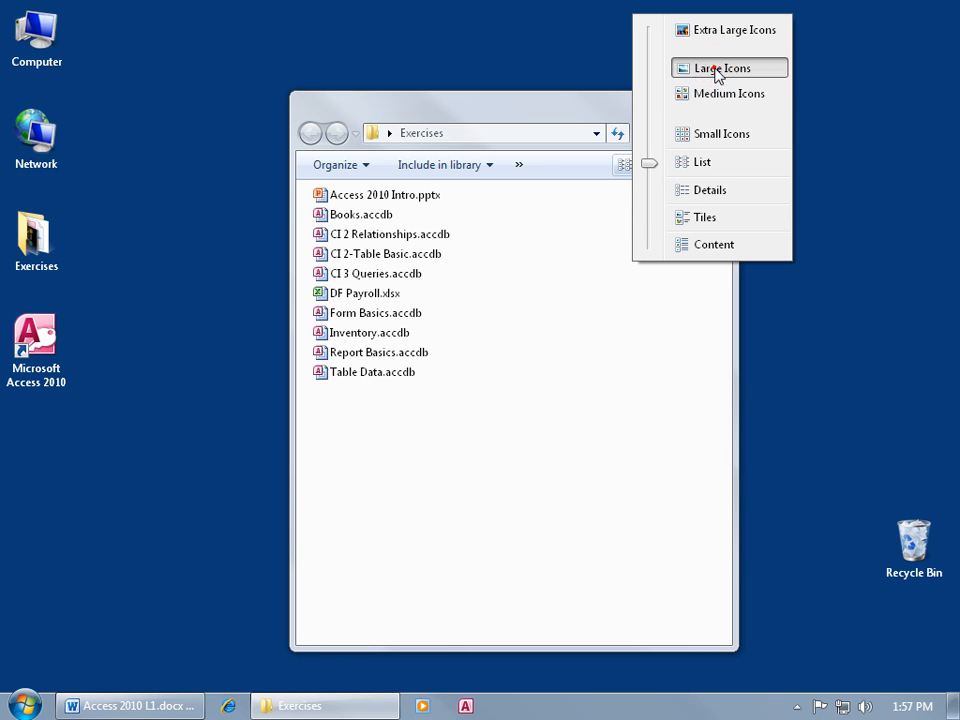
click(716, 70)
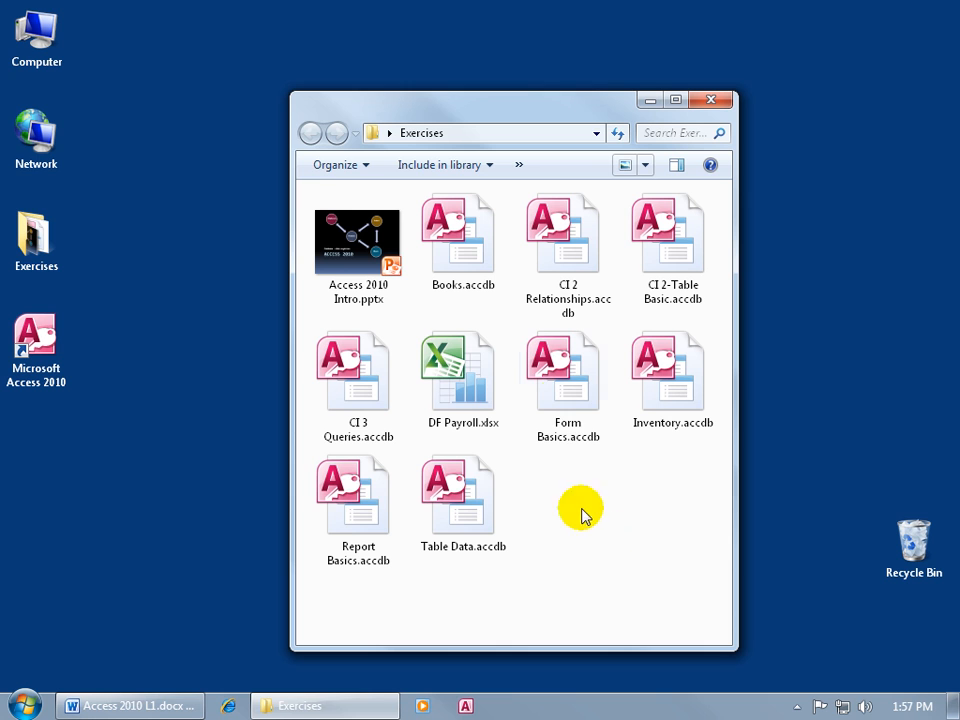
mouse_move(88, 342)
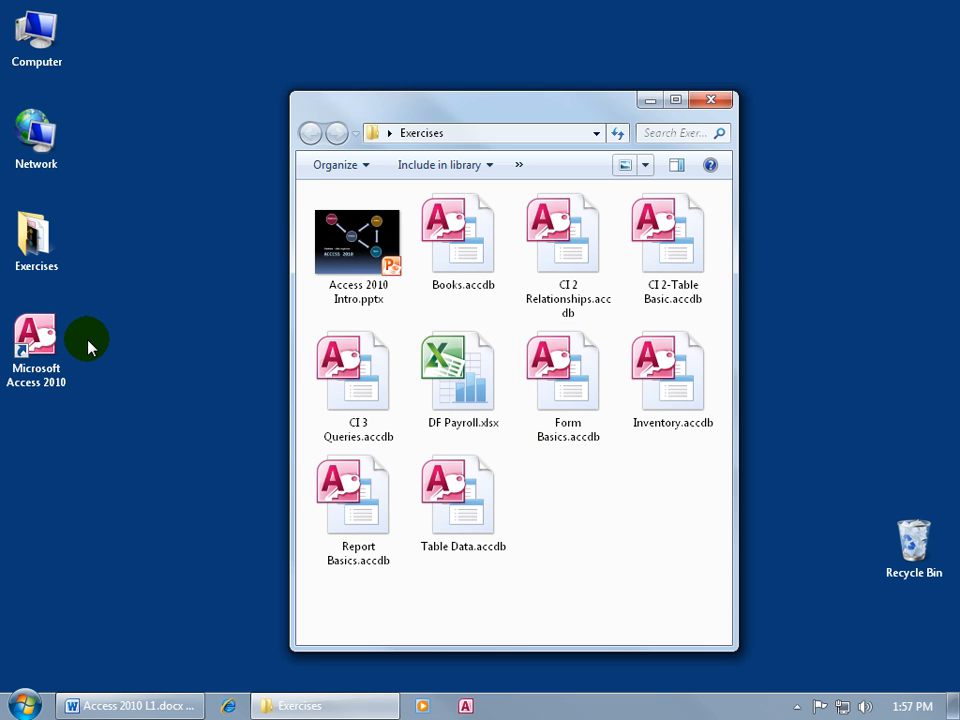
click(644, 164)
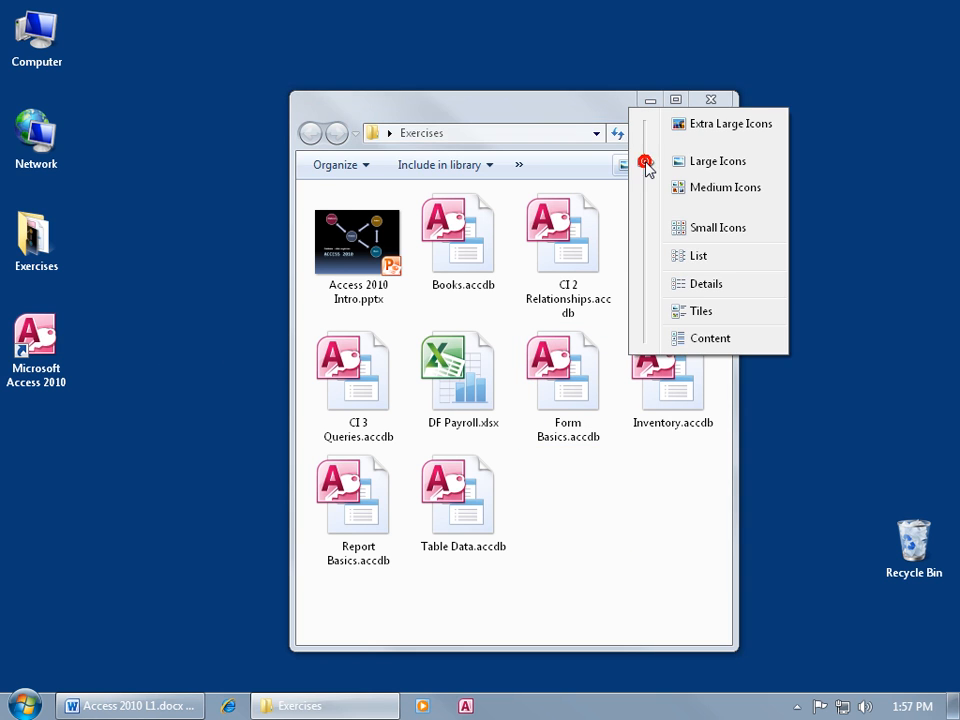
click(696, 256)
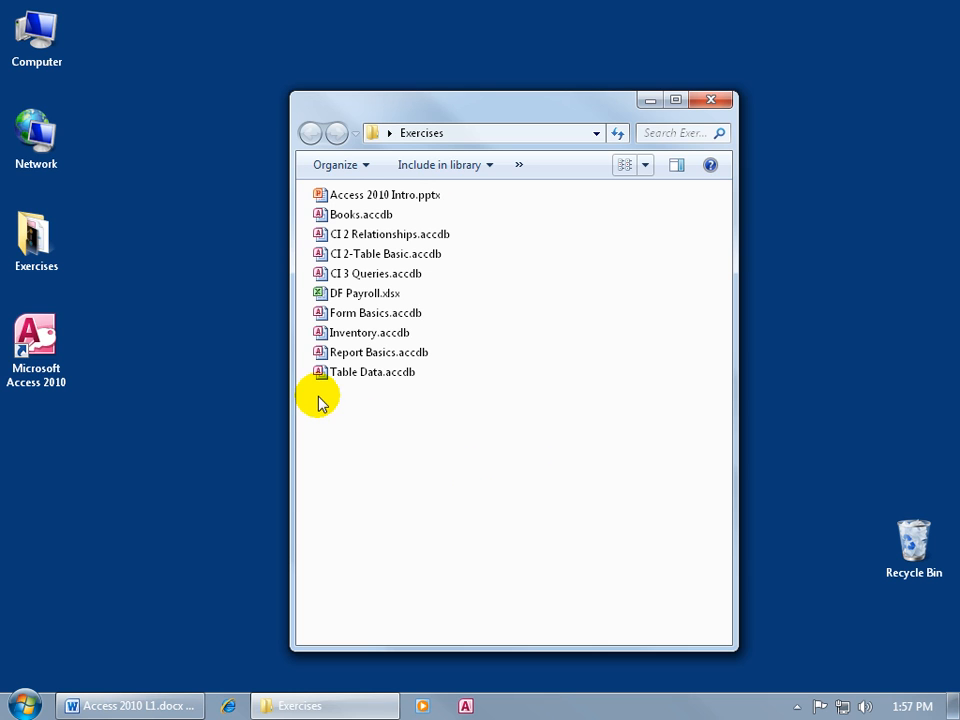
mouse_move(412, 404)
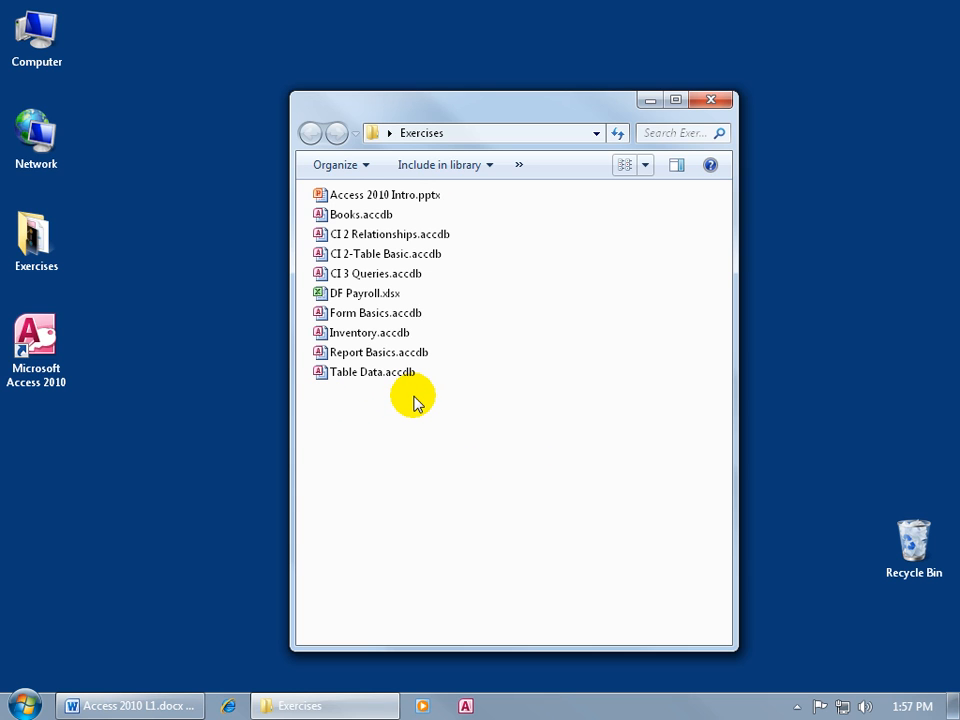
mouse_move(360, 396)
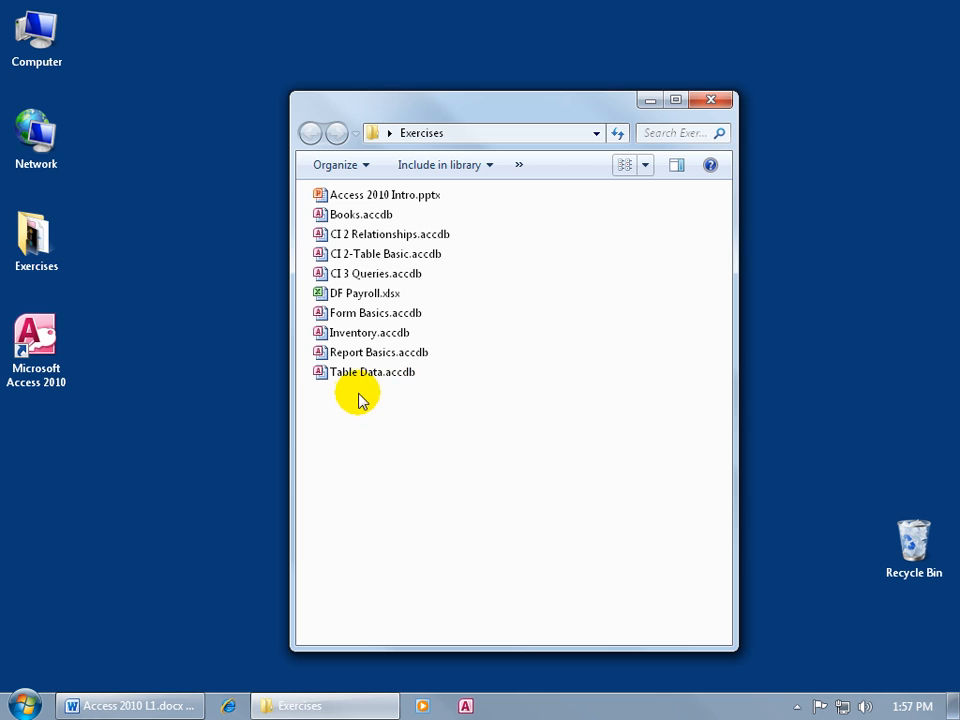
mouse_move(370, 400)
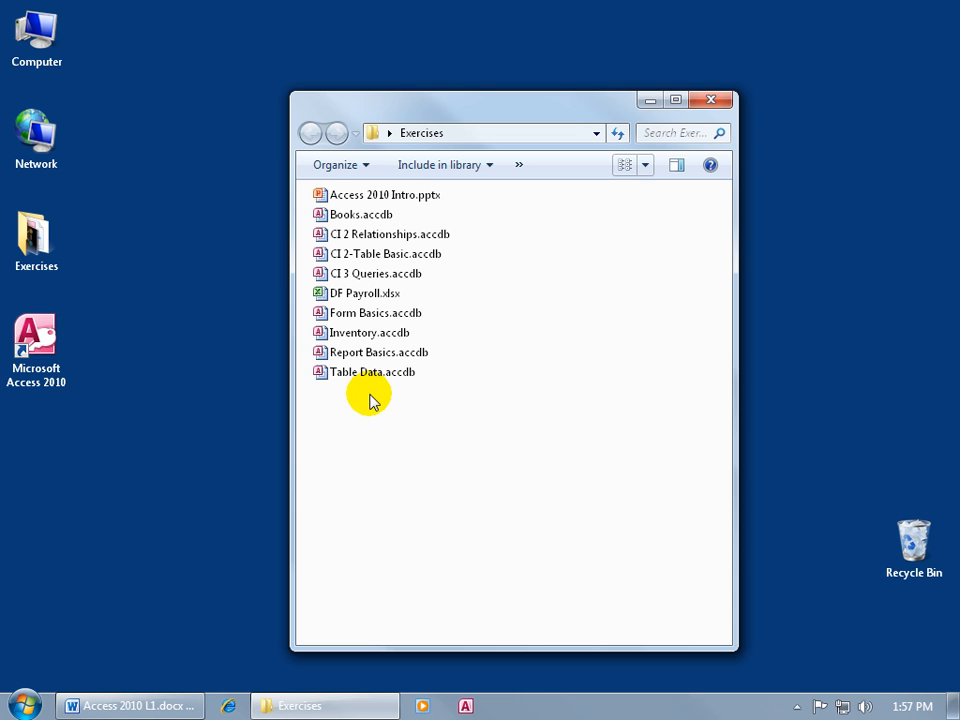
mouse_move(460, 342)
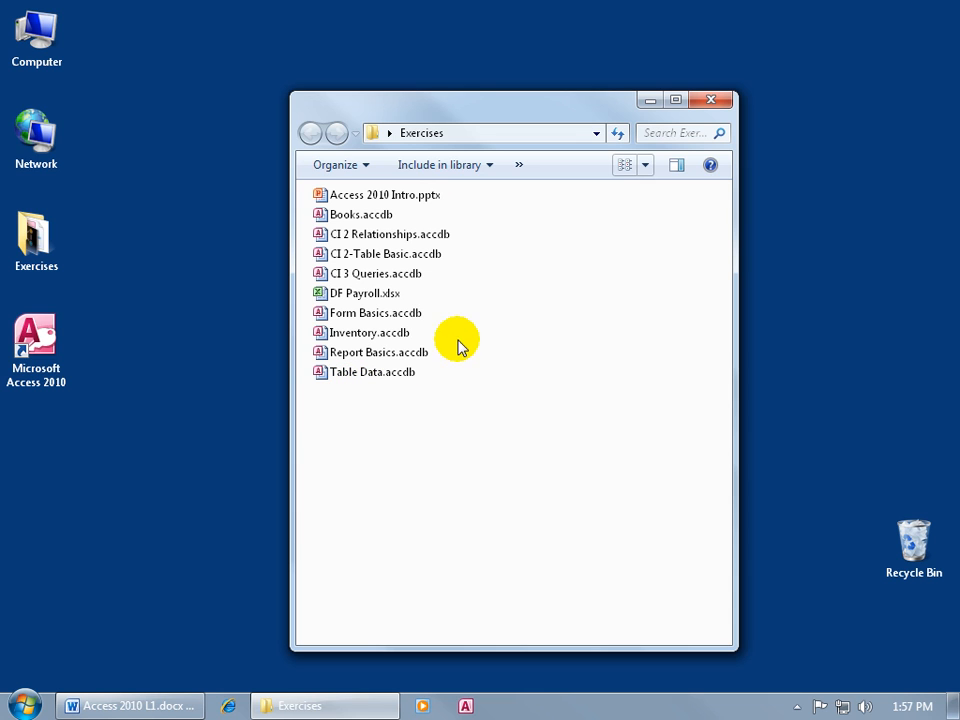
mouse_move(480, 350)
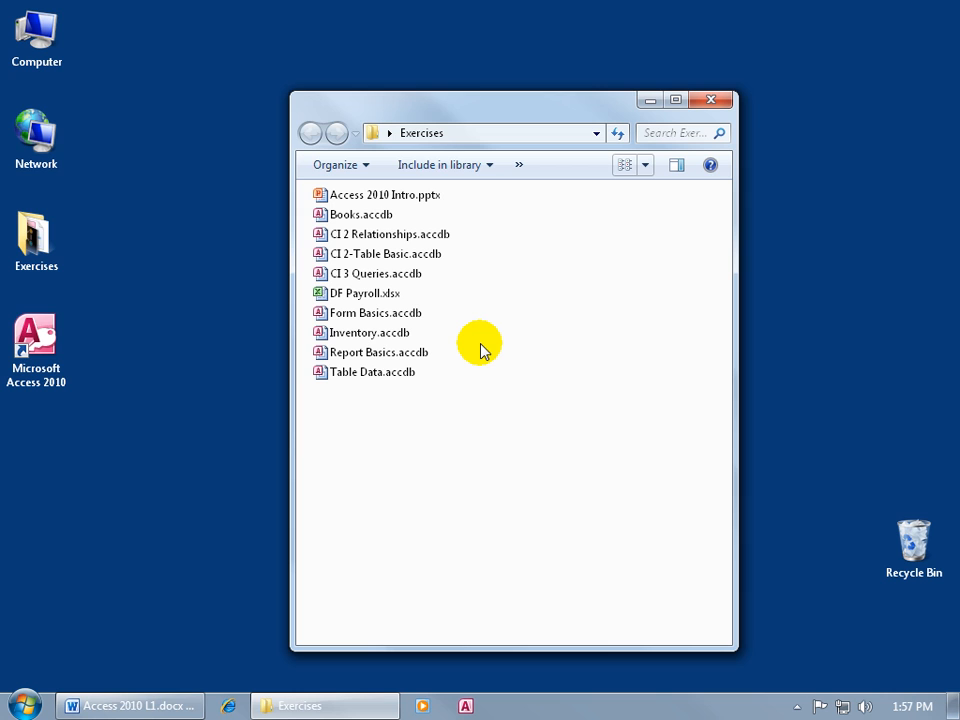
mouse_move(388, 400)
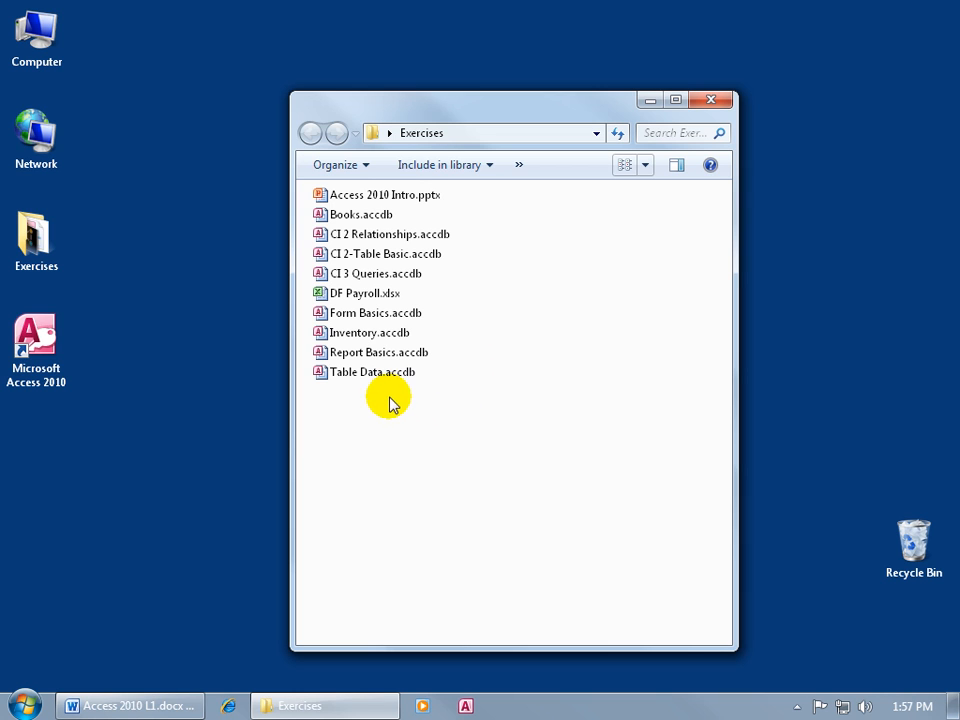
mouse_move(422, 392)
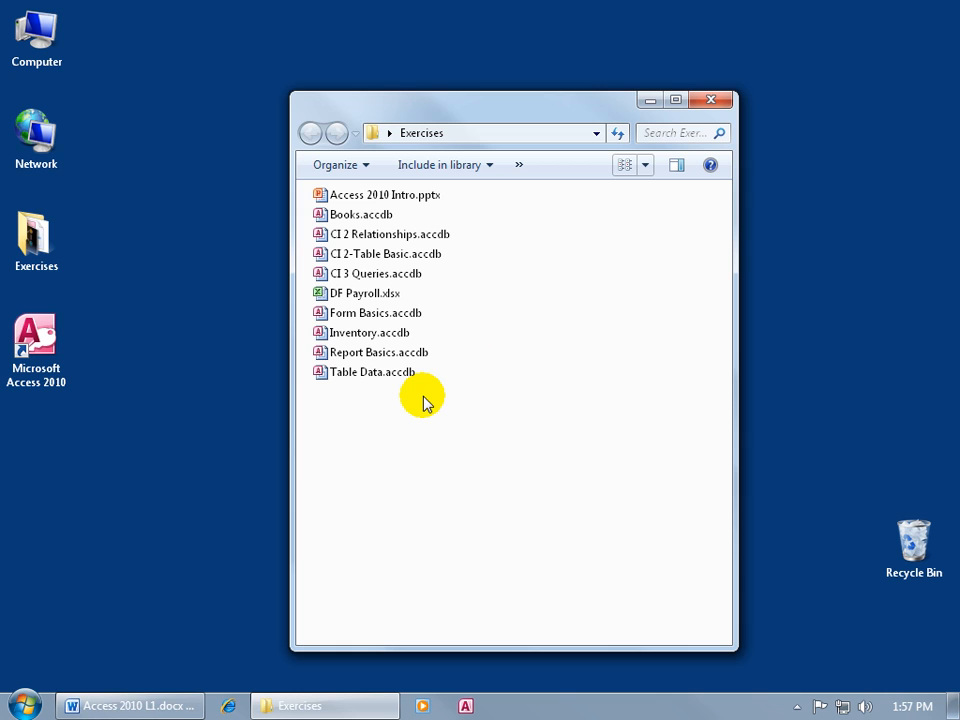
mouse_move(396, 396)
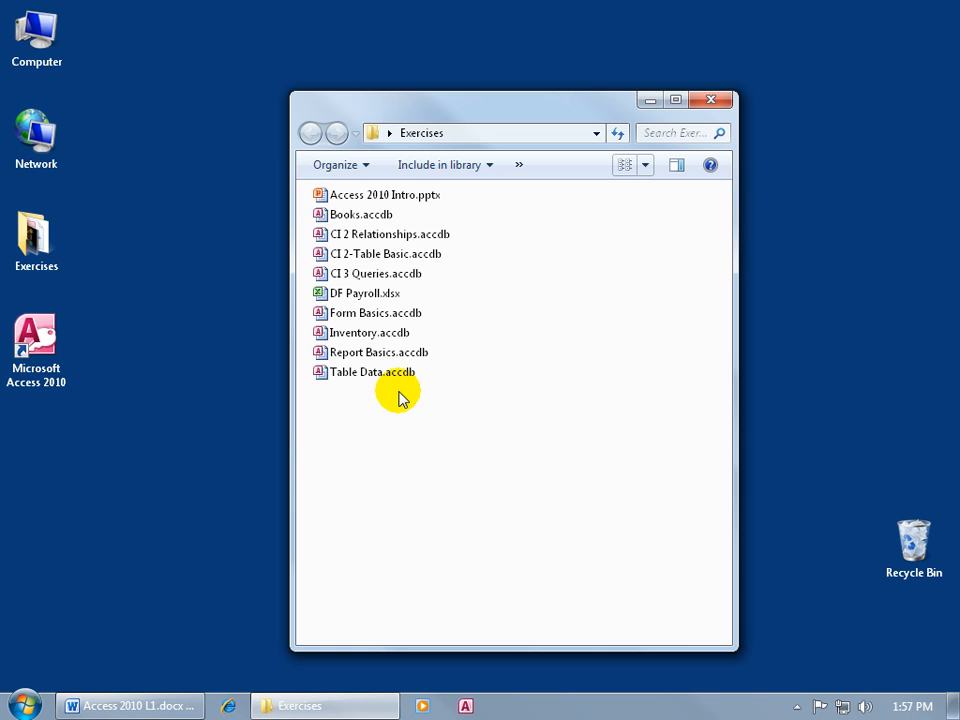
mouse_move(426, 392)
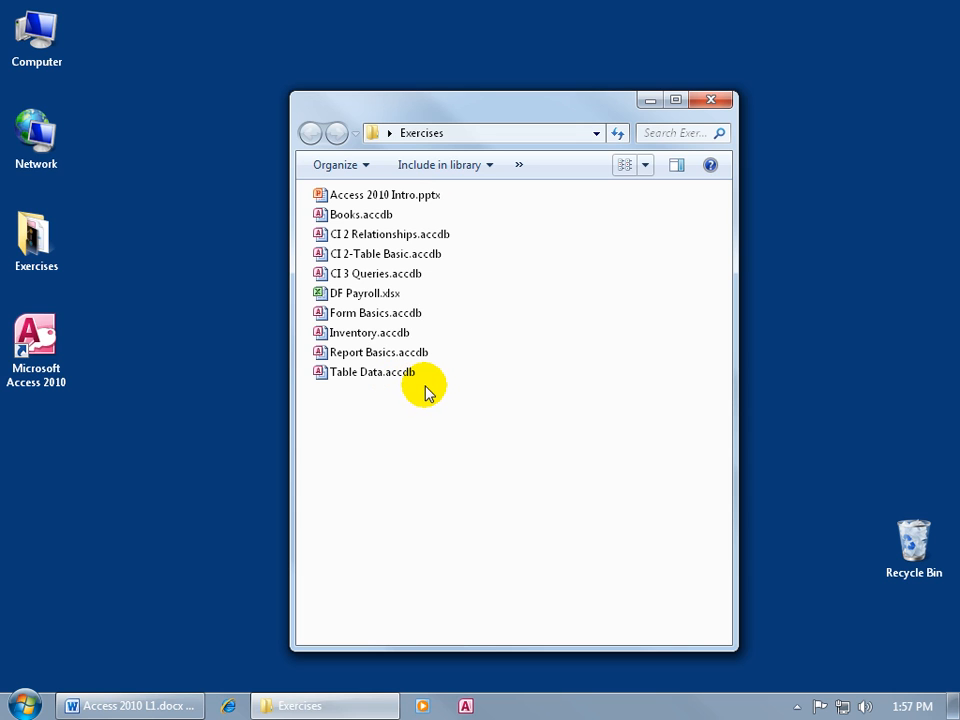
mouse_move(428, 298)
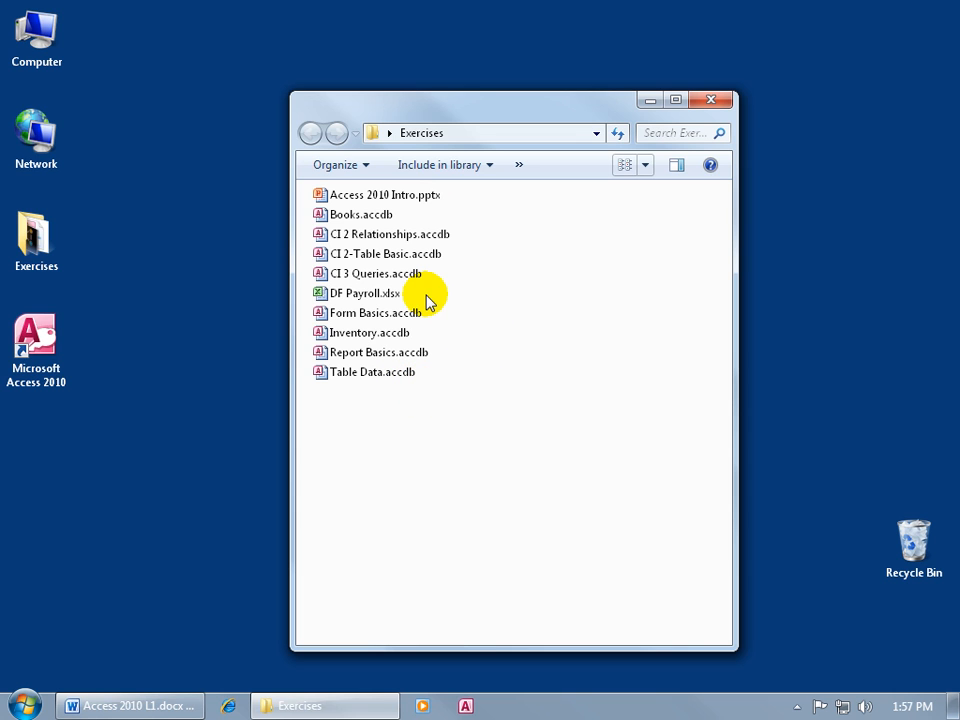
mouse_move(458, 204)
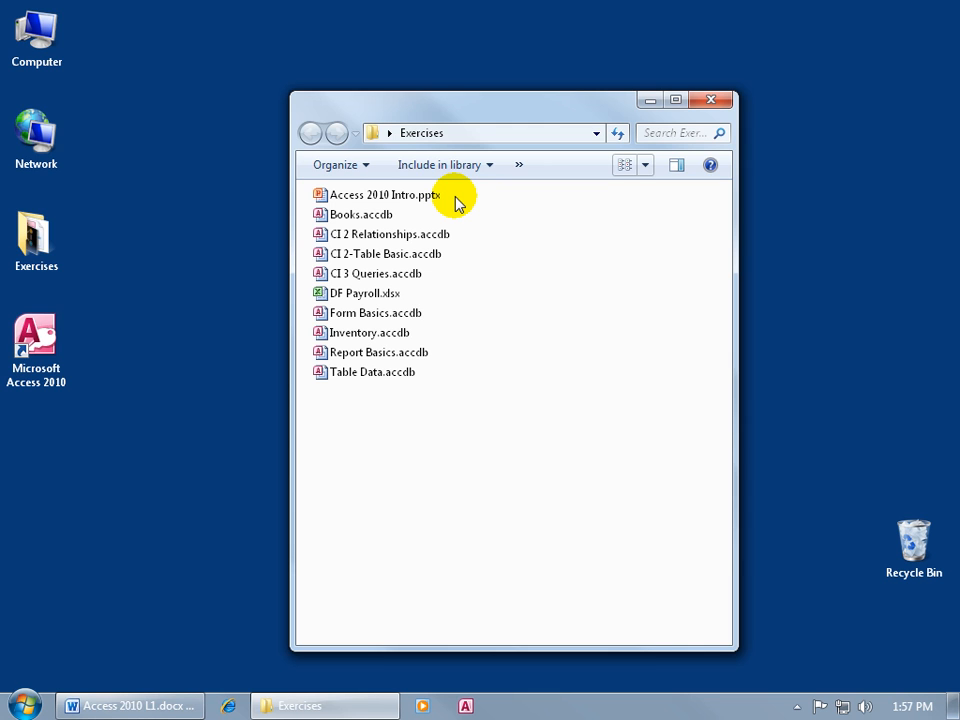
click(372, 372)
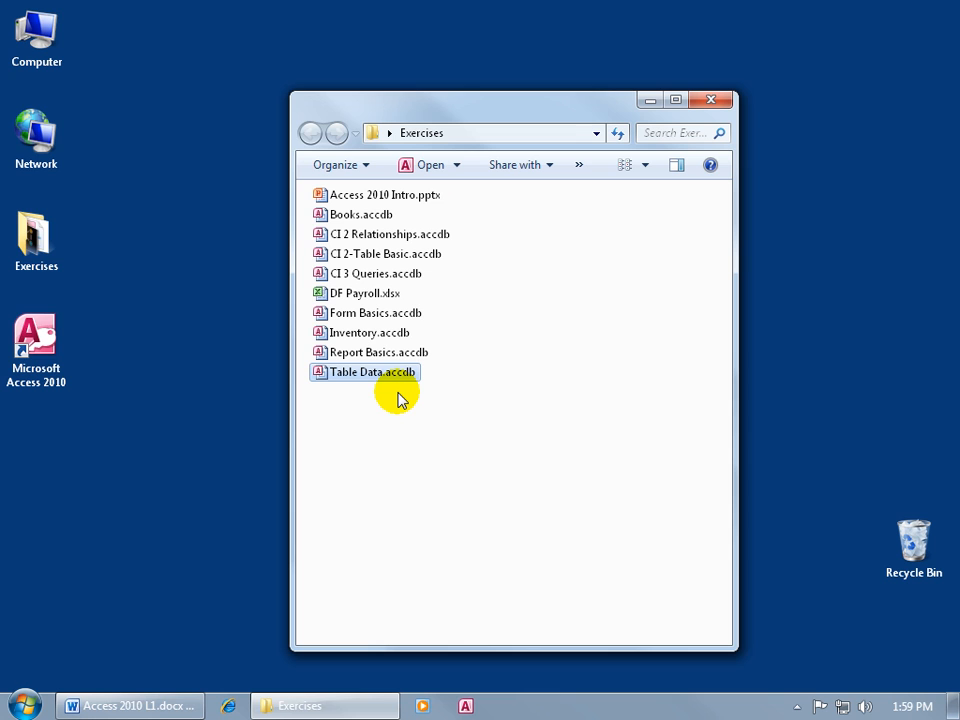
mouse_move(518, 344)
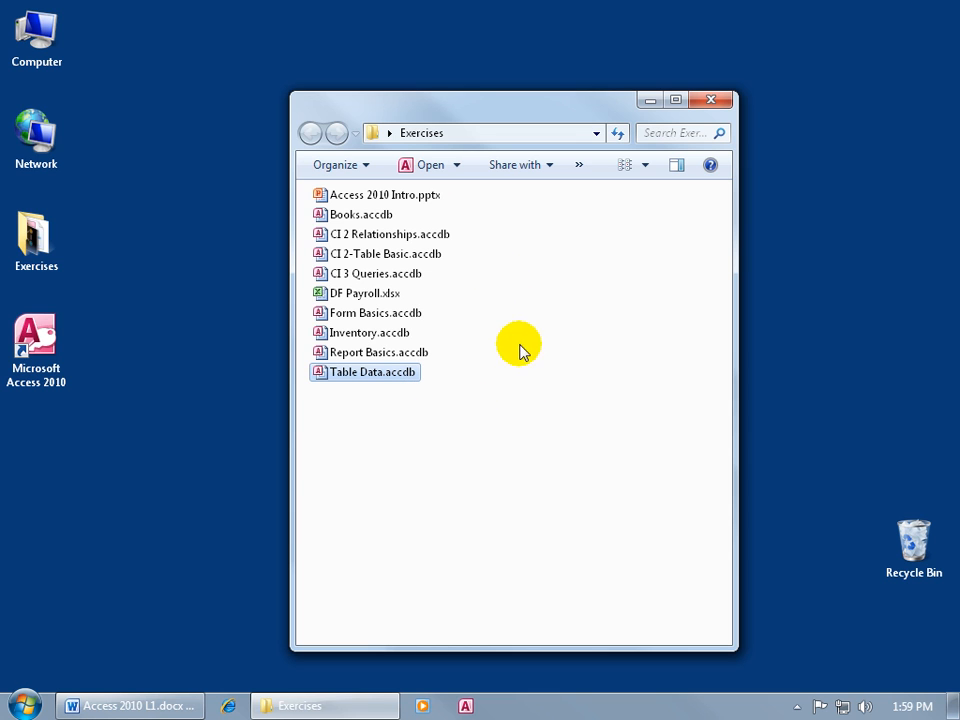
mouse_move(712, 100)
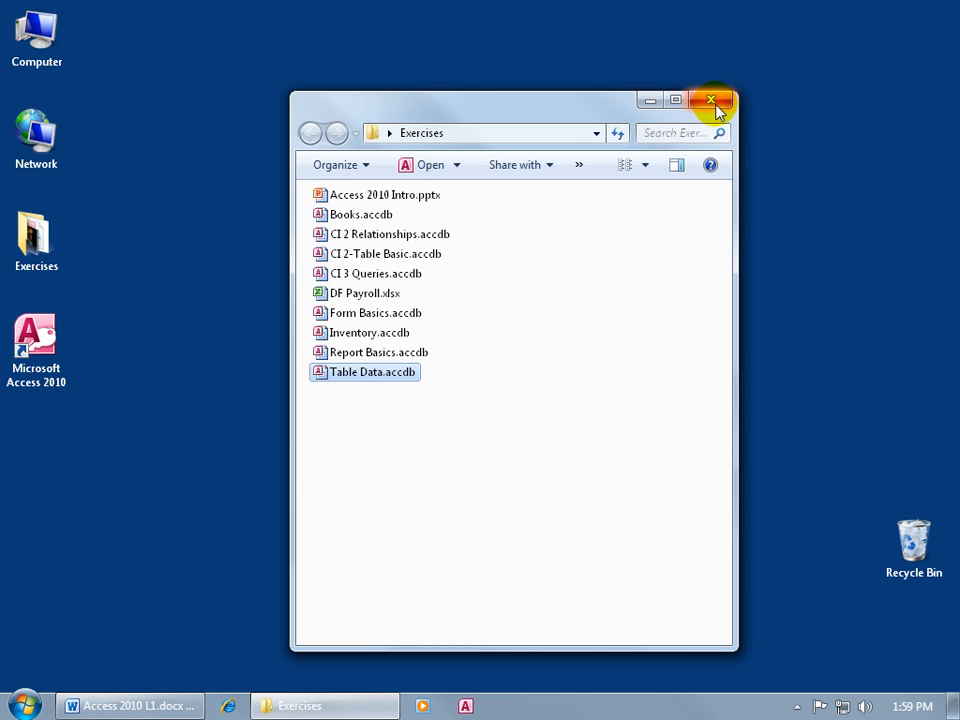
Close the Exercises window and select the Microsoft Access 2010 desktop shortcut.
click(712, 96)
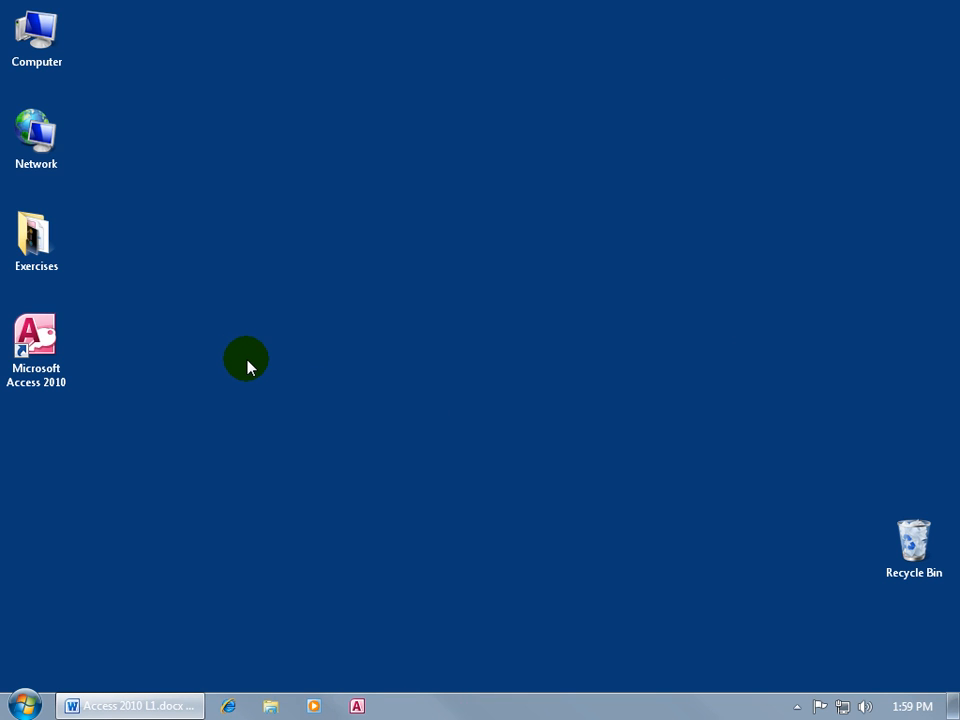
mouse_move(486, 400)
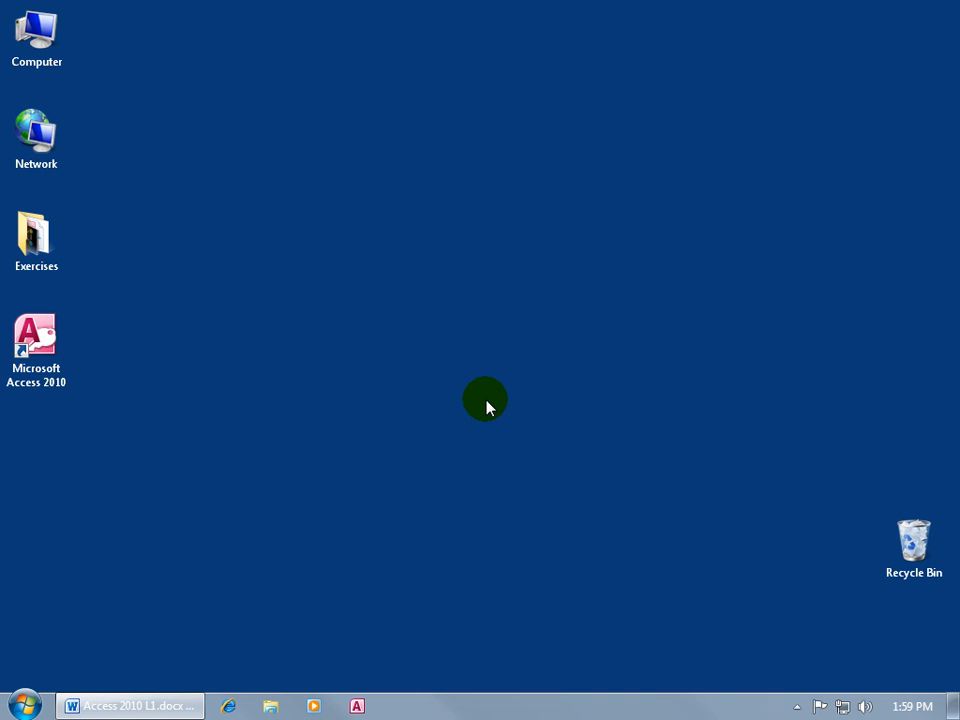
click(36, 340)
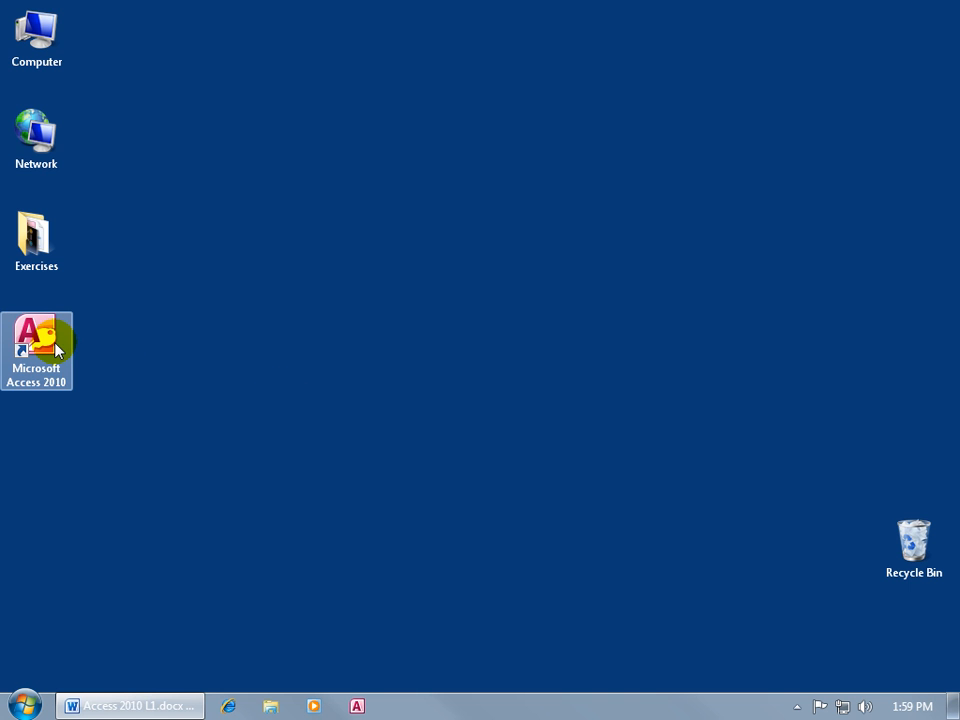
Launch Microsoft Access 2010 from its desktop shortcut to reach the New page.
double_click(36, 338)
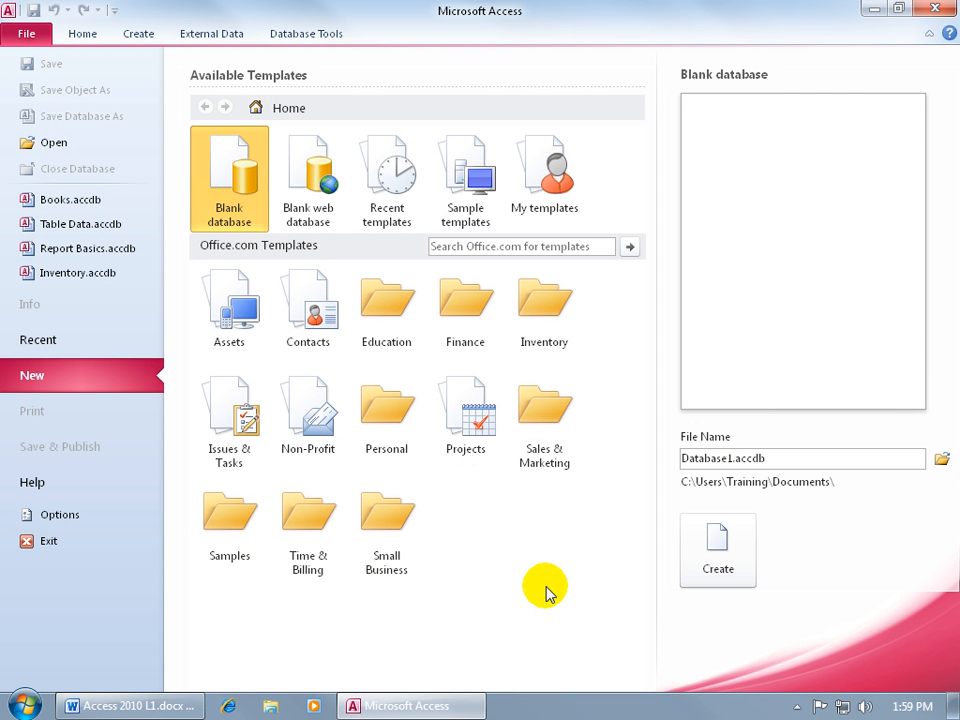
mouse_move(530, 544)
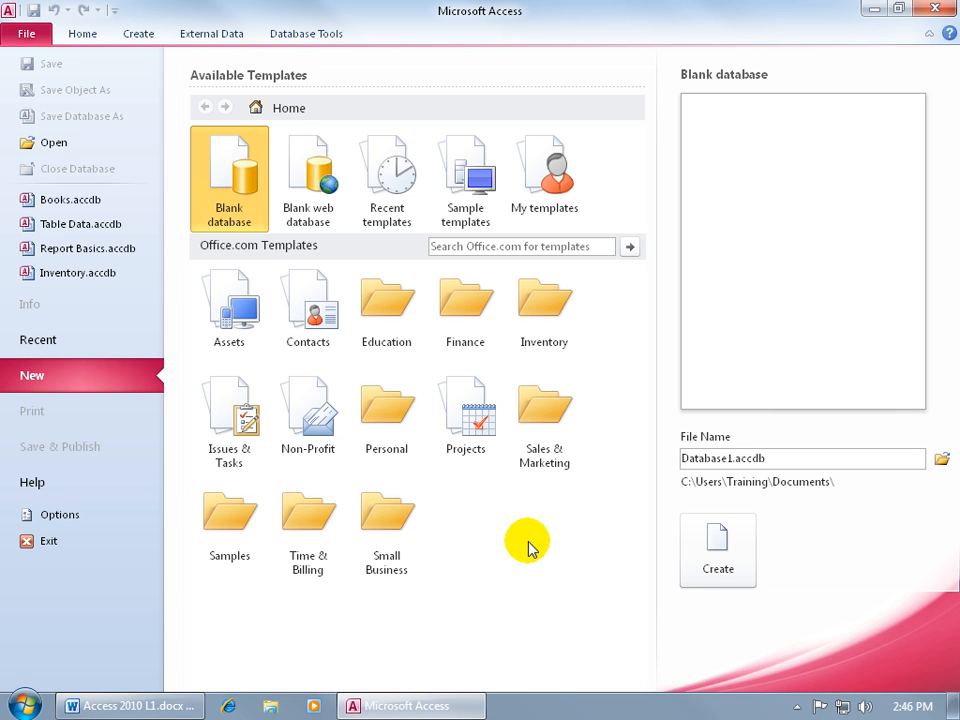
mouse_move(180, 212)
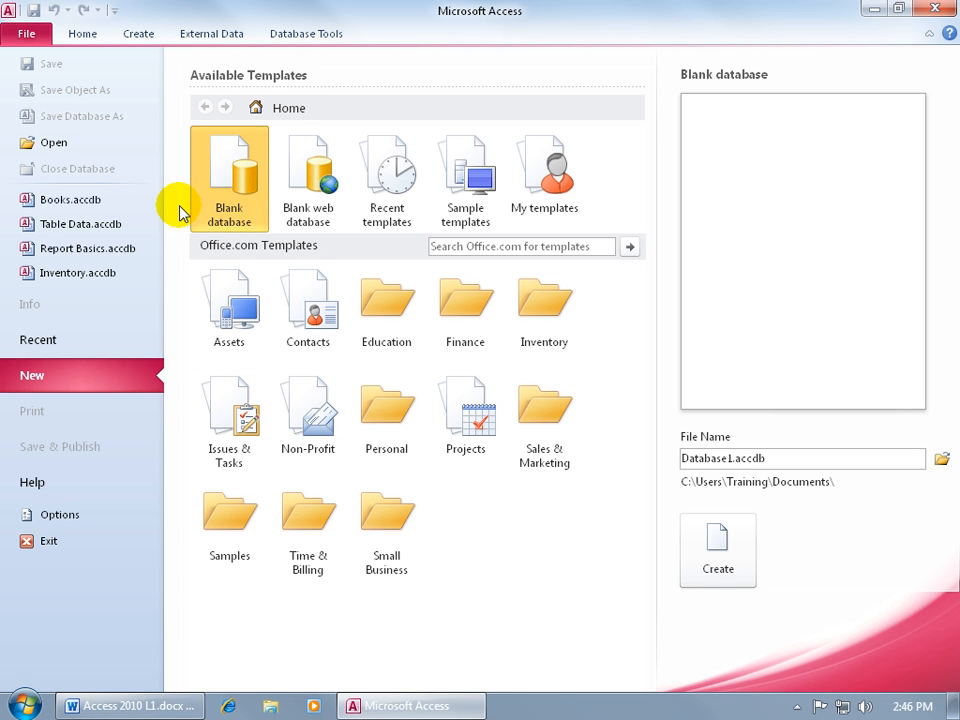
mouse_move(172, 270)
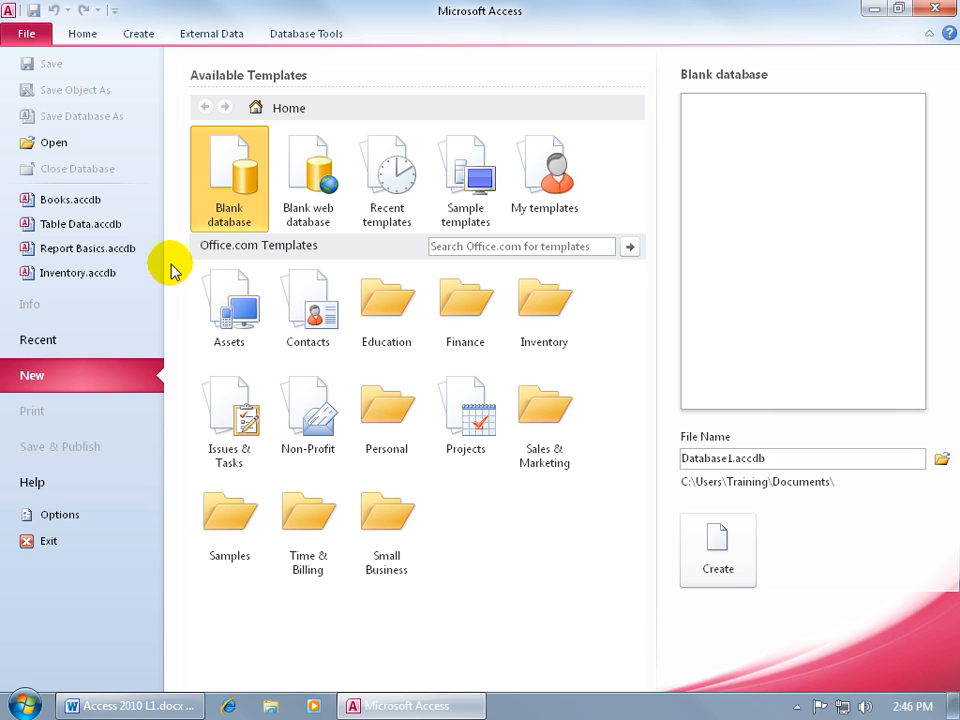
mouse_move(176, 262)
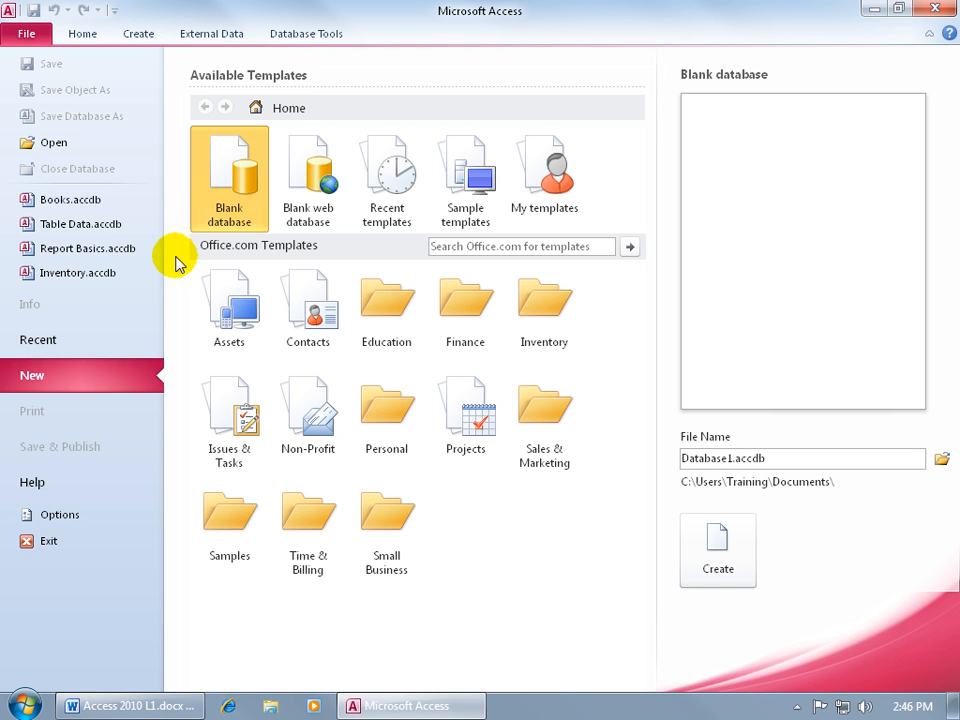
mouse_move(100, 156)
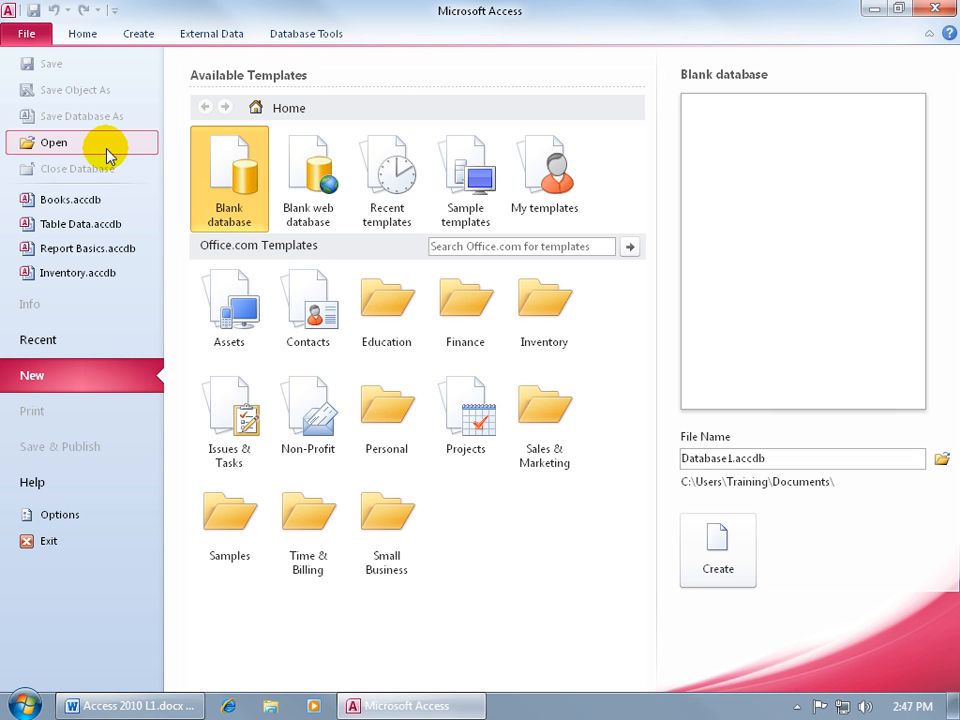
Open Books.accdb from the Exercises folder on the desktop via File > Open.
click(52, 128)
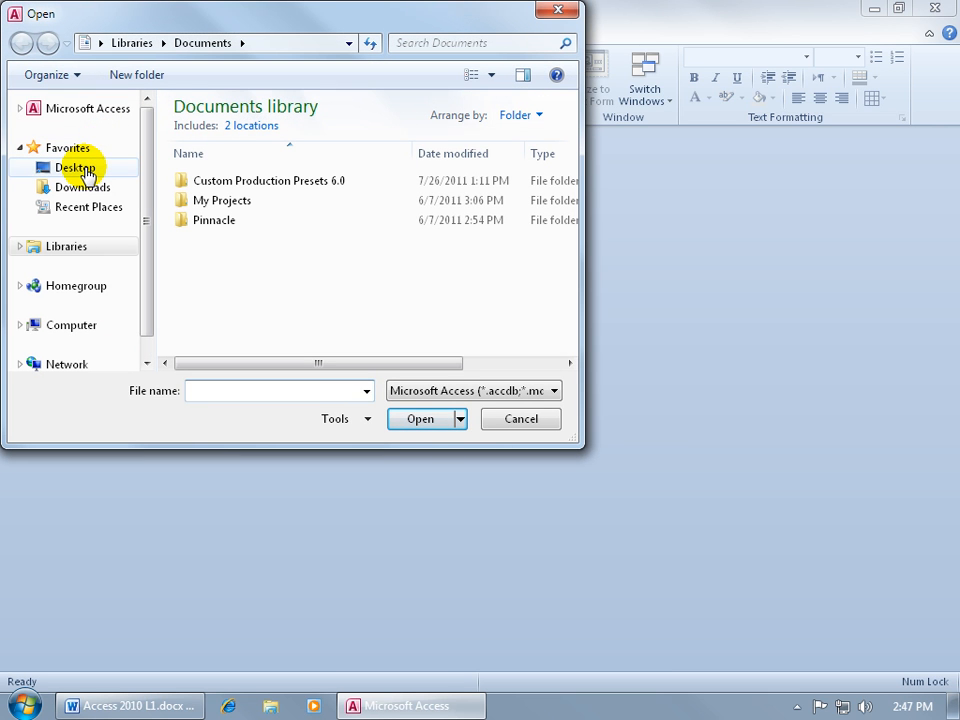
click(74, 168)
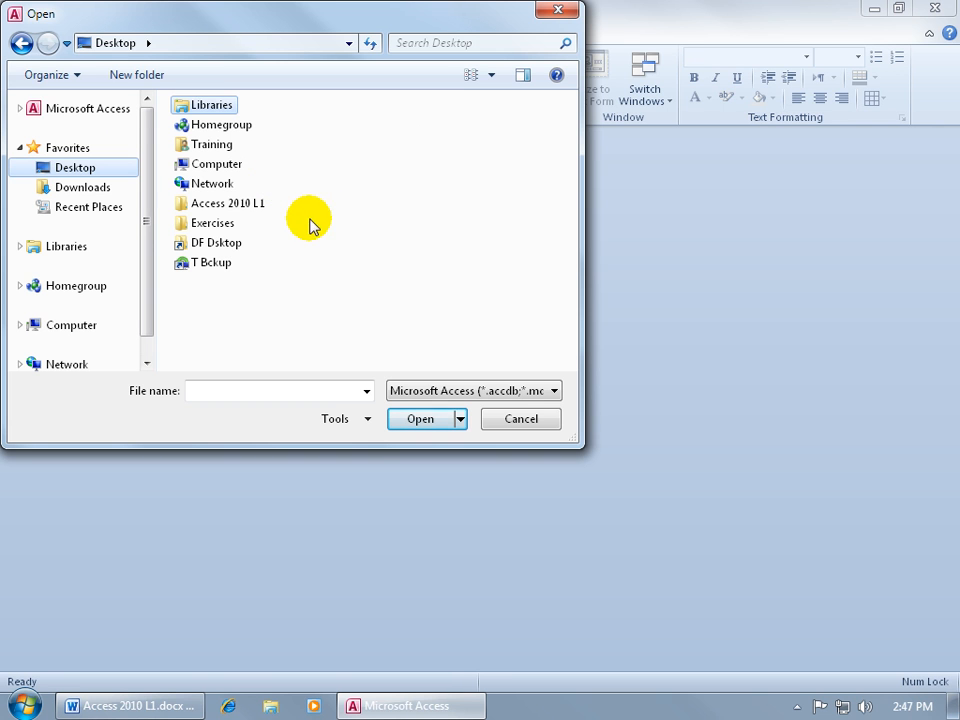
mouse_move(224, 228)
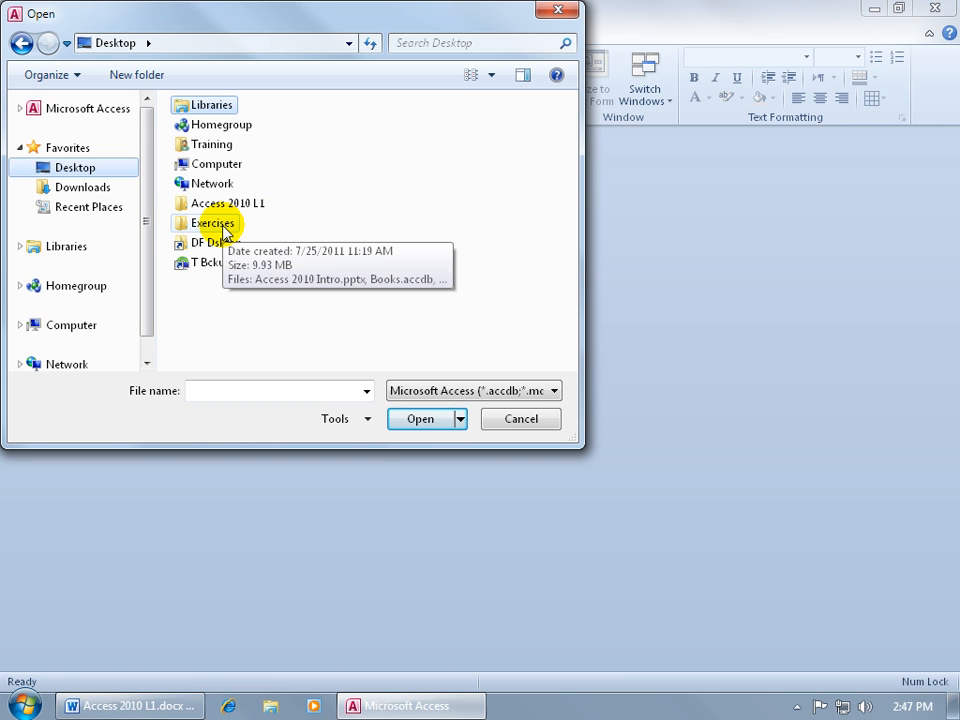
double_click(212, 222)
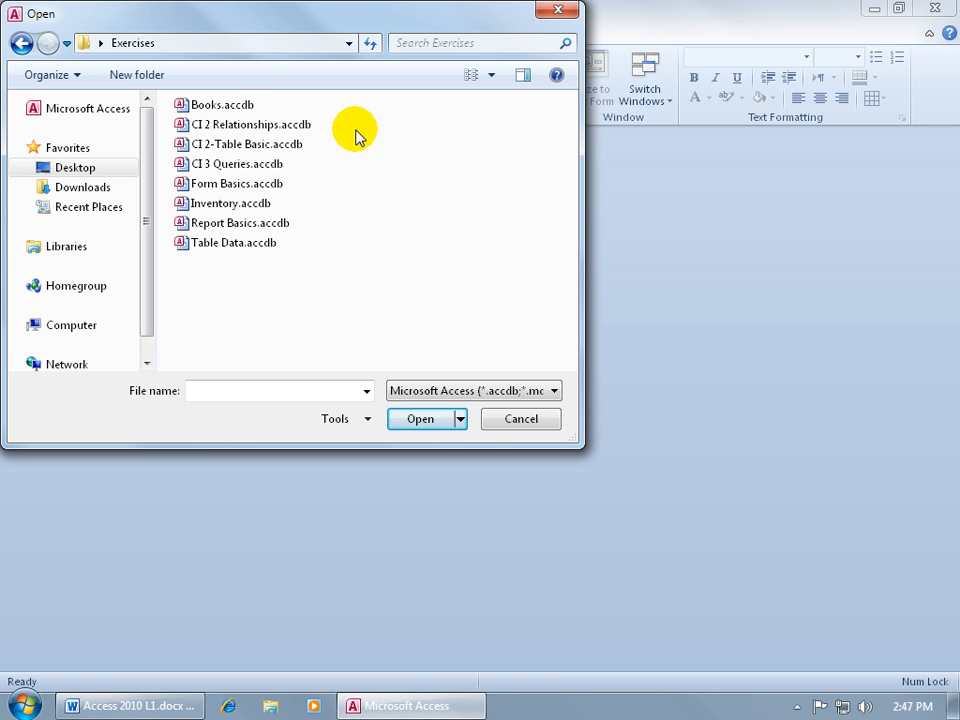
double_click(222, 104)
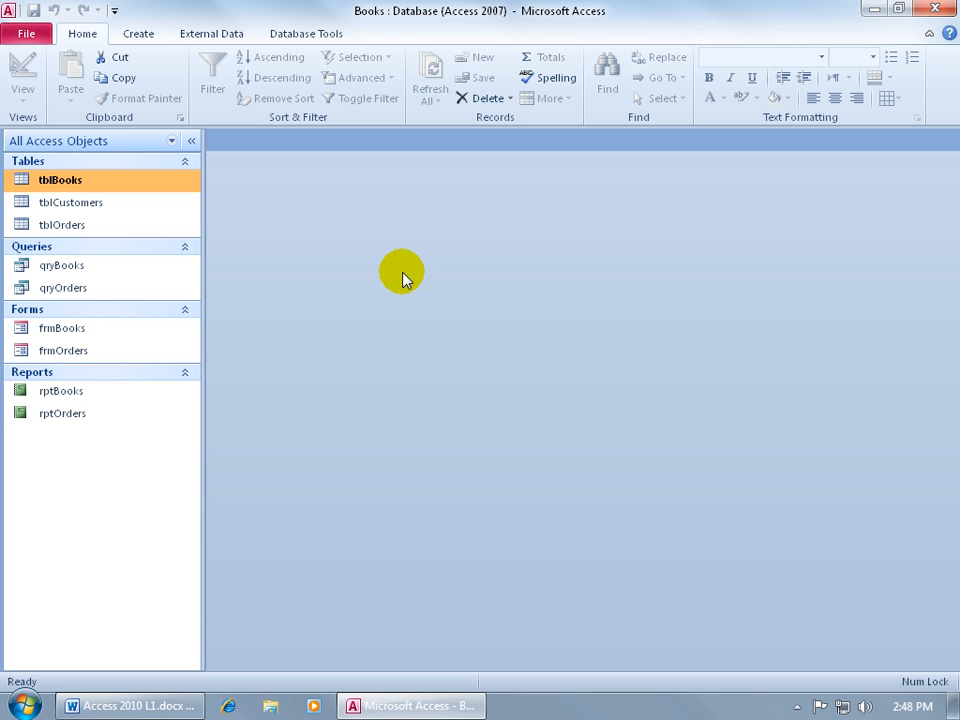
mouse_move(246, 264)
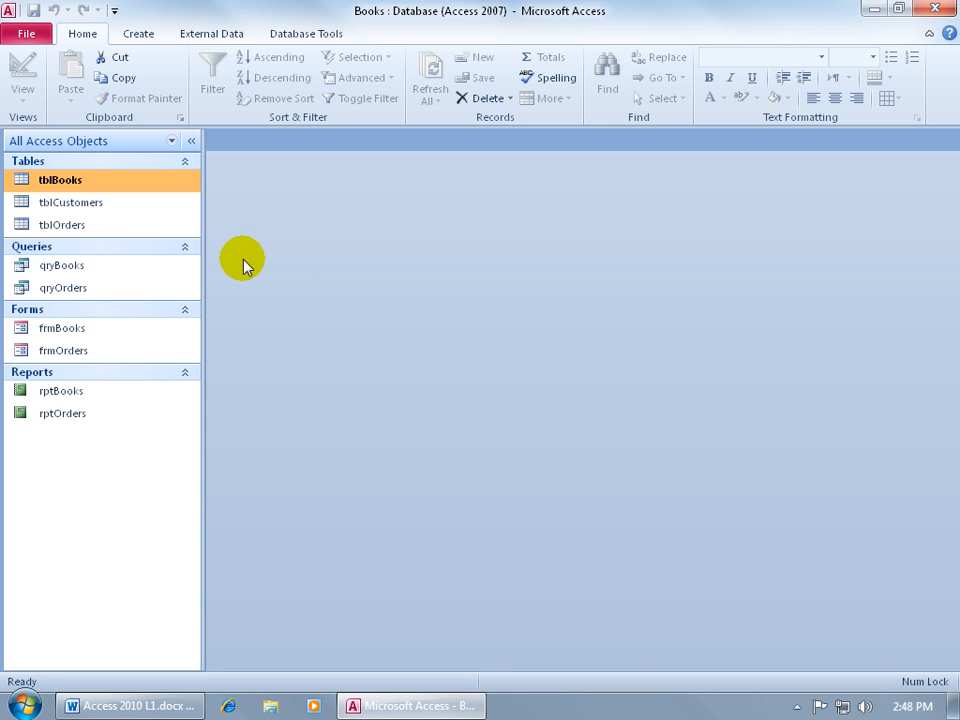
mouse_move(264, 220)
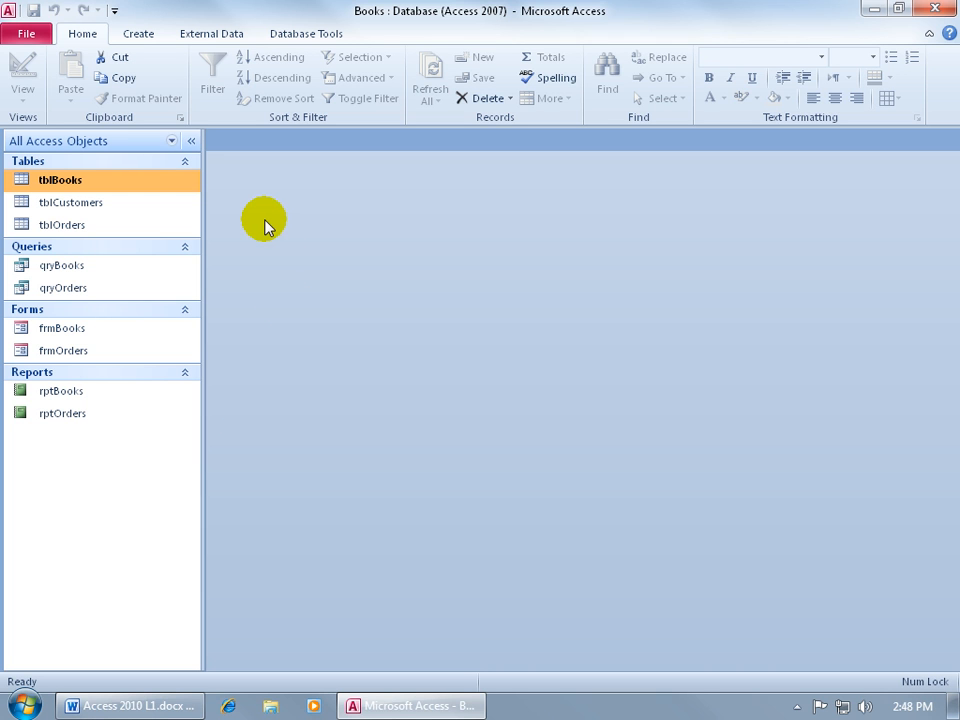
mouse_move(232, 192)
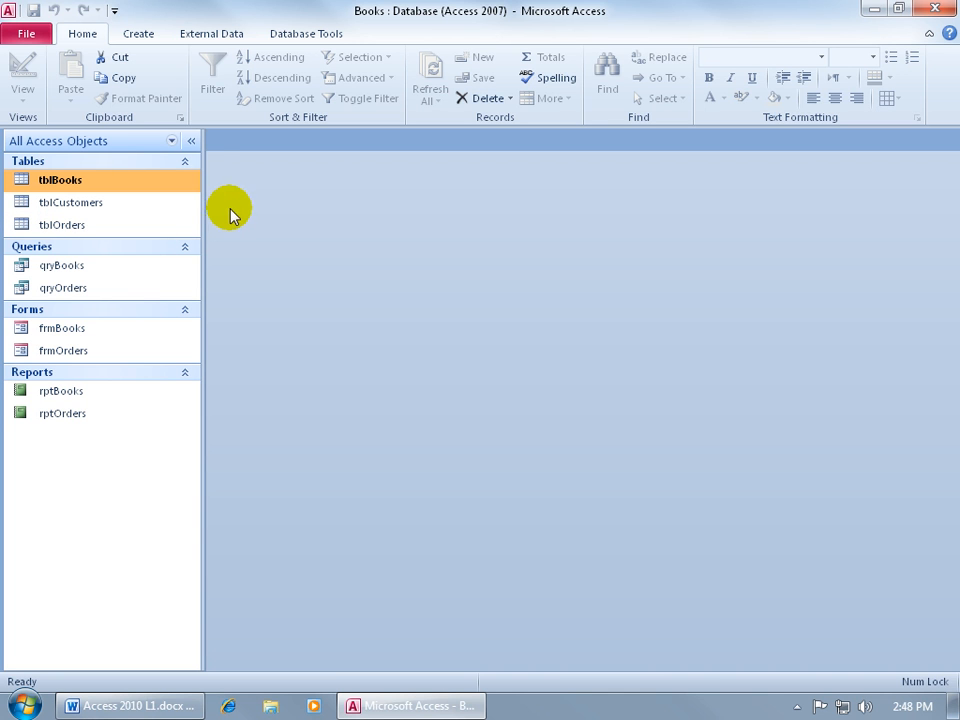
mouse_move(228, 202)
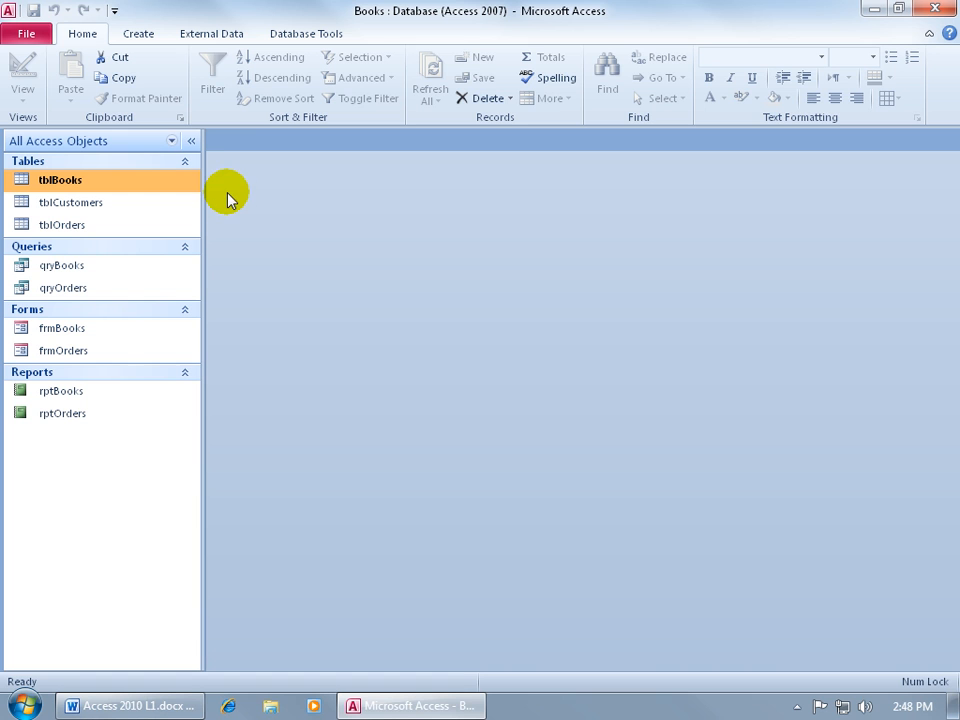
mouse_move(228, 280)
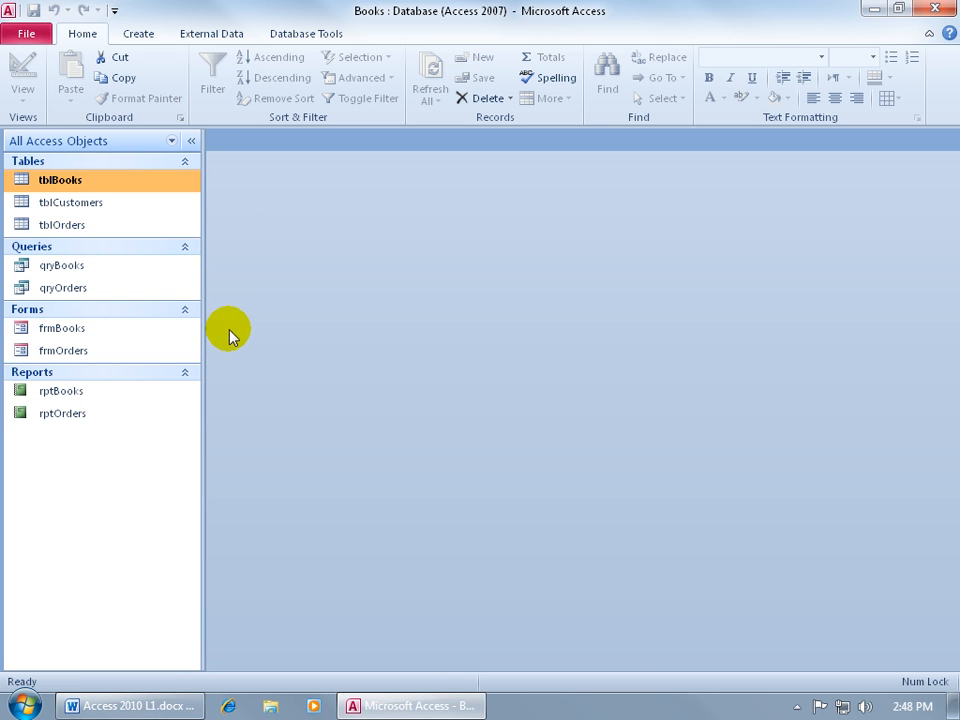
mouse_move(224, 216)
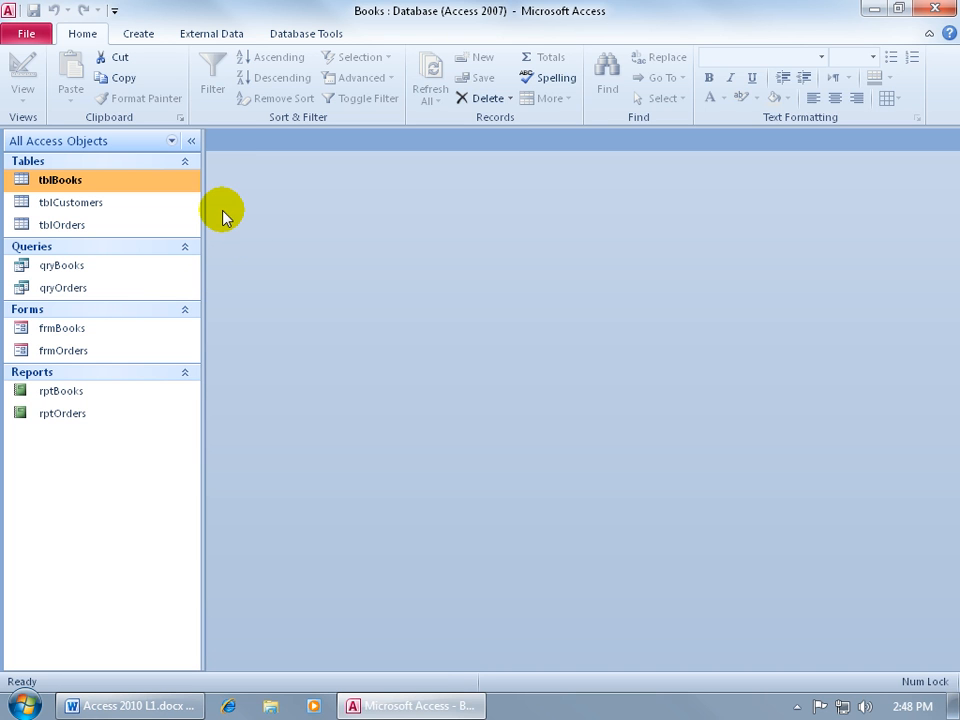
mouse_move(244, 304)
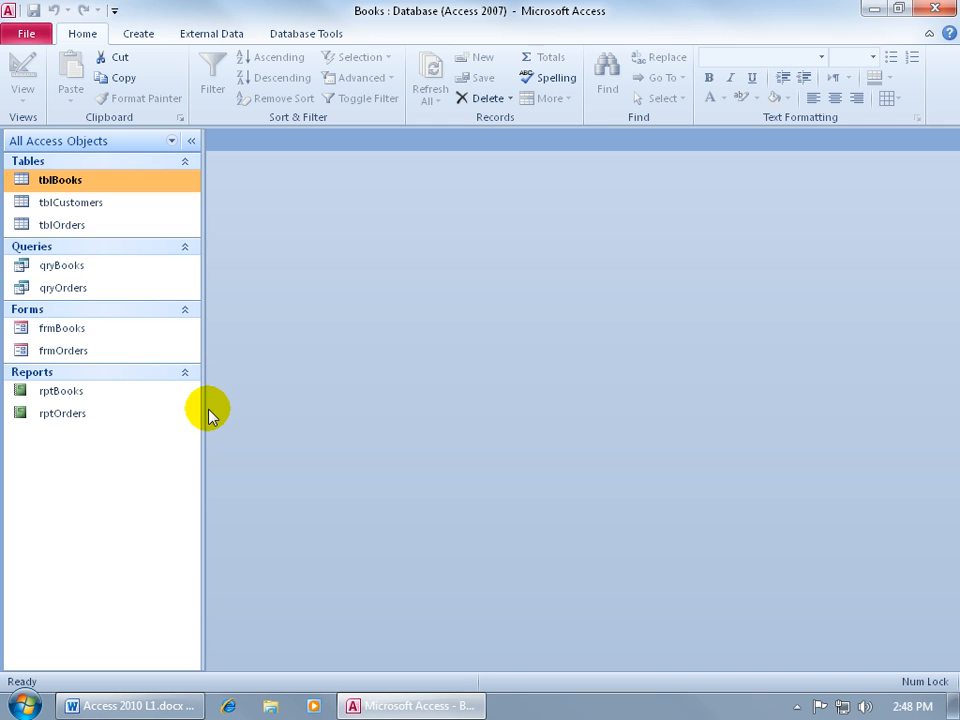
mouse_move(220, 220)
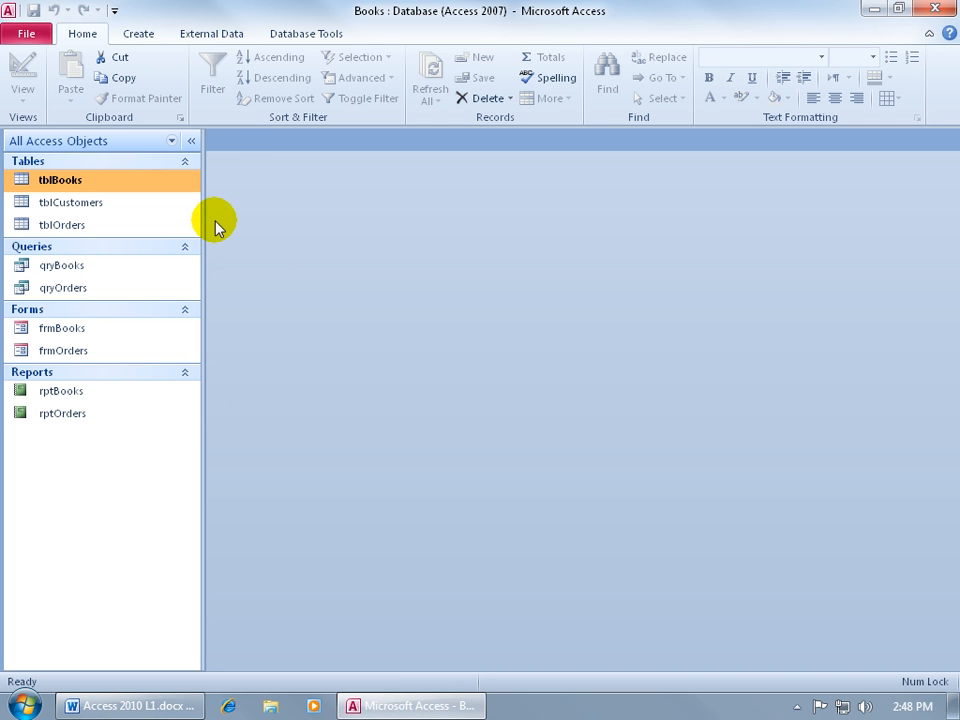
mouse_move(210, 284)
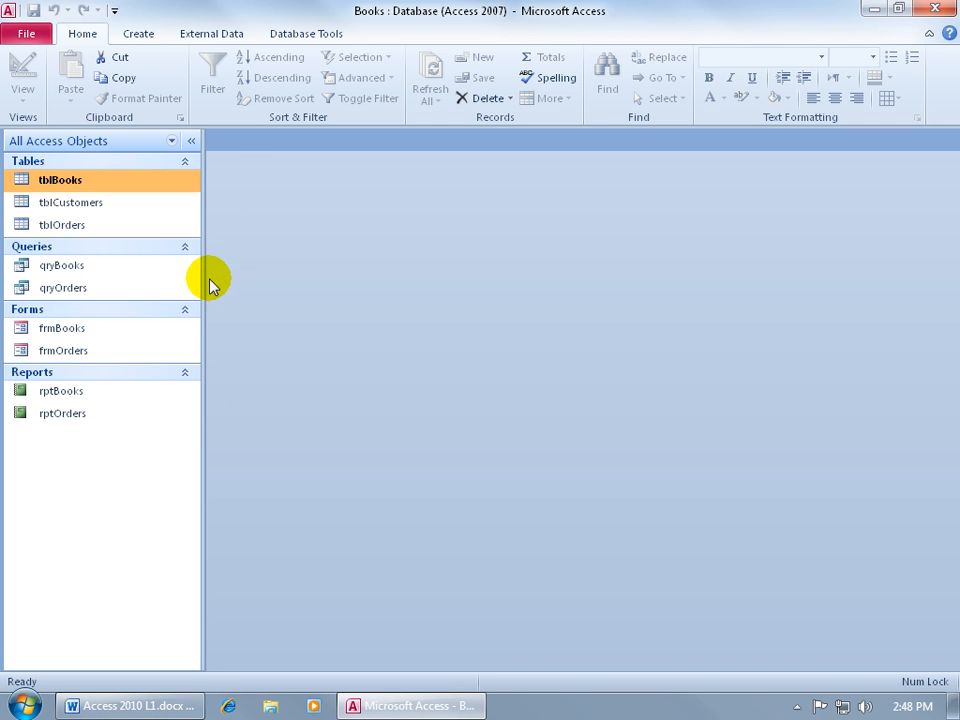
mouse_move(228, 228)
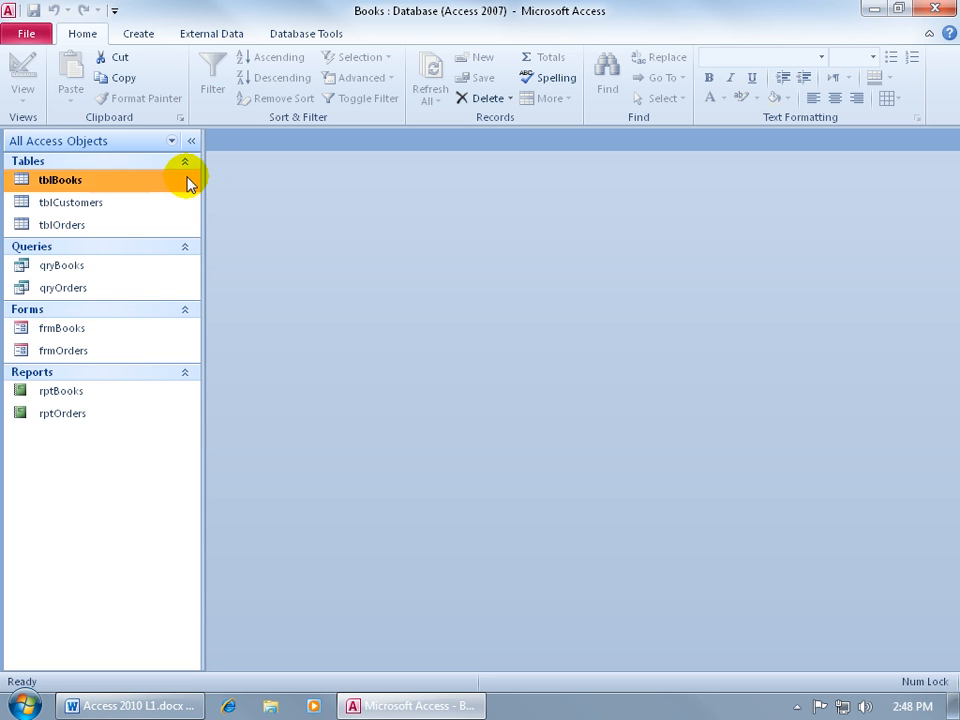
click(184, 160)
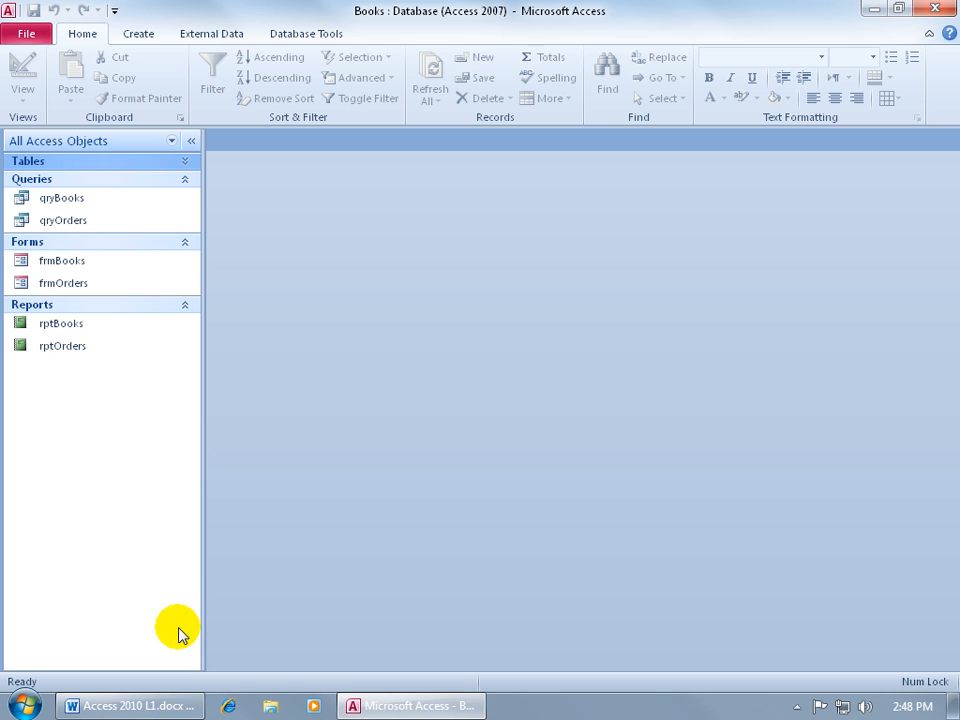
mouse_move(218, 198)
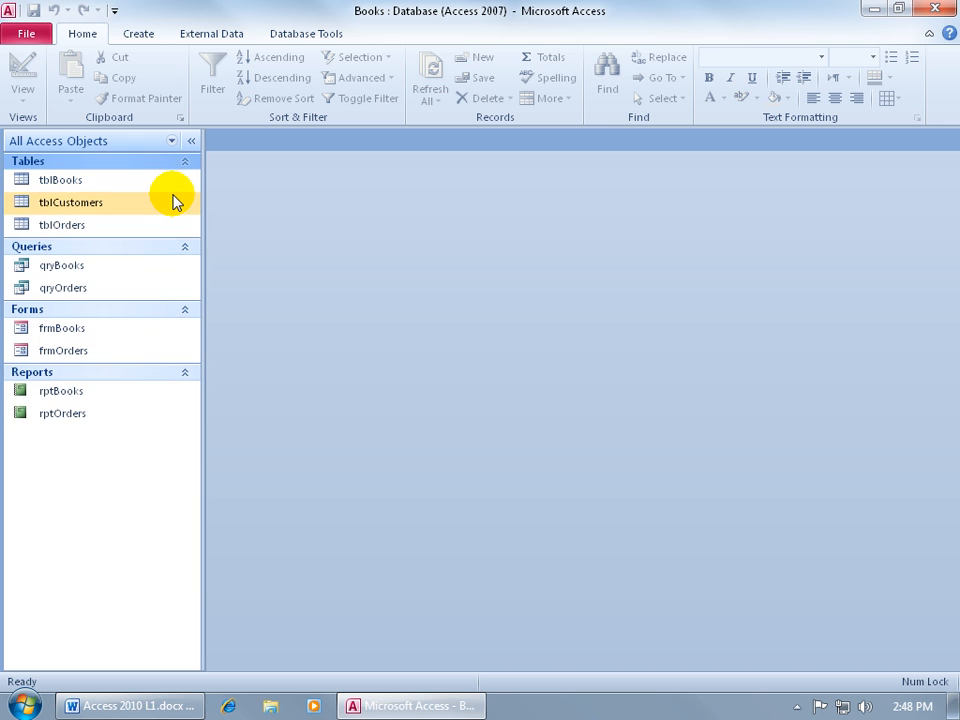
mouse_move(172, 140)
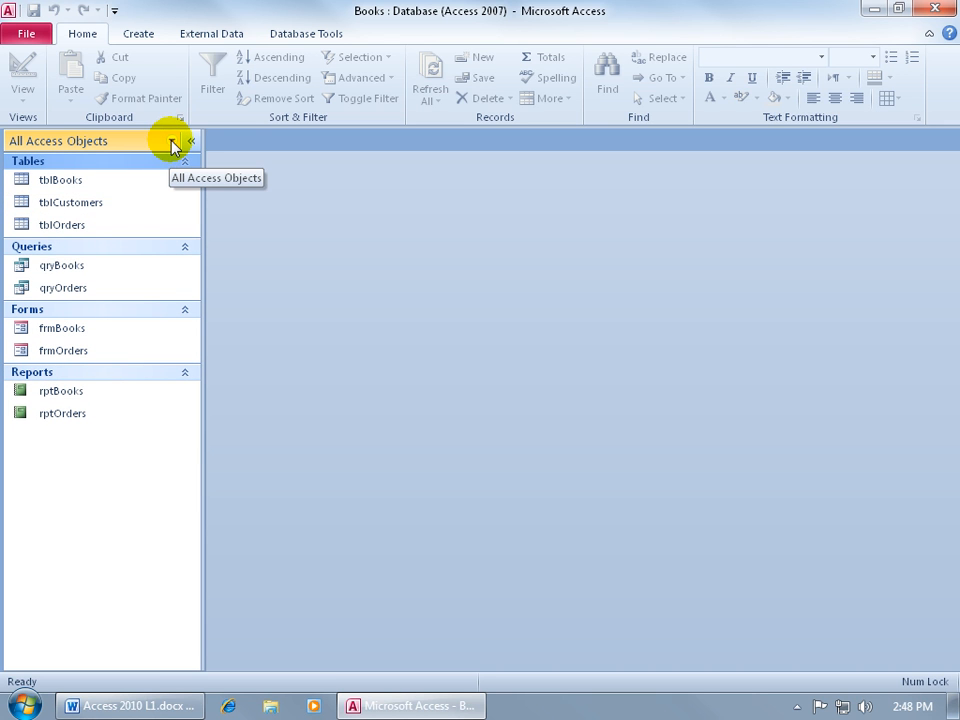
click(172, 140)
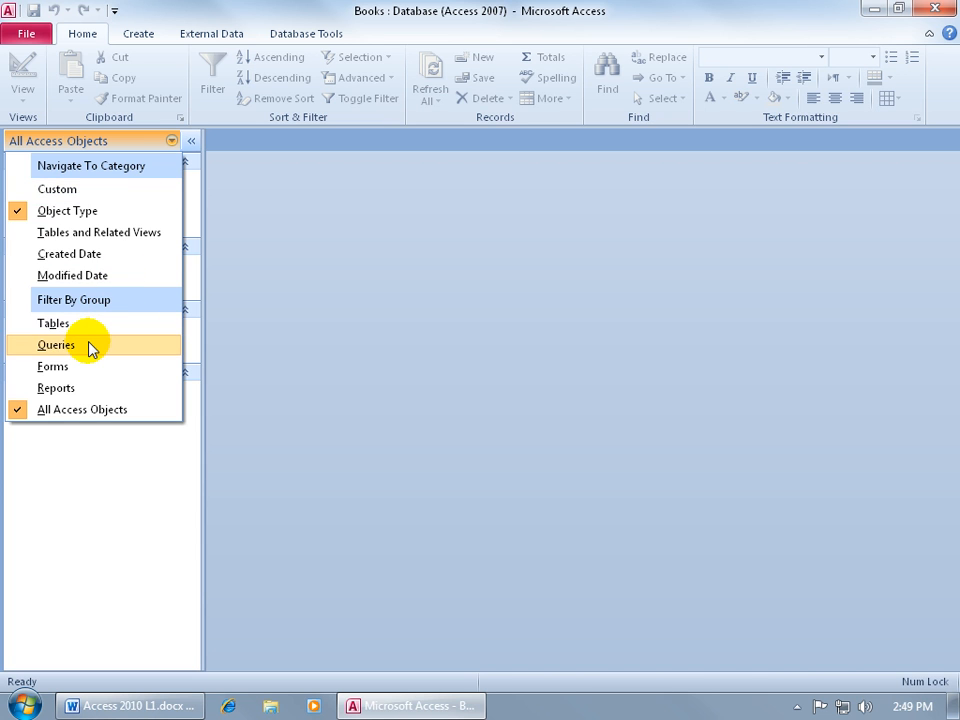
click(56, 344)
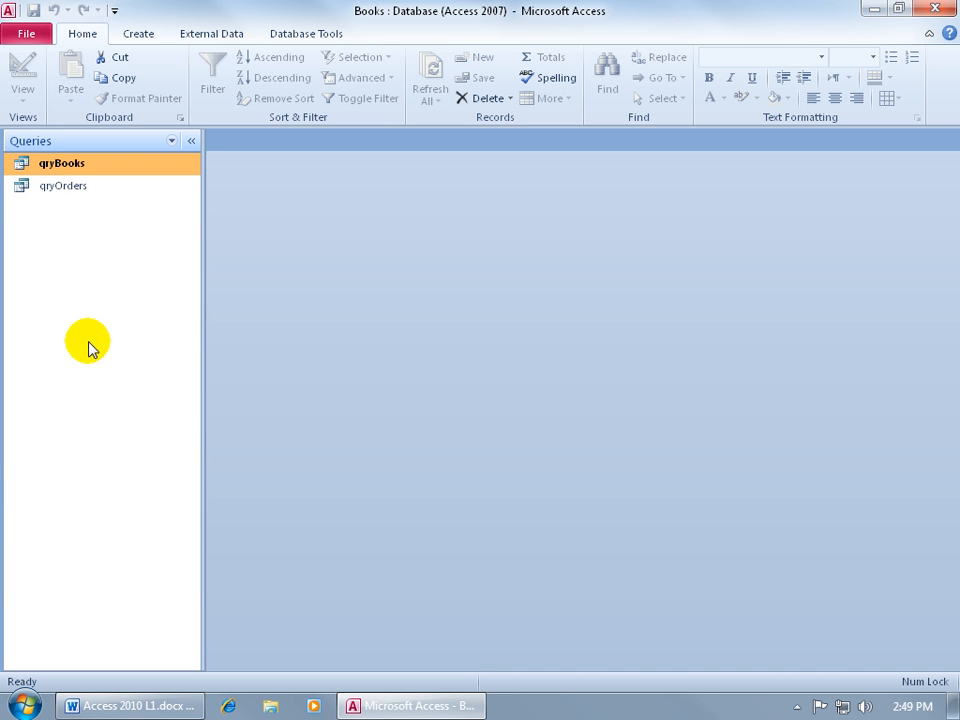
mouse_move(150, 228)
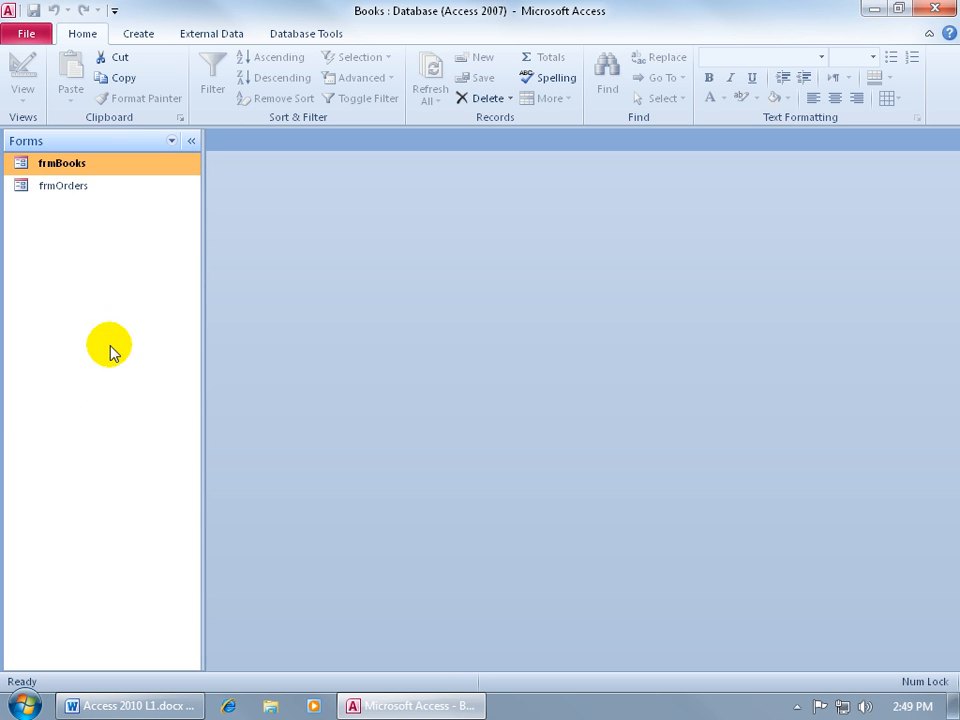
click(172, 140)
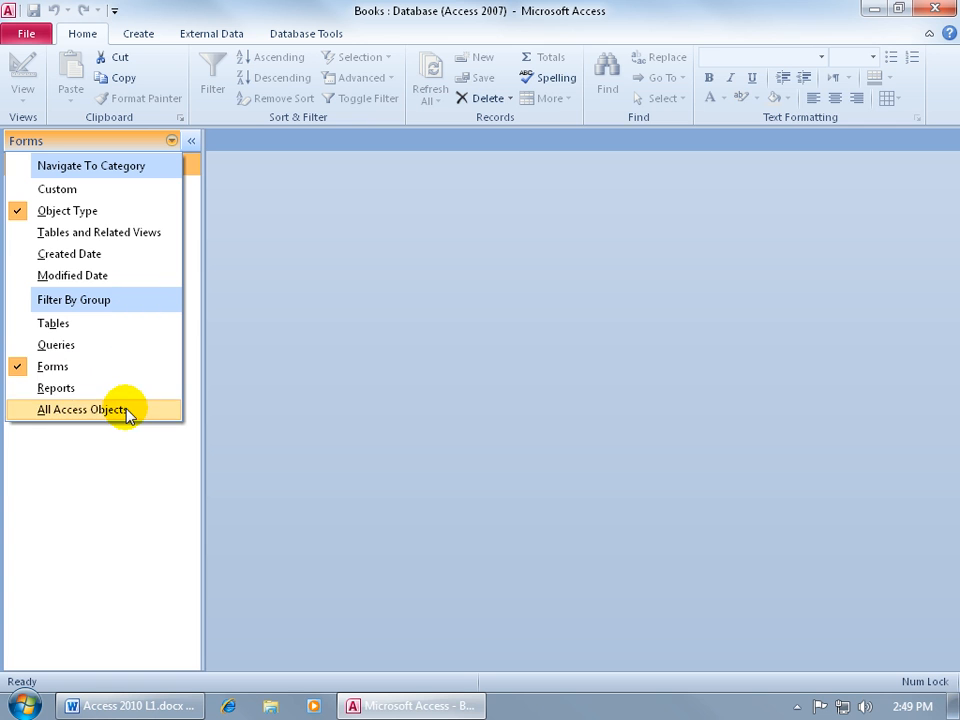
click(80, 408)
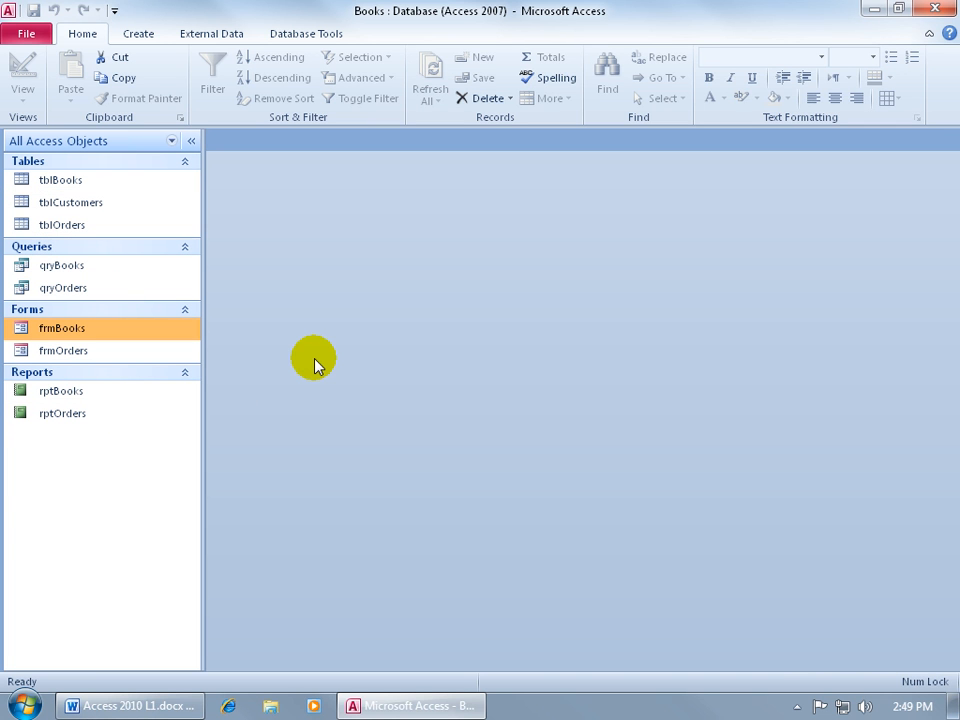
mouse_move(240, 320)
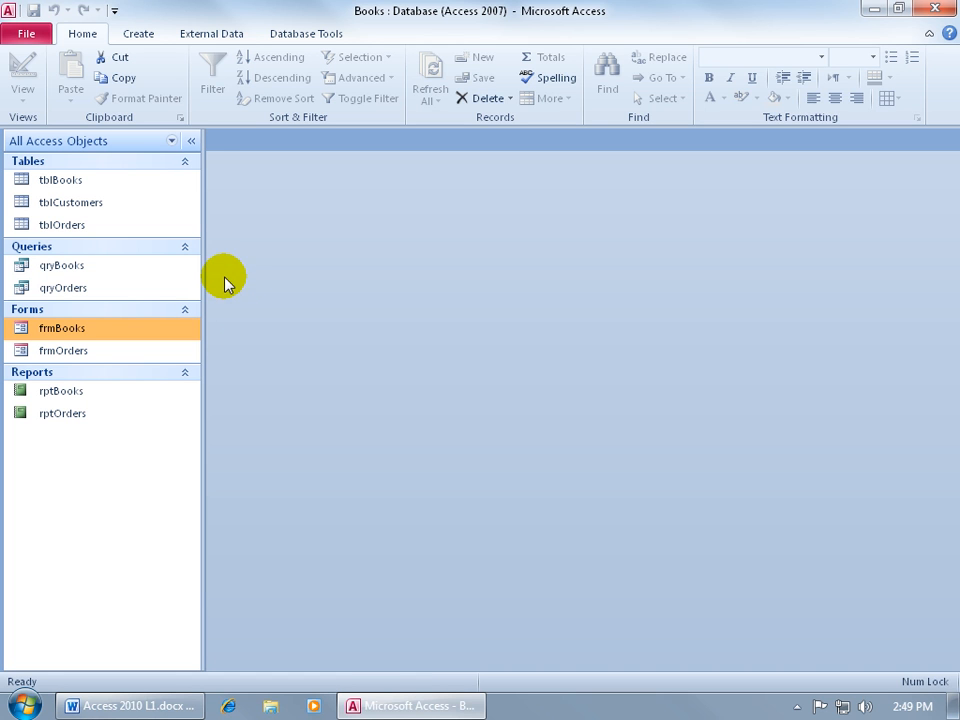
mouse_move(252, 284)
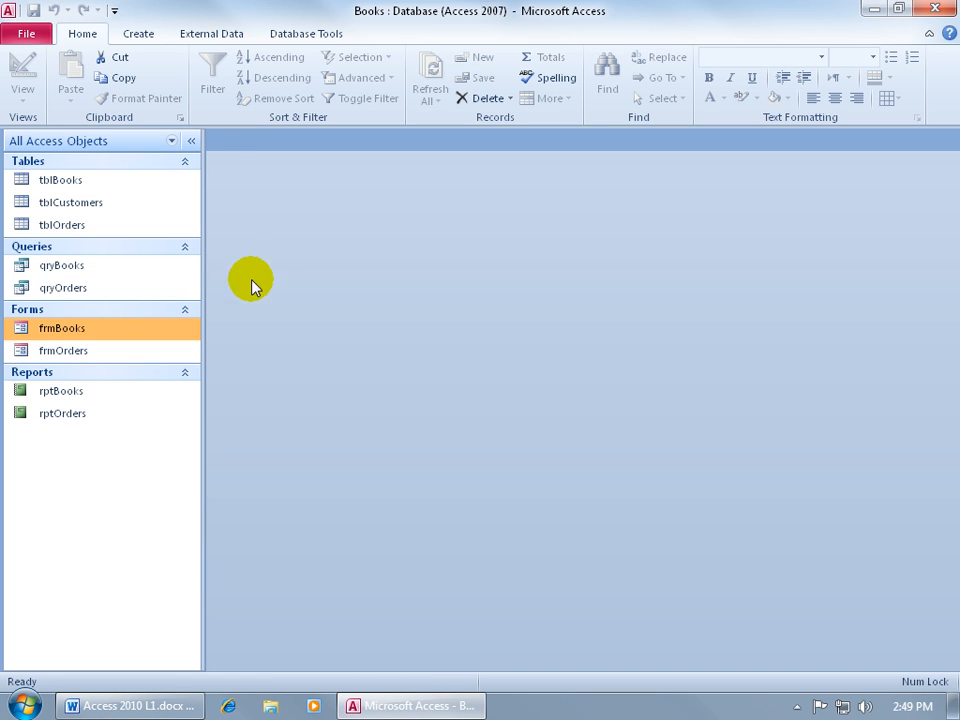
mouse_move(262, 312)
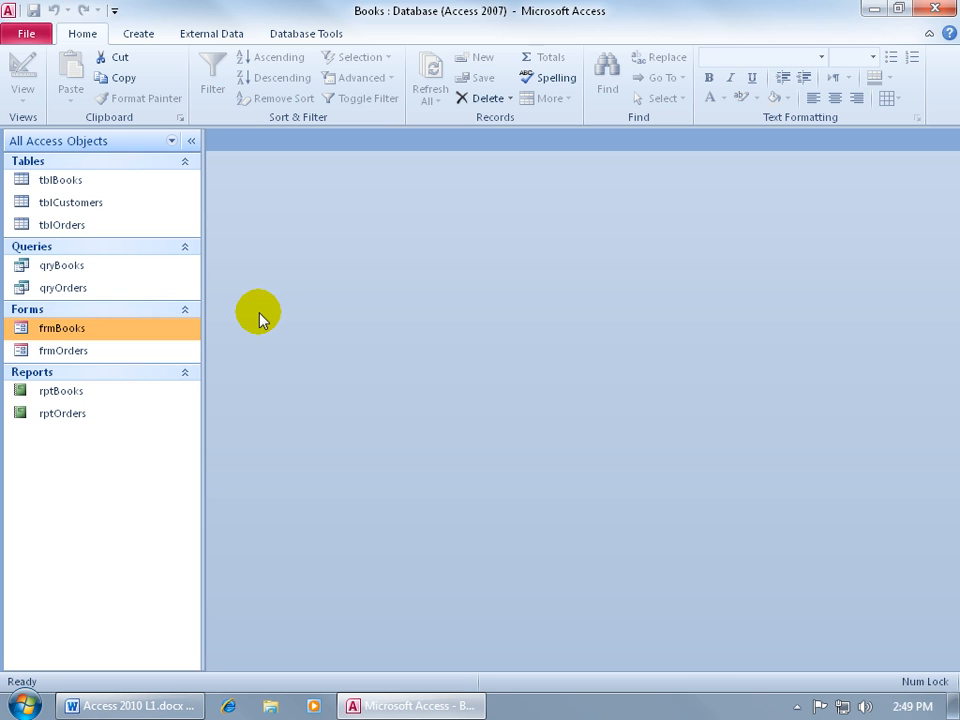
mouse_move(246, 310)
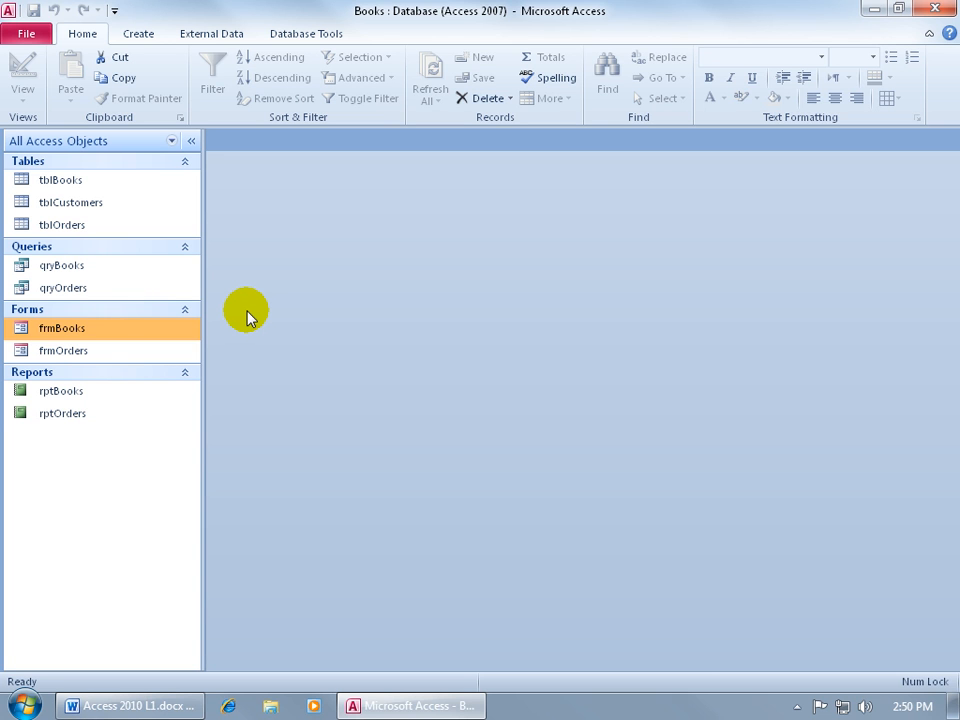
mouse_move(390, 12)
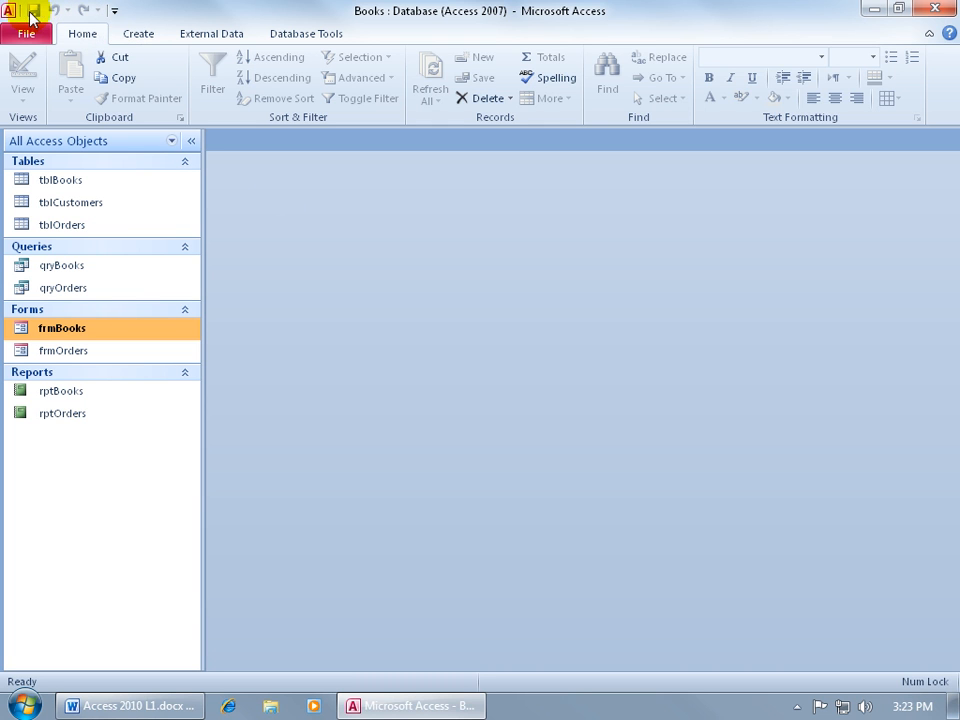
mouse_move(38, 12)
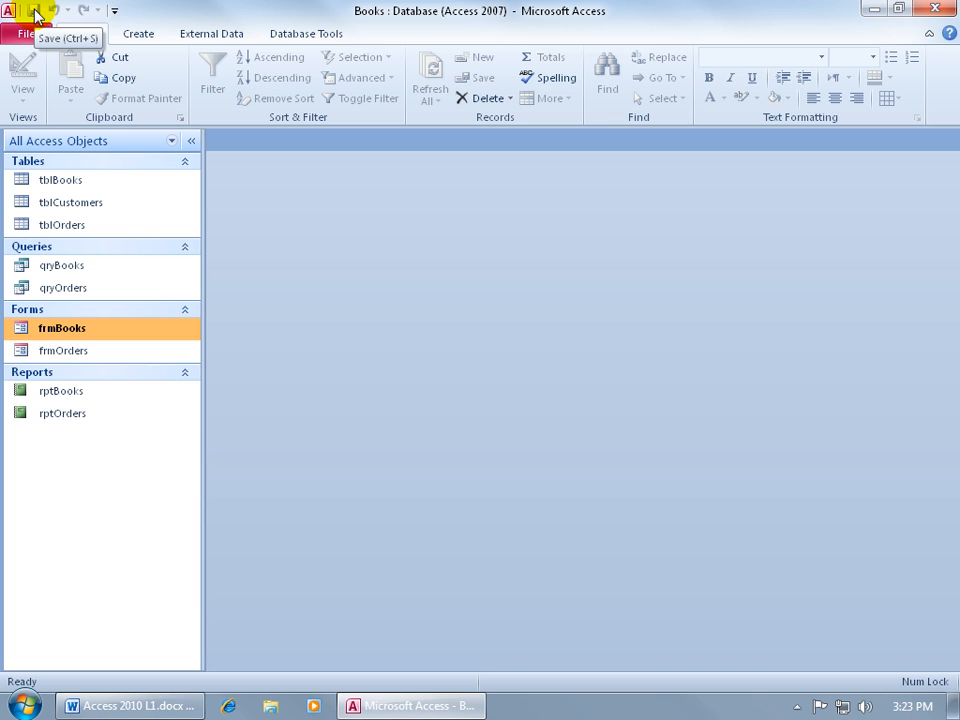
mouse_move(108, 16)
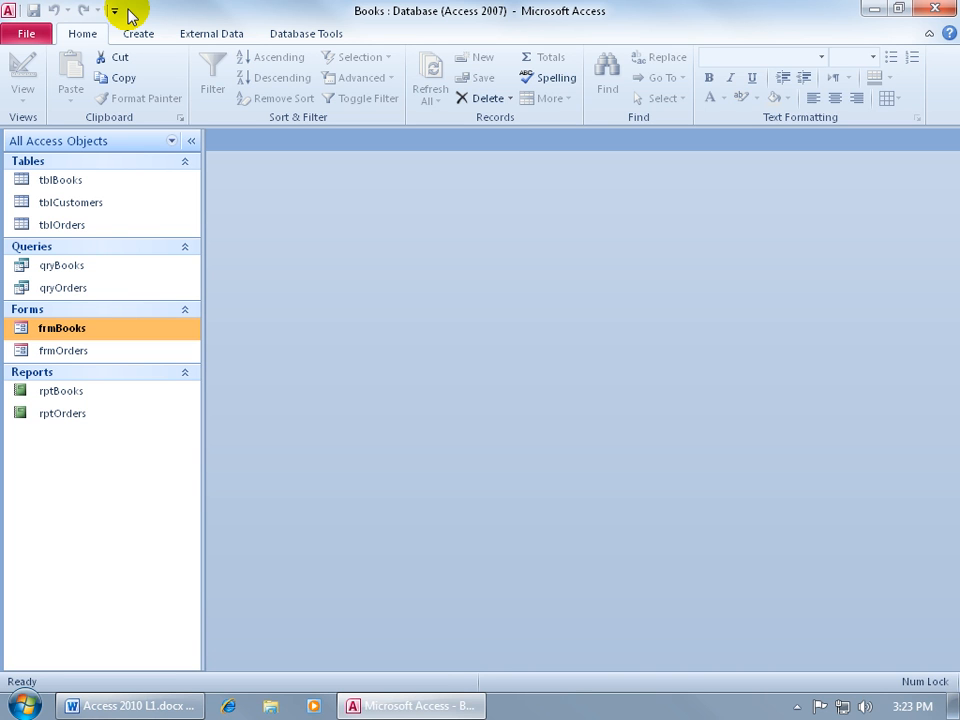
mouse_move(412, 30)
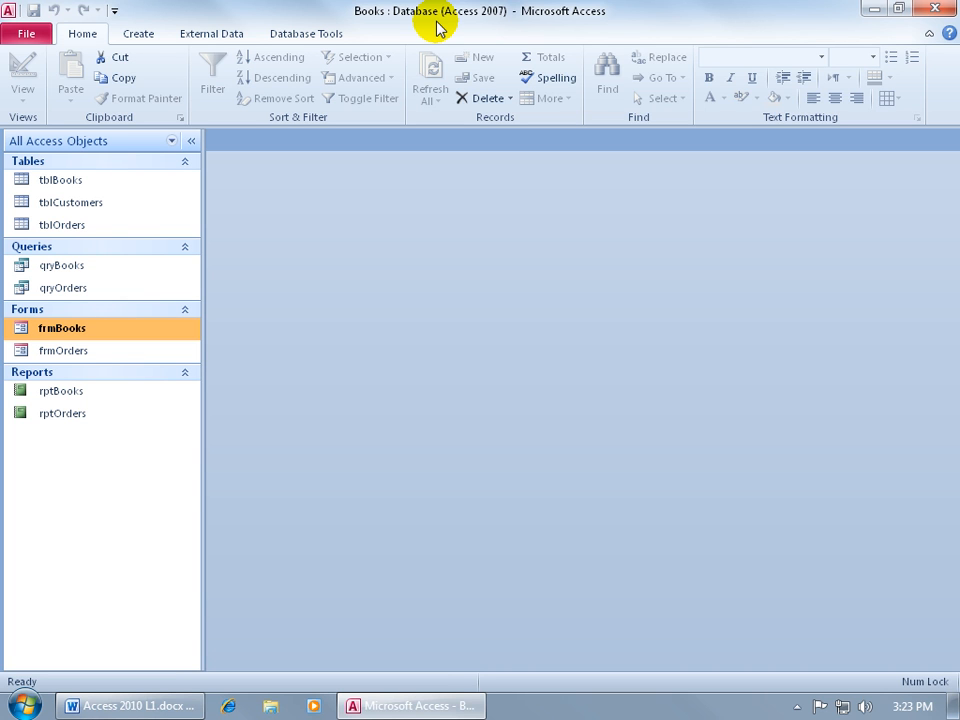
mouse_move(456, 32)
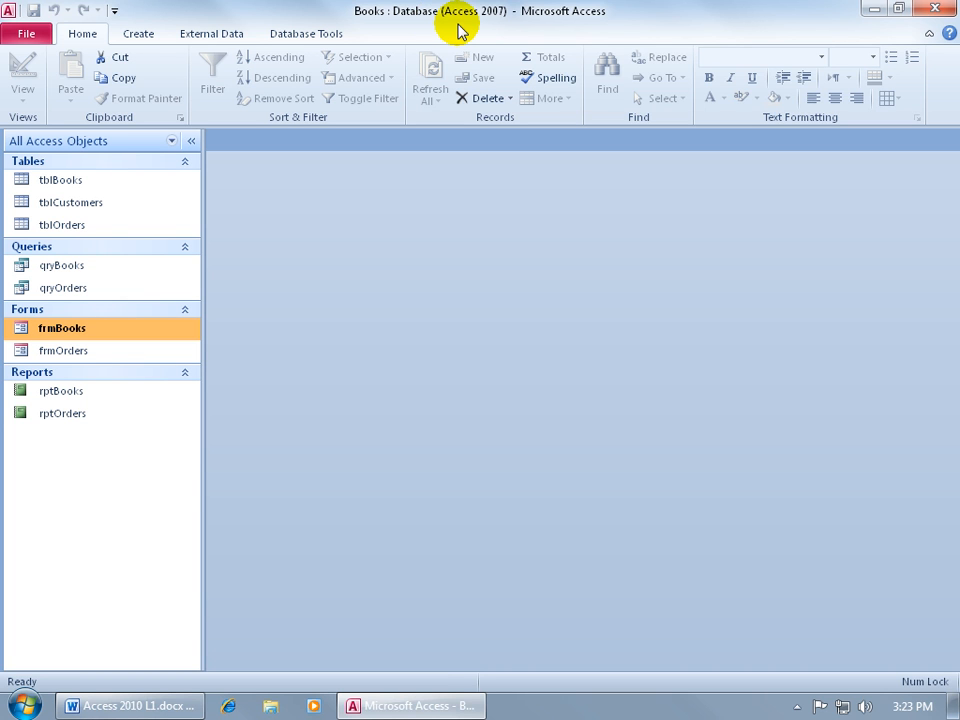
mouse_move(580, 32)
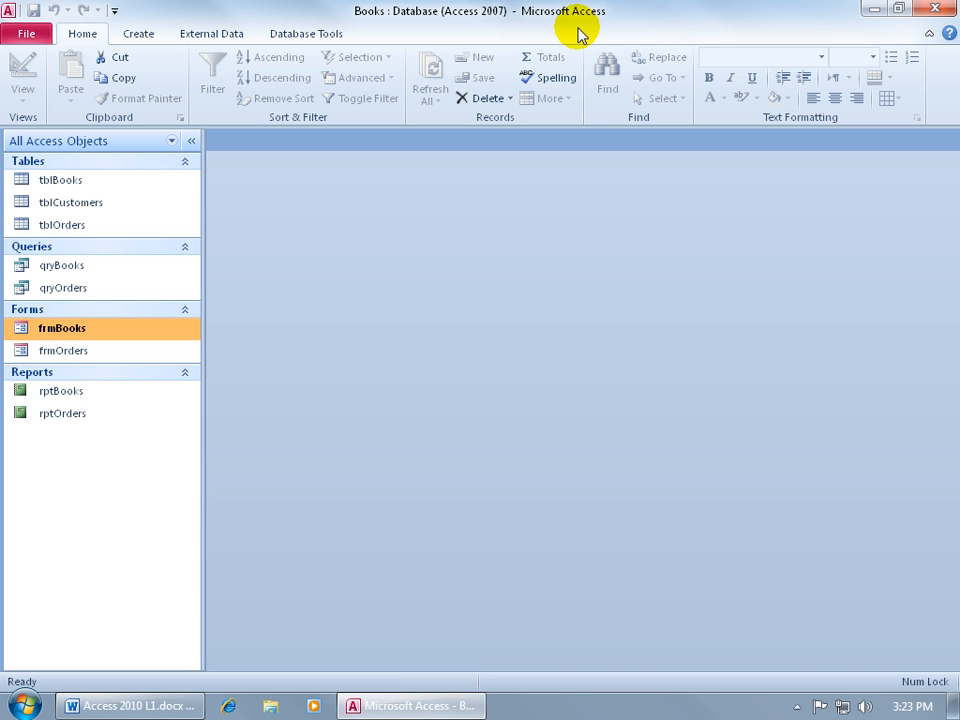
mouse_move(822, 32)
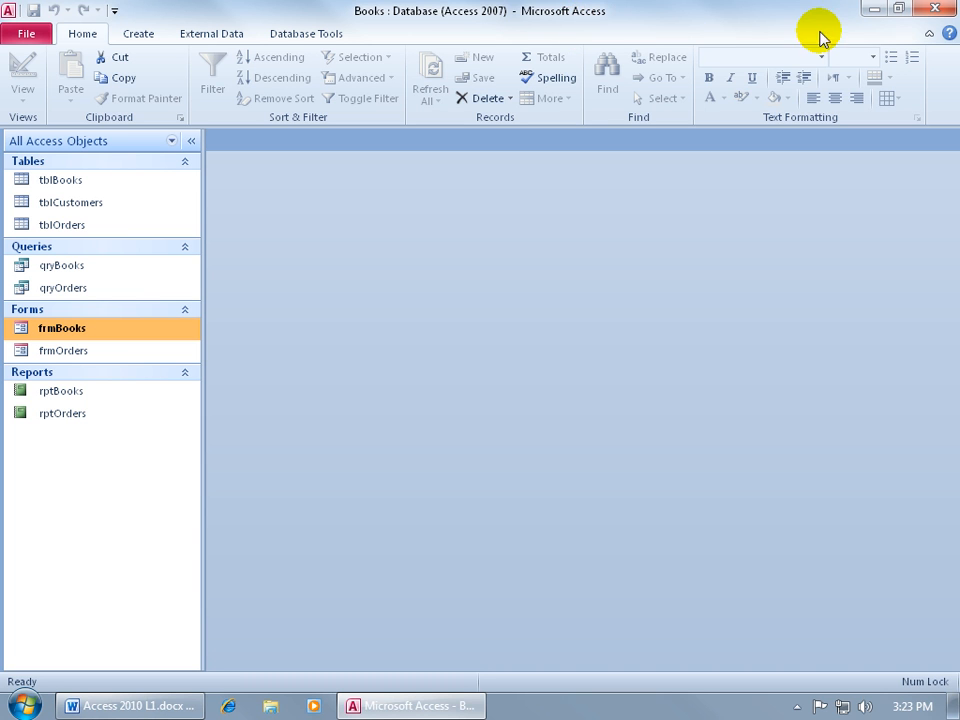
mouse_move(896, 10)
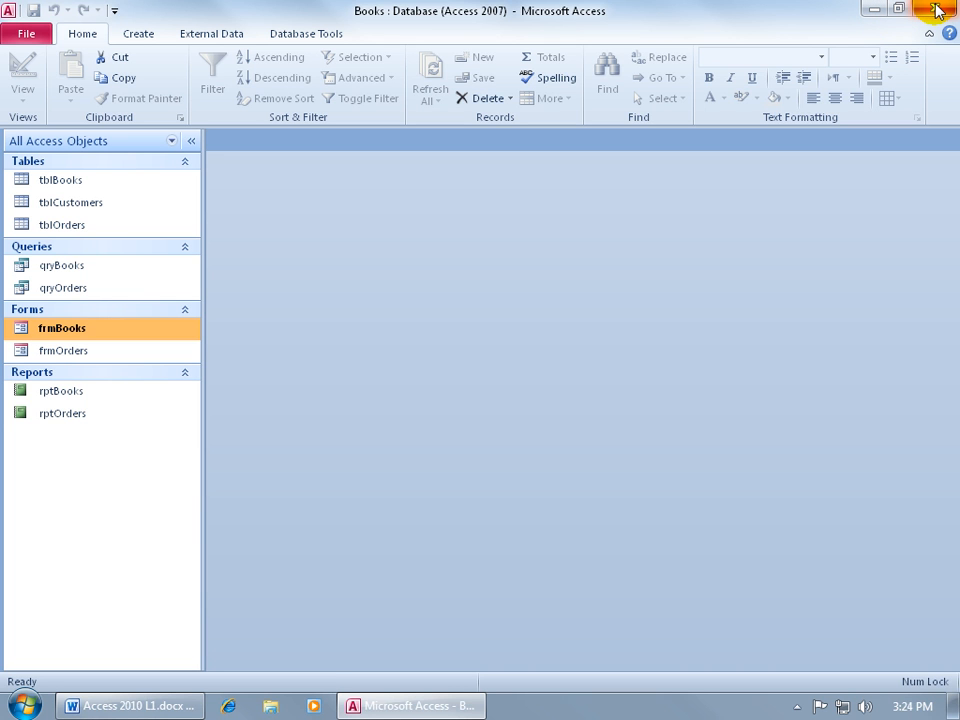
mouse_move(938, 8)
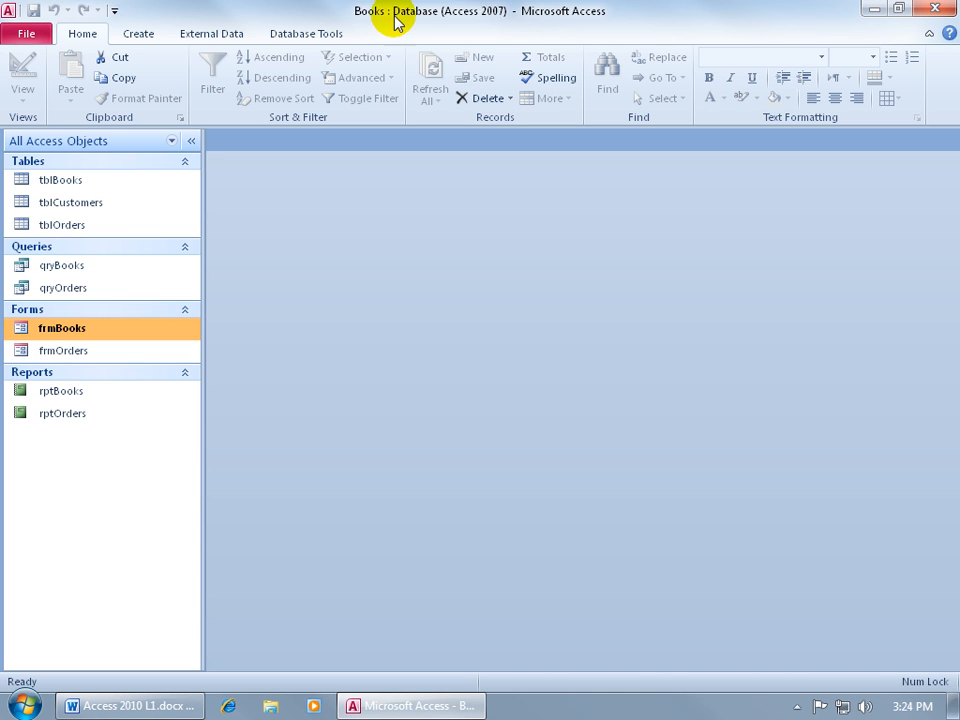
mouse_move(156, 78)
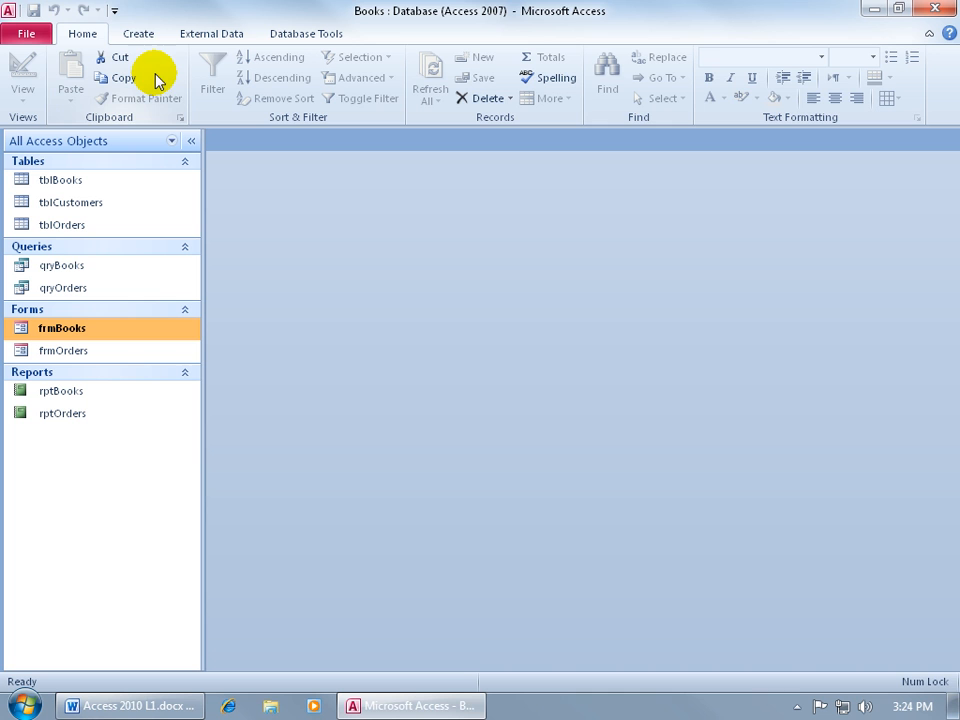
mouse_move(144, 32)
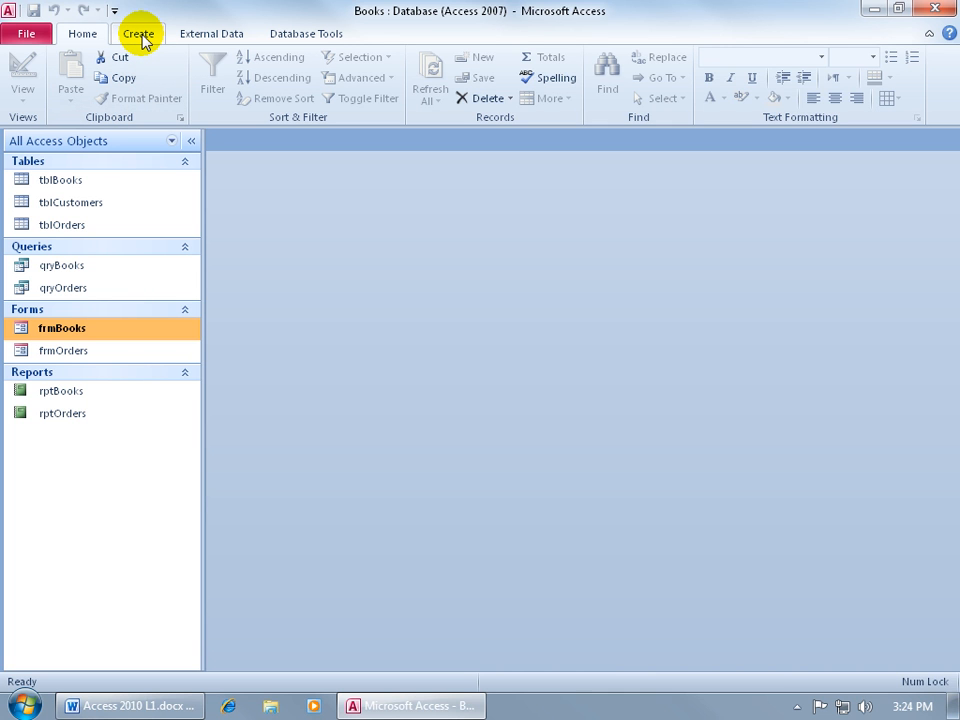
click(140, 36)
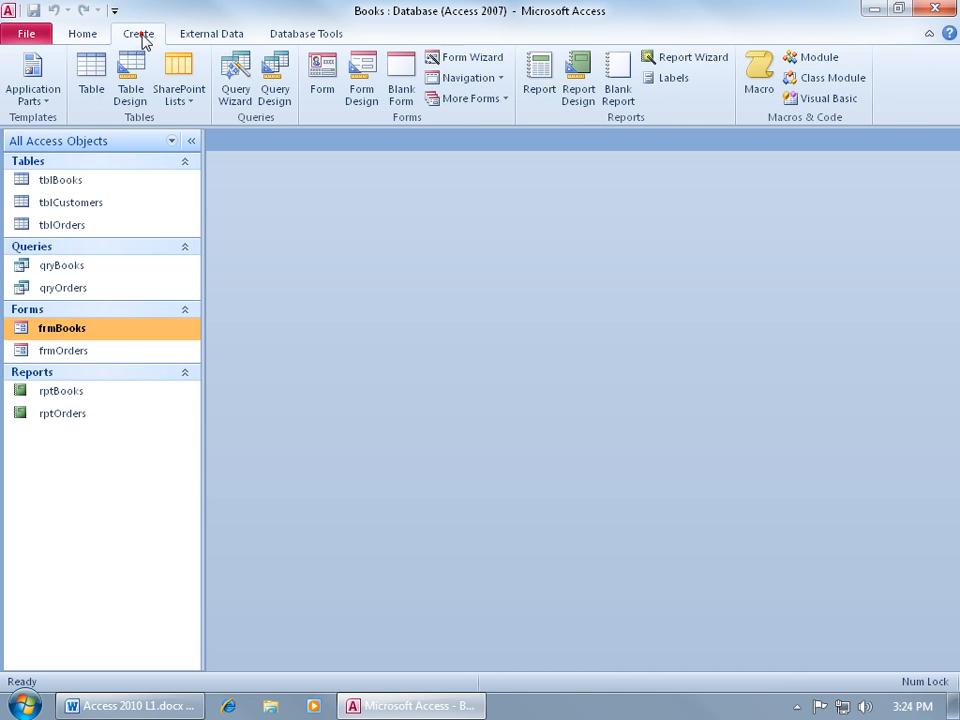
click(136, 36)
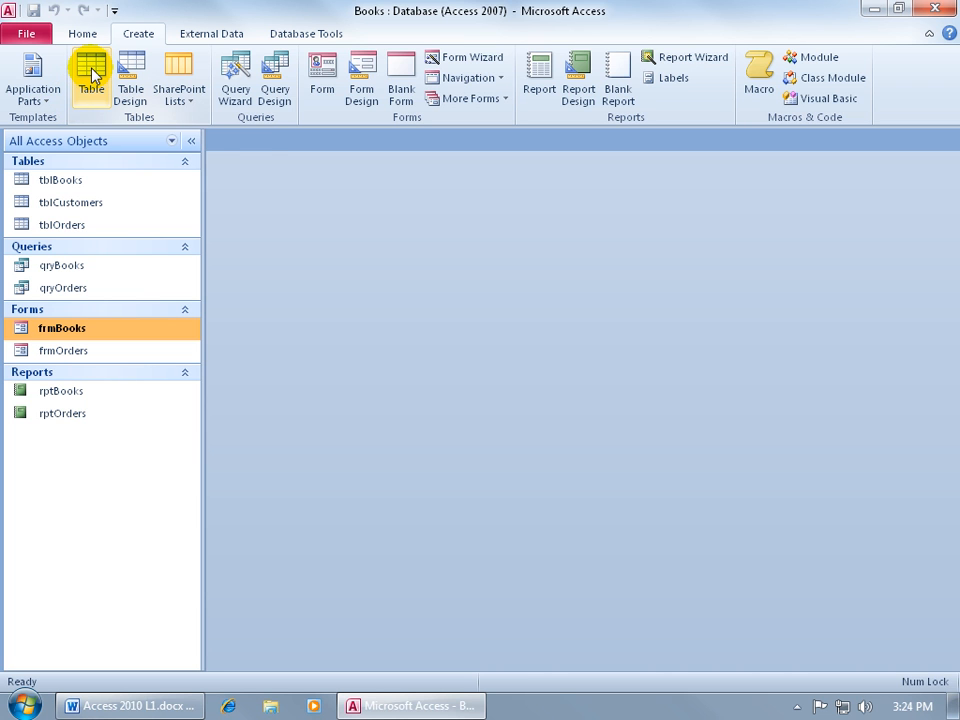
mouse_move(92, 76)
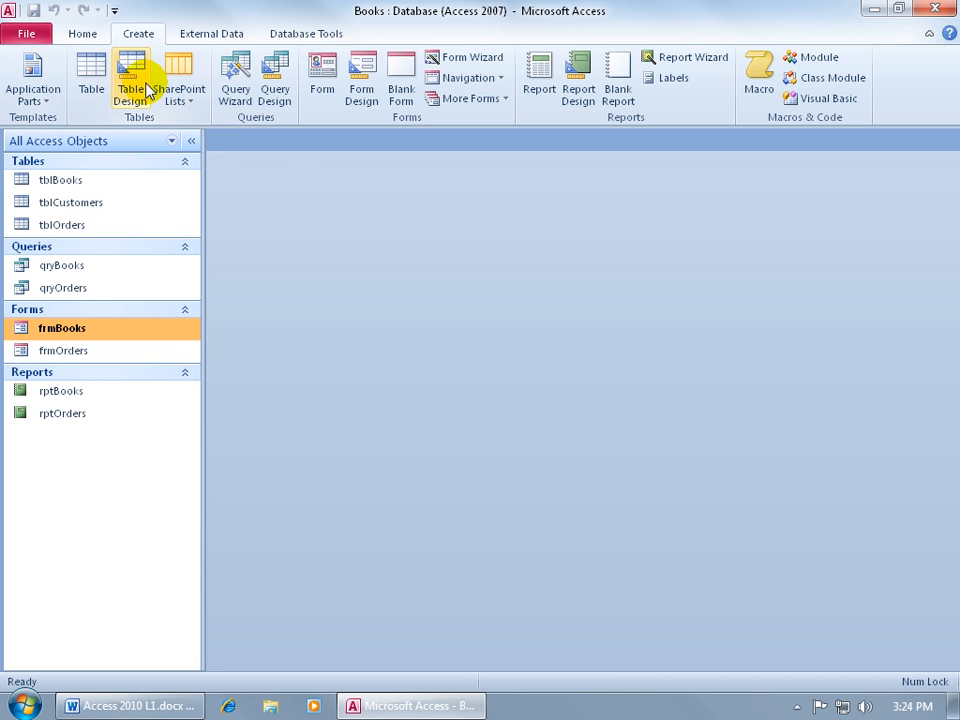
mouse_move(210, 116)
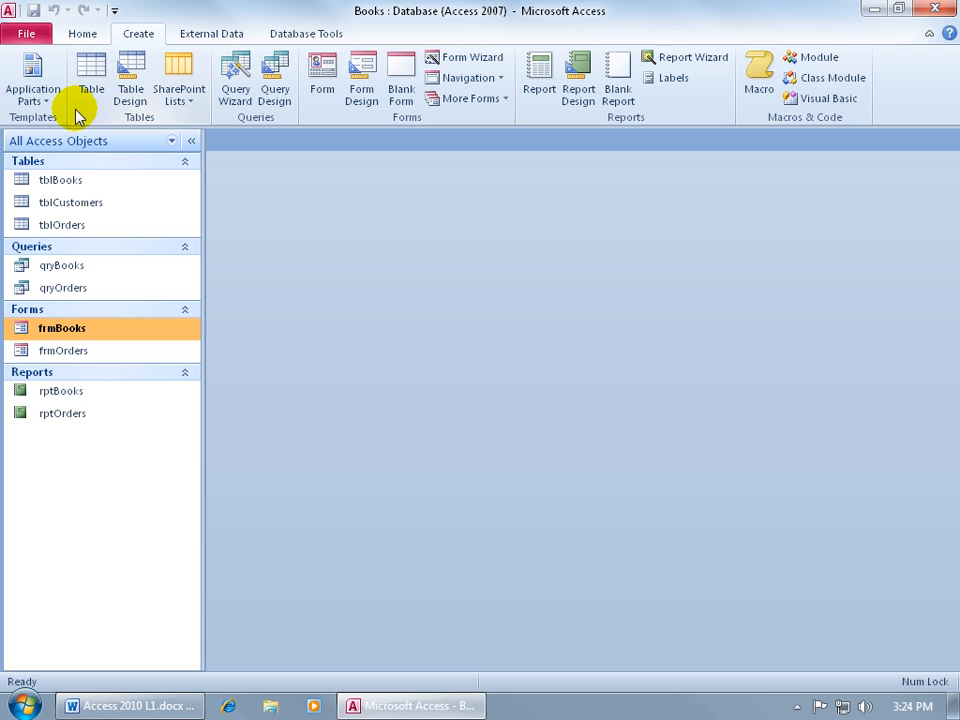
mouse_move(220, 118)
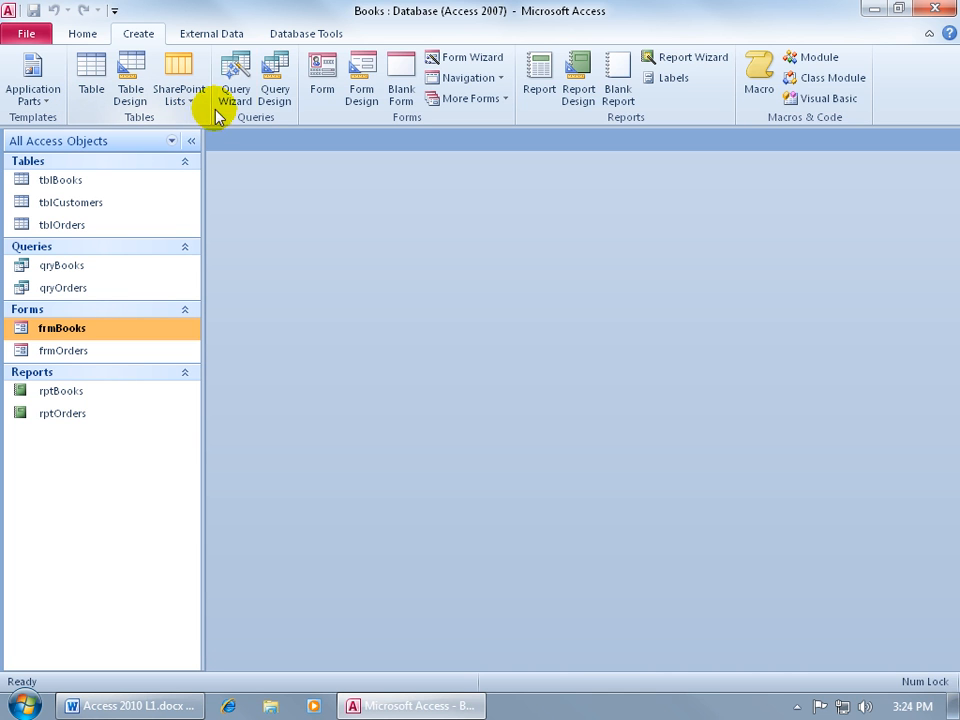
mouse_move(432, 148)
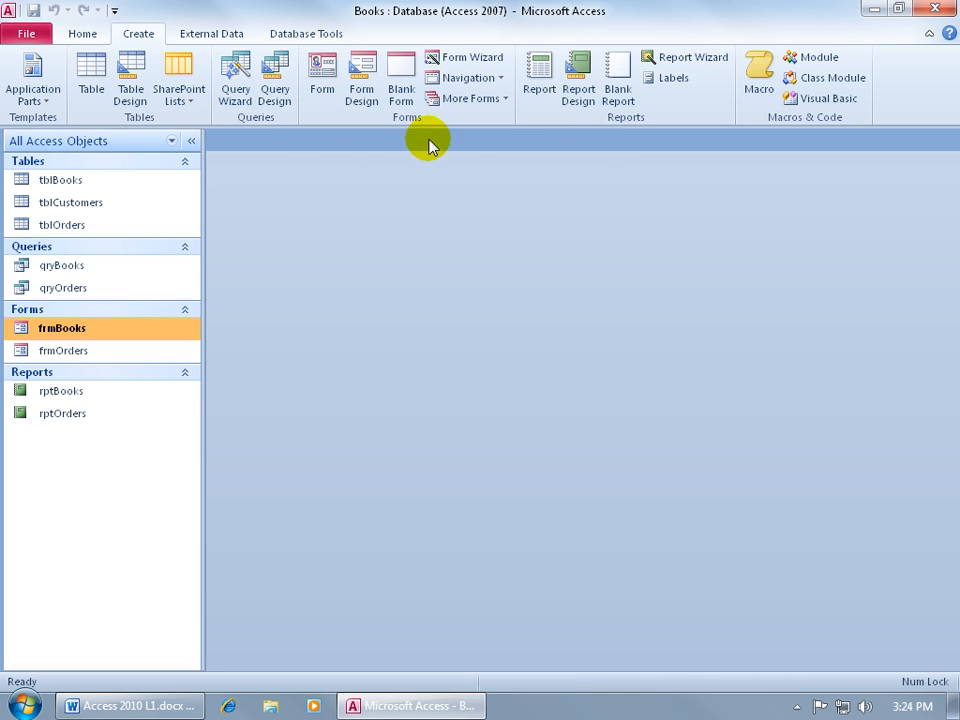
click(88, 32)
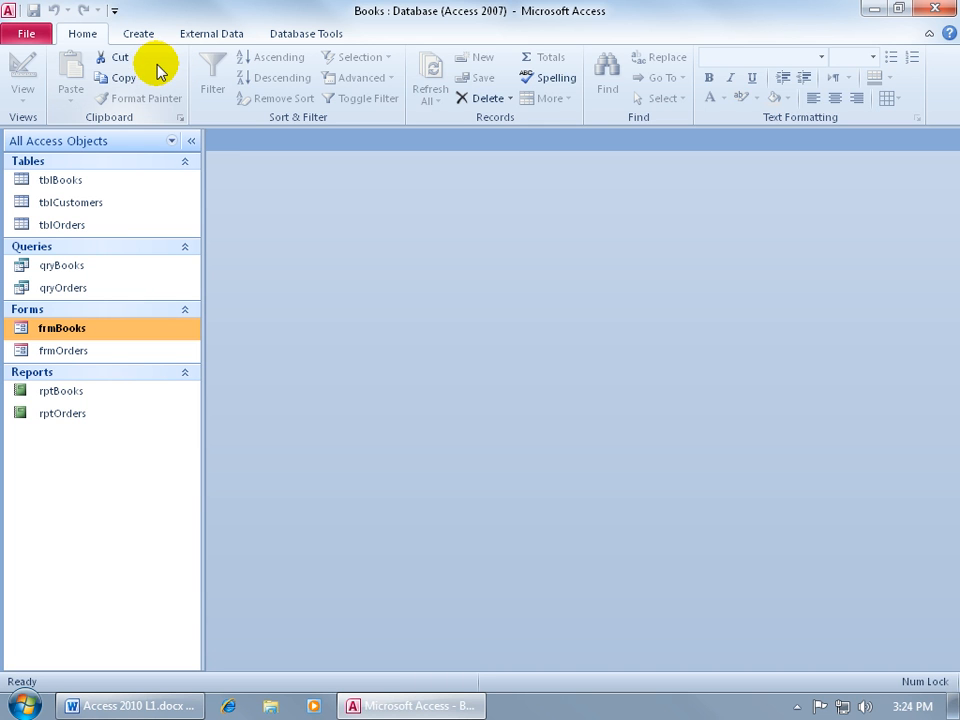
mouse_move(182, 122)
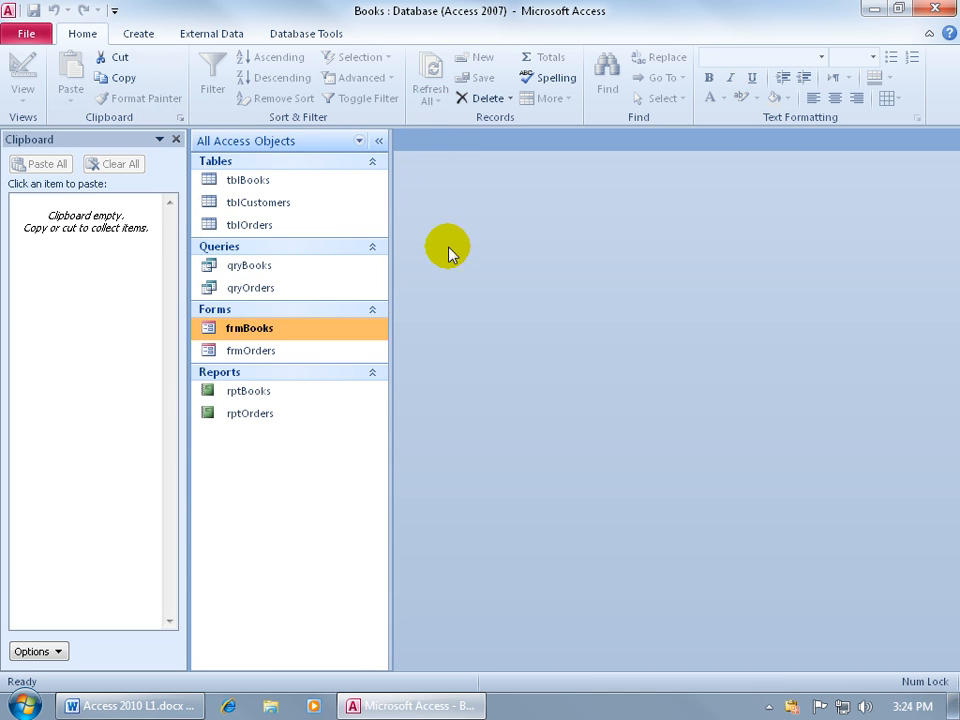
mouse_move(120, 256)
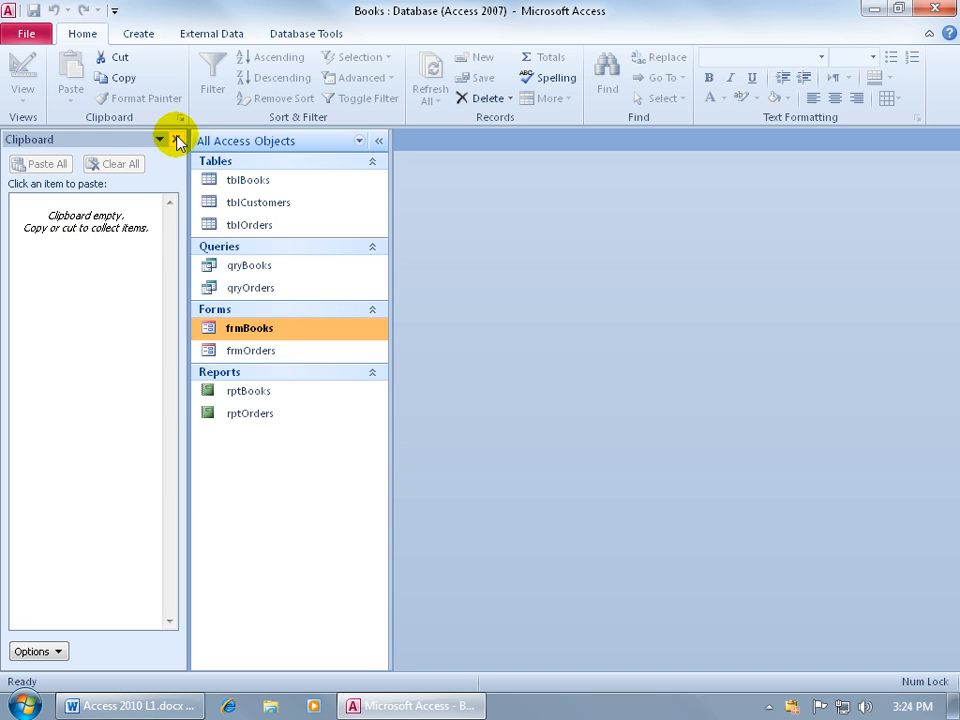
click(176, 140)
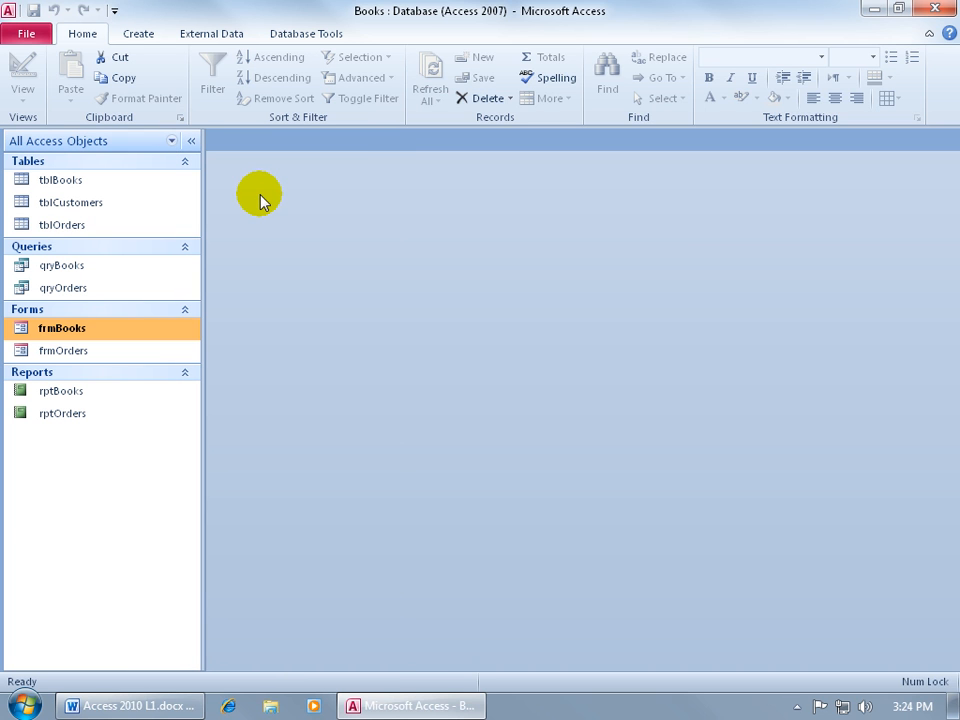
click(26, 32)
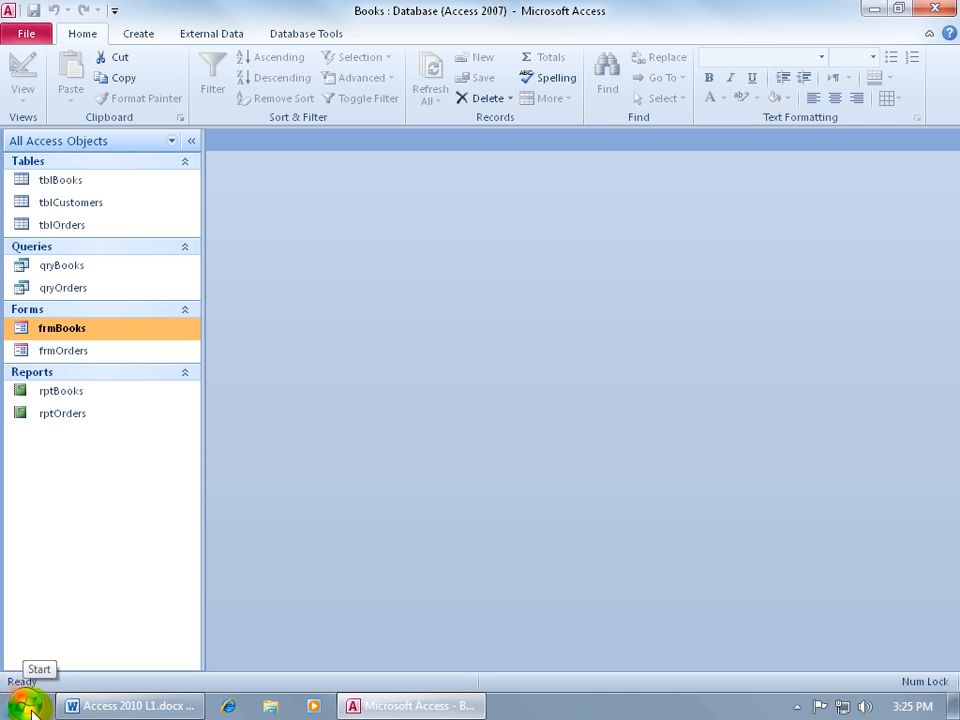
mouse_move(30, 704)
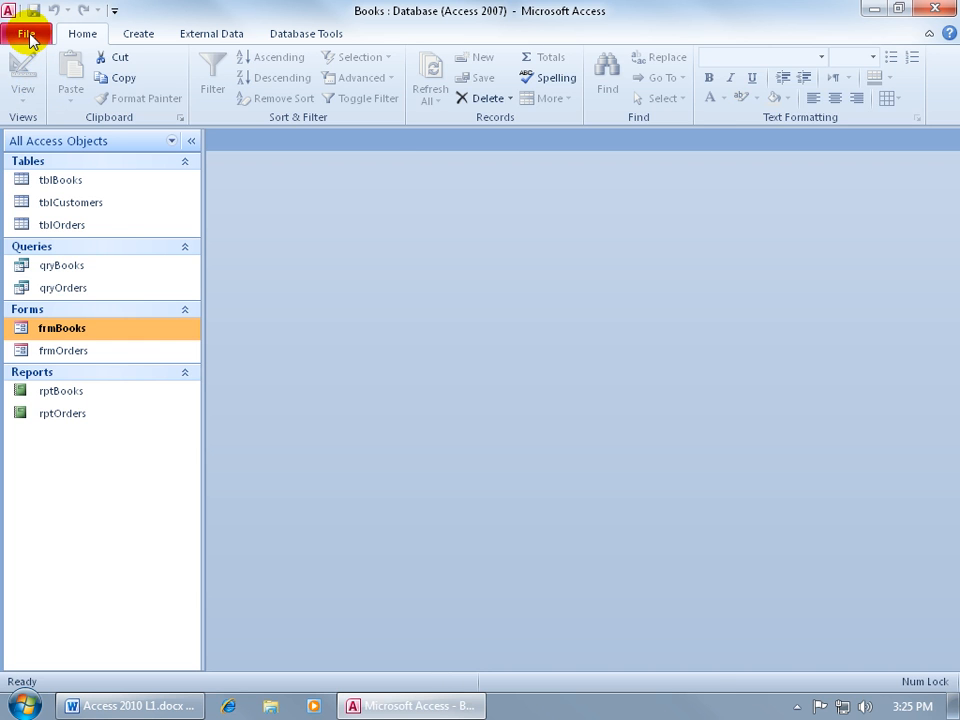
View the Backstage Info page for the Books database three times, returning to the object list each time.
click(30, 32)
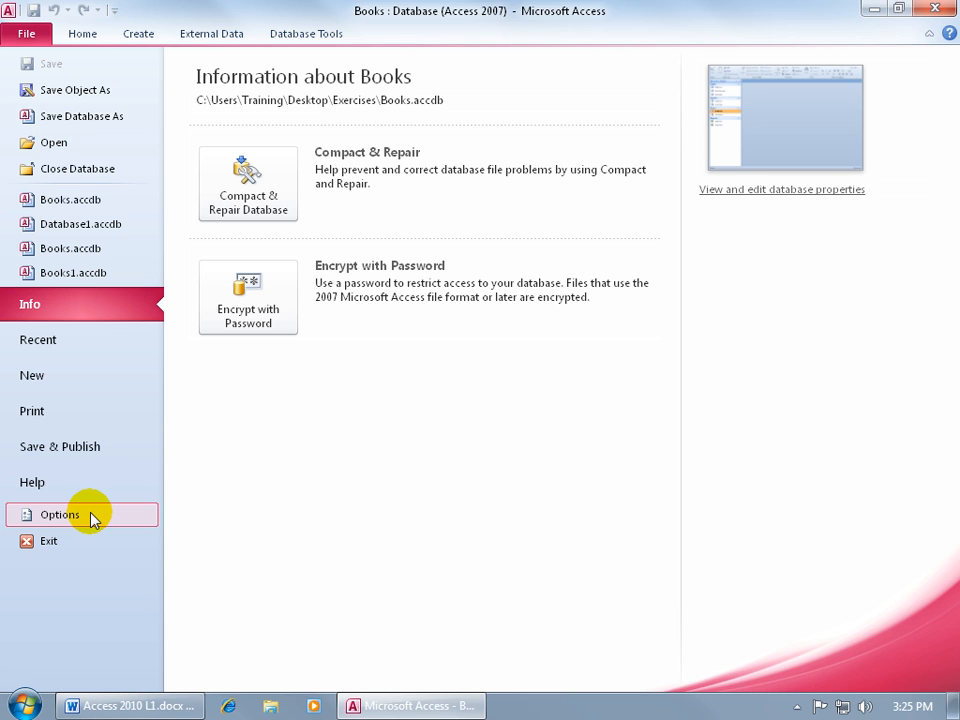
mouse_move(66, 522)
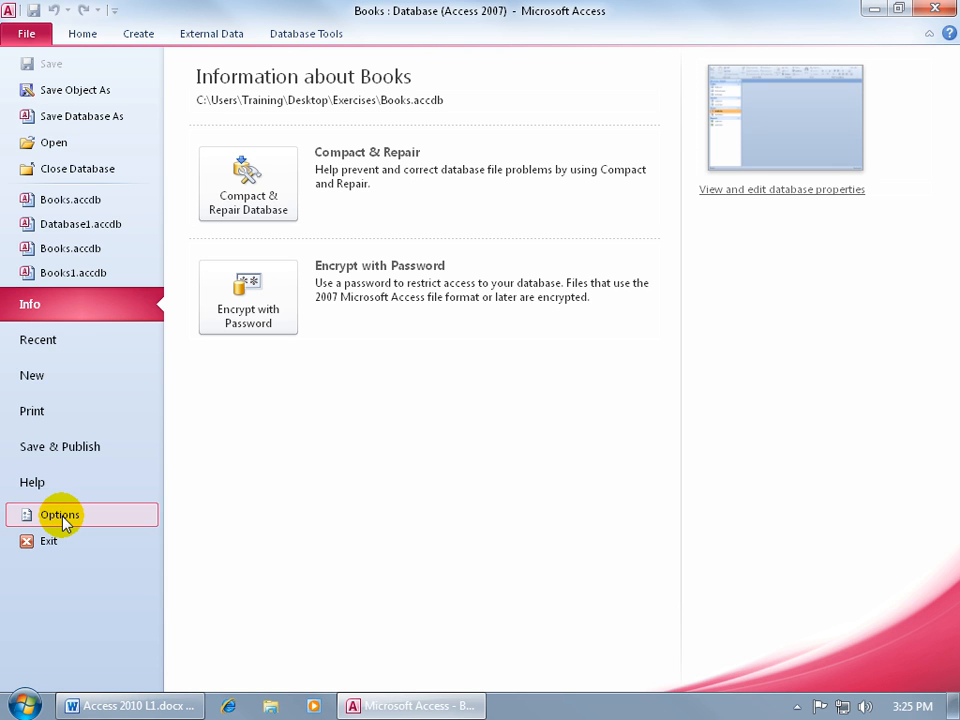
mouse_move(148, 480)
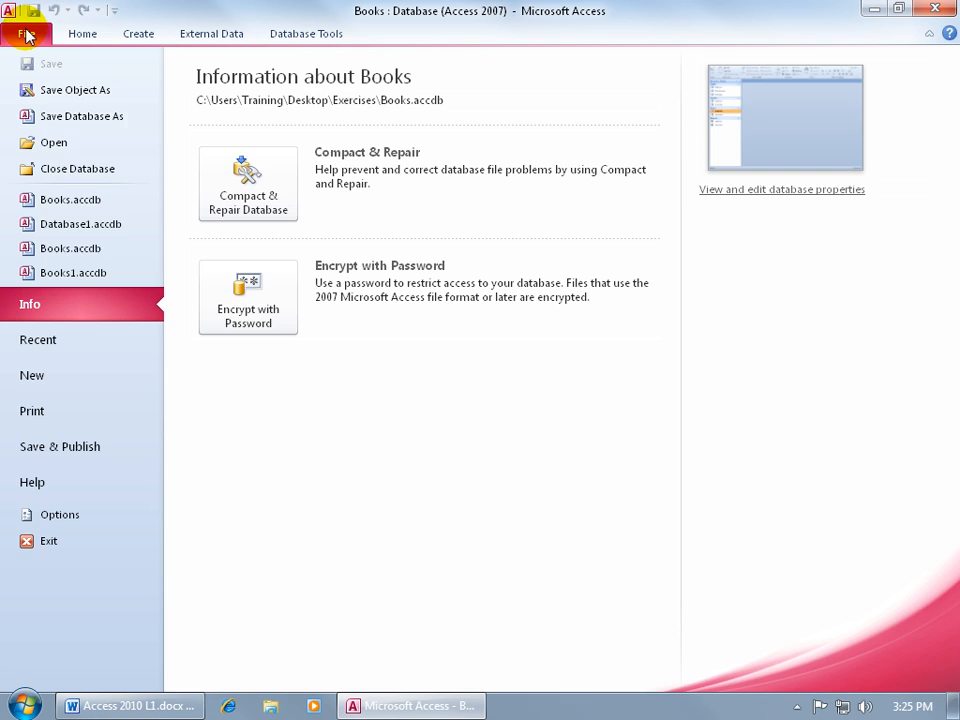
click(22, 32)
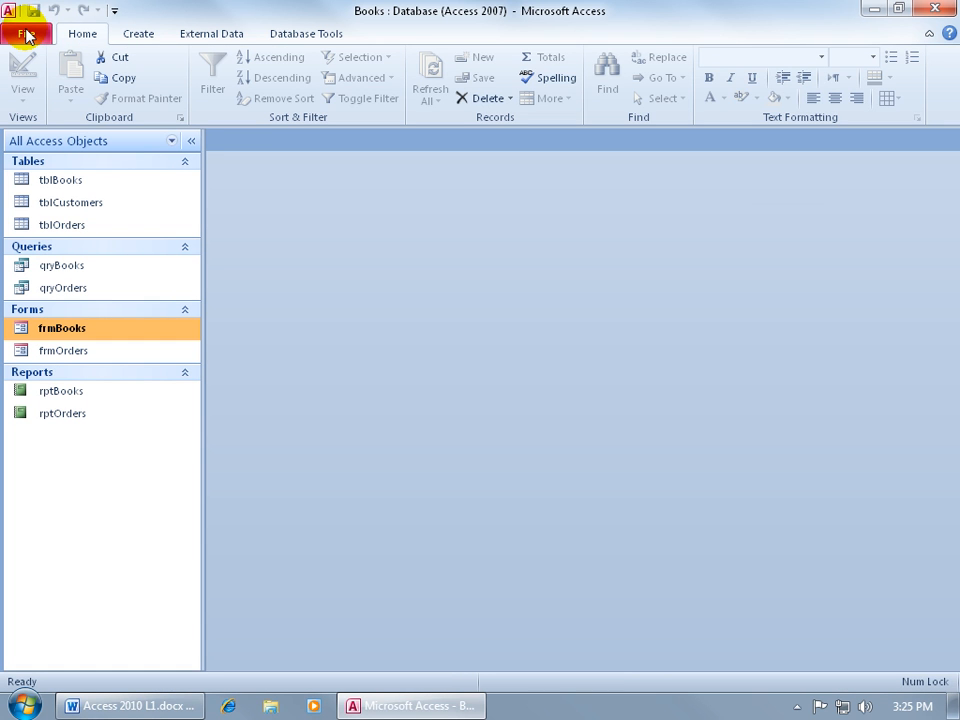
mouse_move(144, 38)
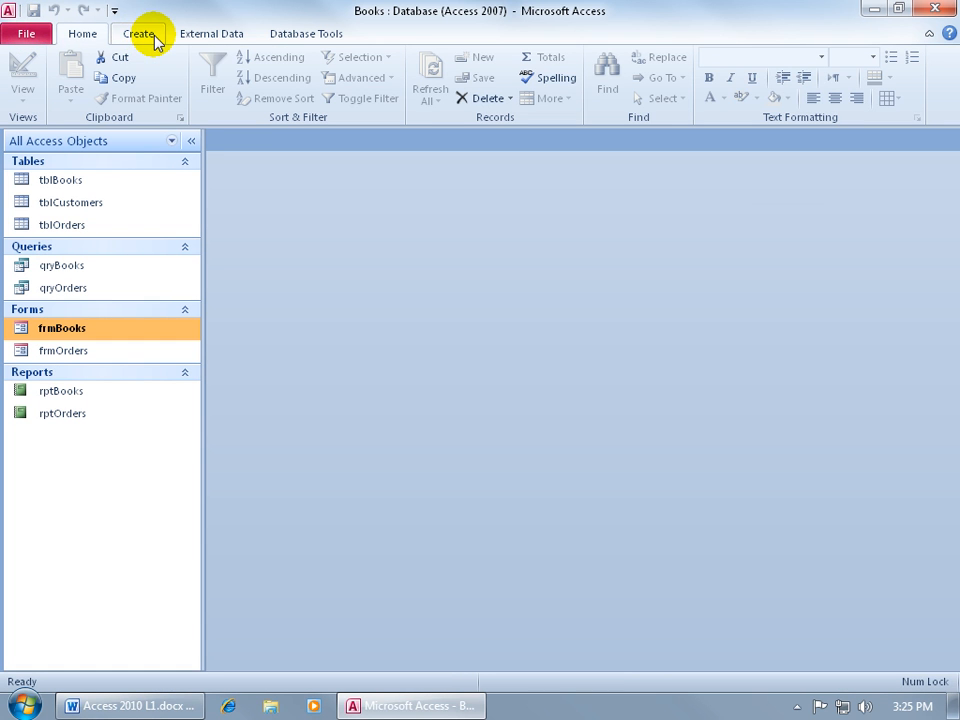
click(20, 34)
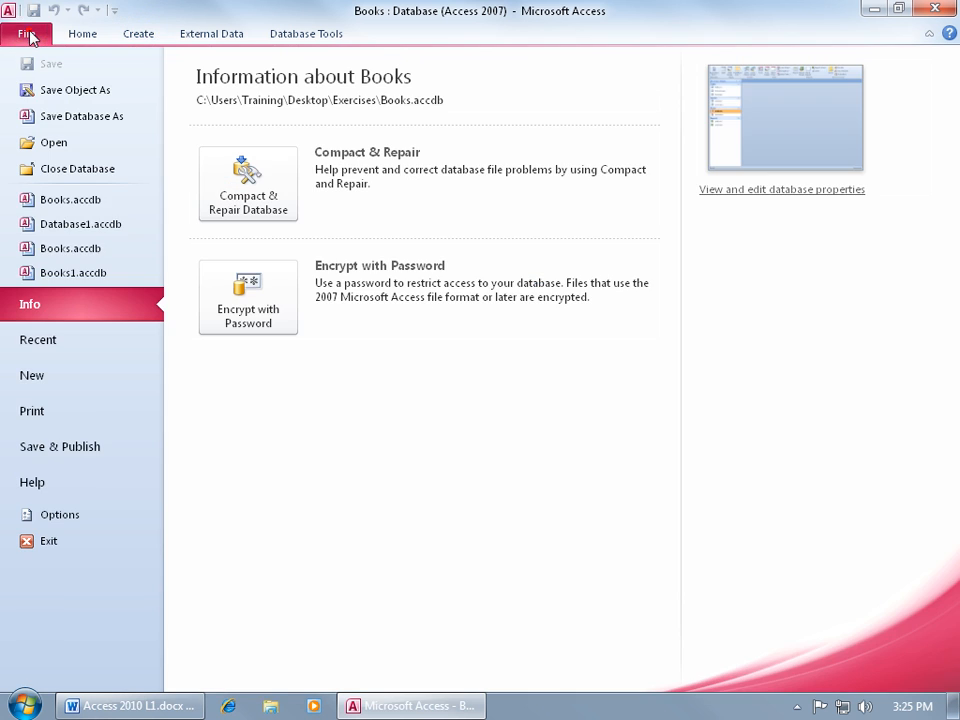
click(136, 32)
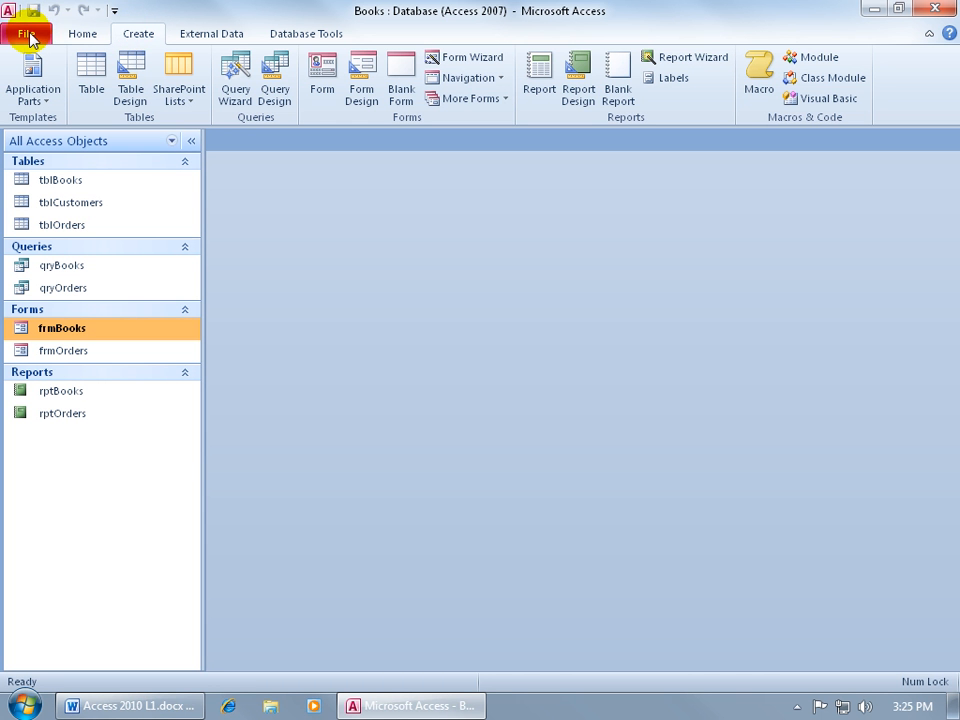
click(26, 36)
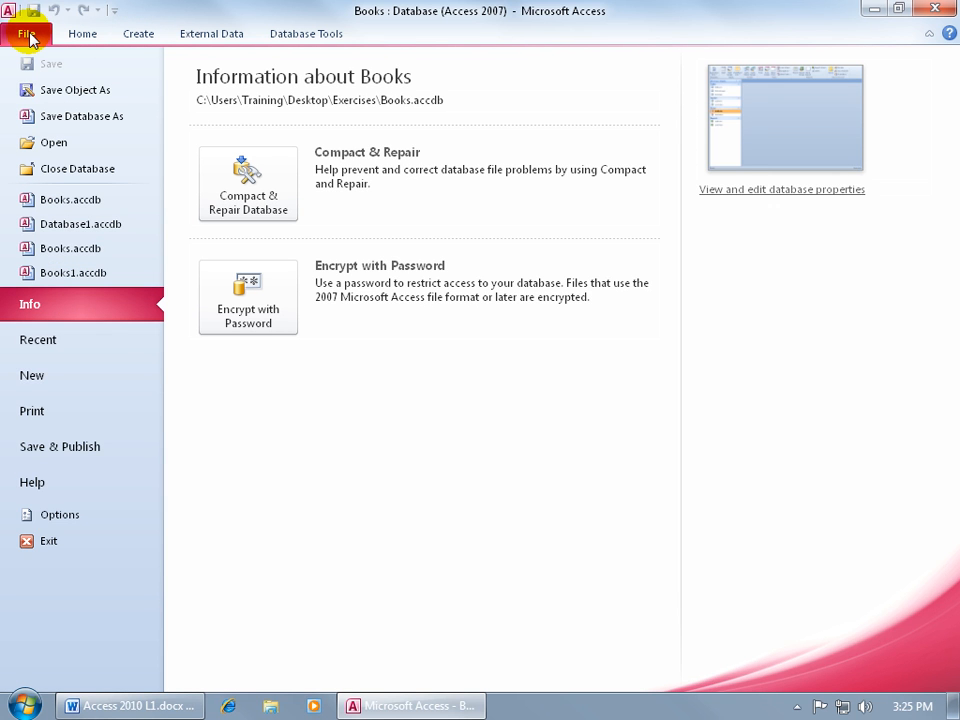
click(90, 32)
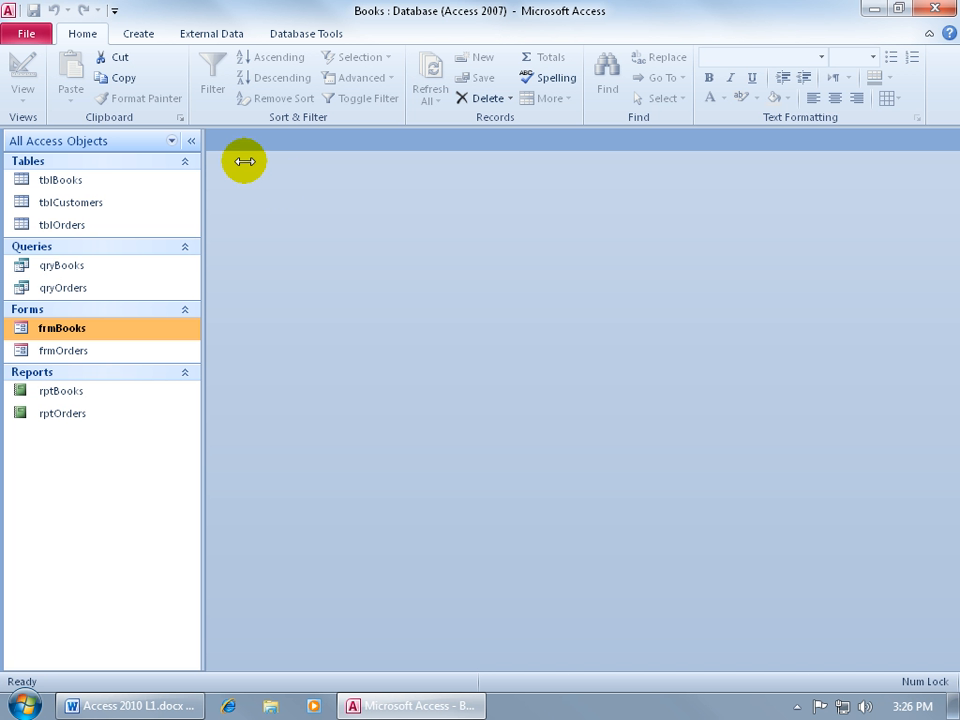
mouse_move(268, 224)
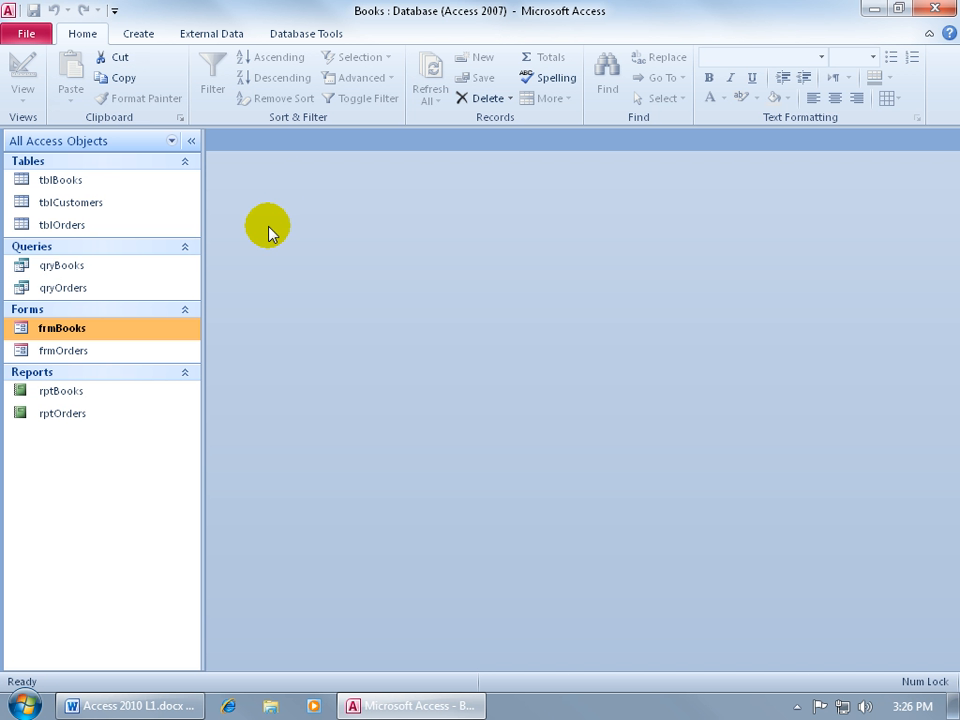
mouse_move(204, 222)
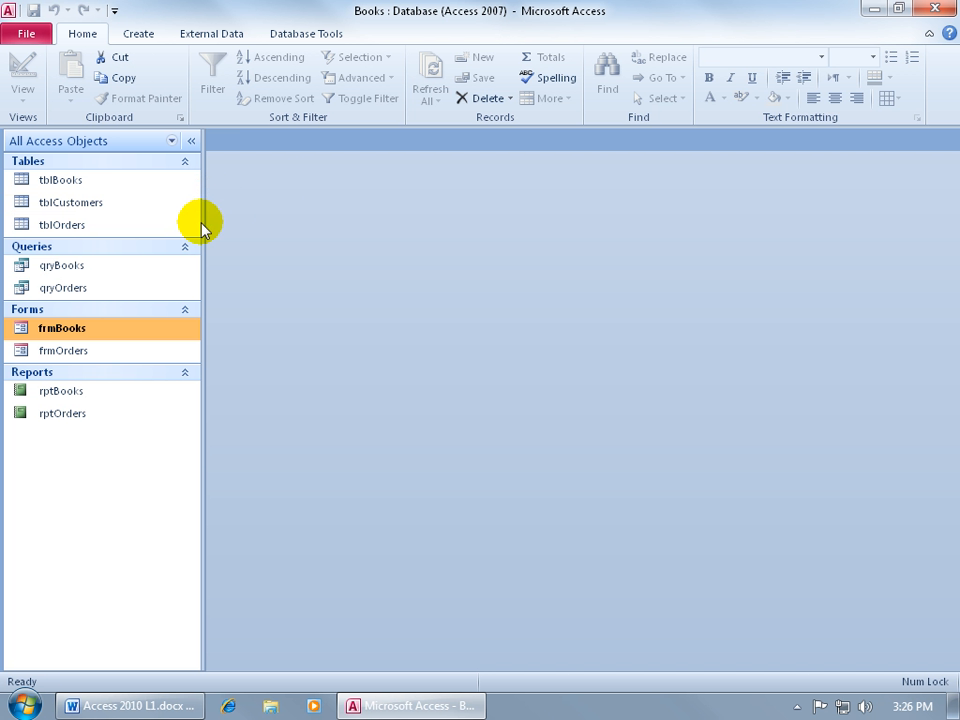
mouse_move(170, 202)
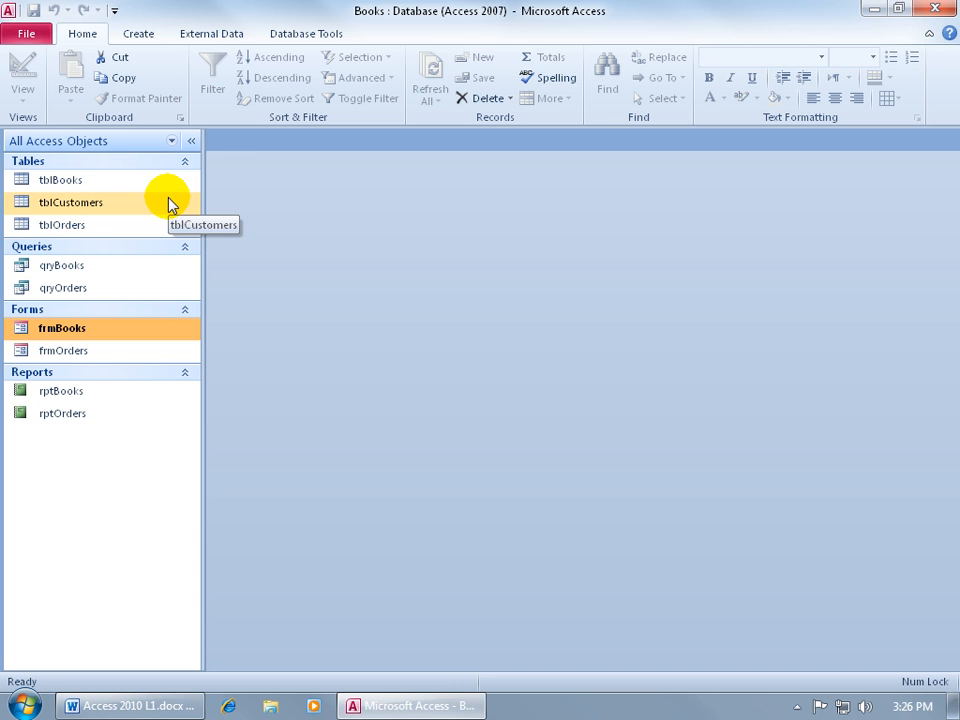
mouse_move(370, 42)
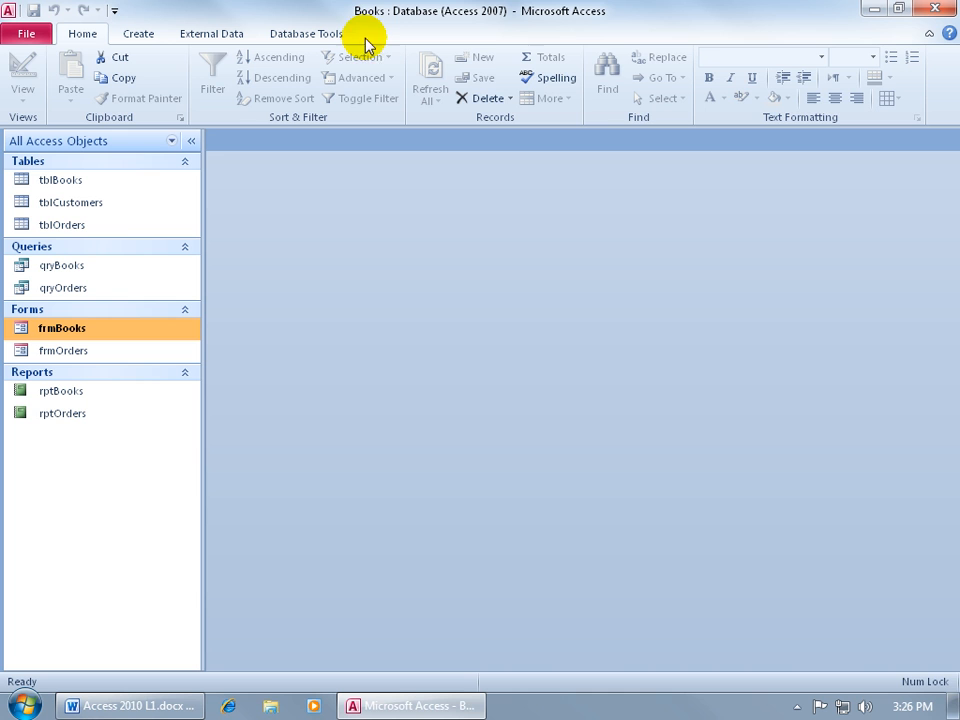
mouse_move(240, 196)
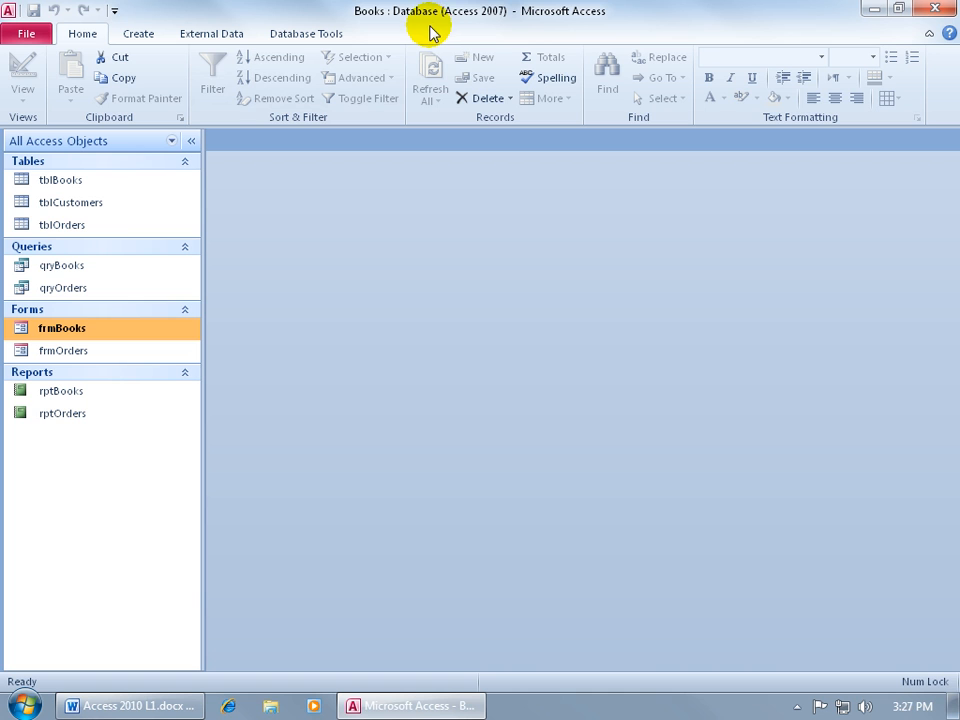
mouse_move(210, 214)
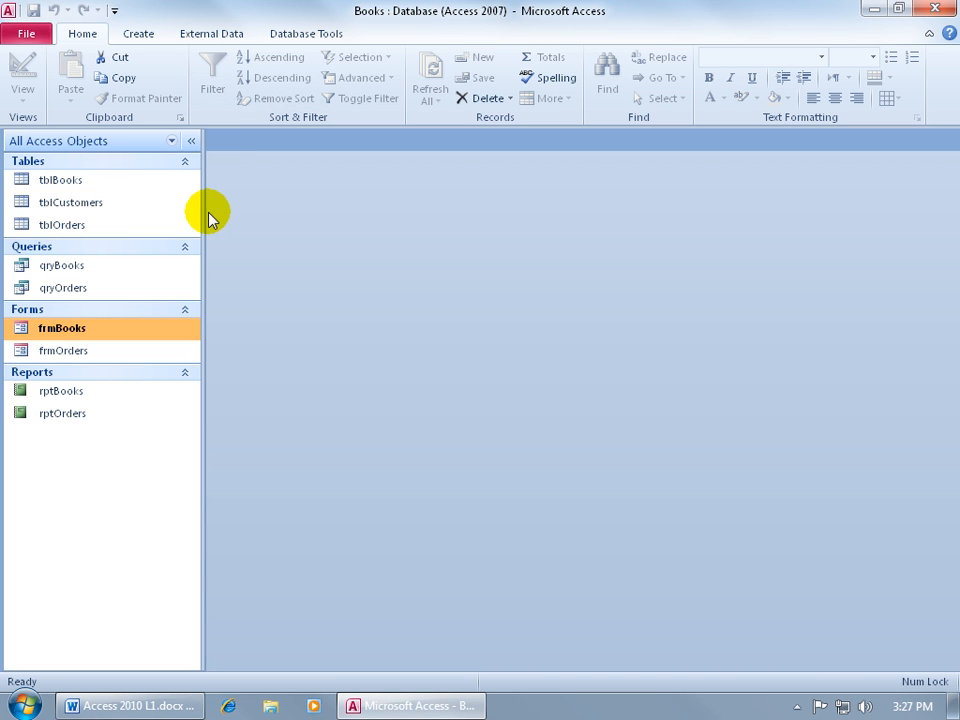
mouse_move(342, 270)
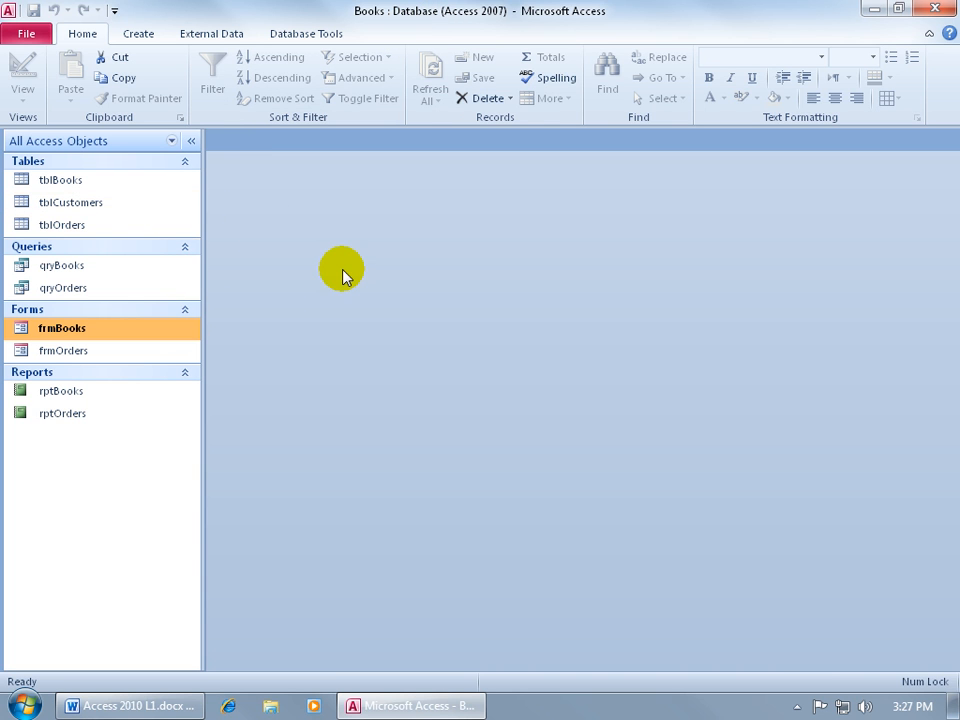
click(58, 180)
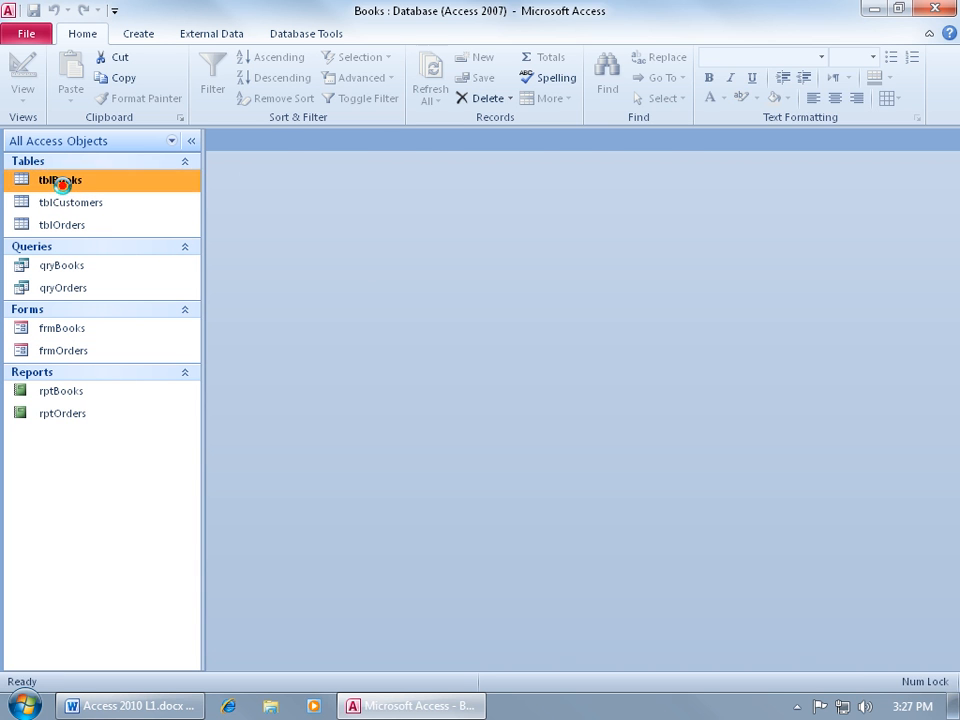
double_click(60, 184)
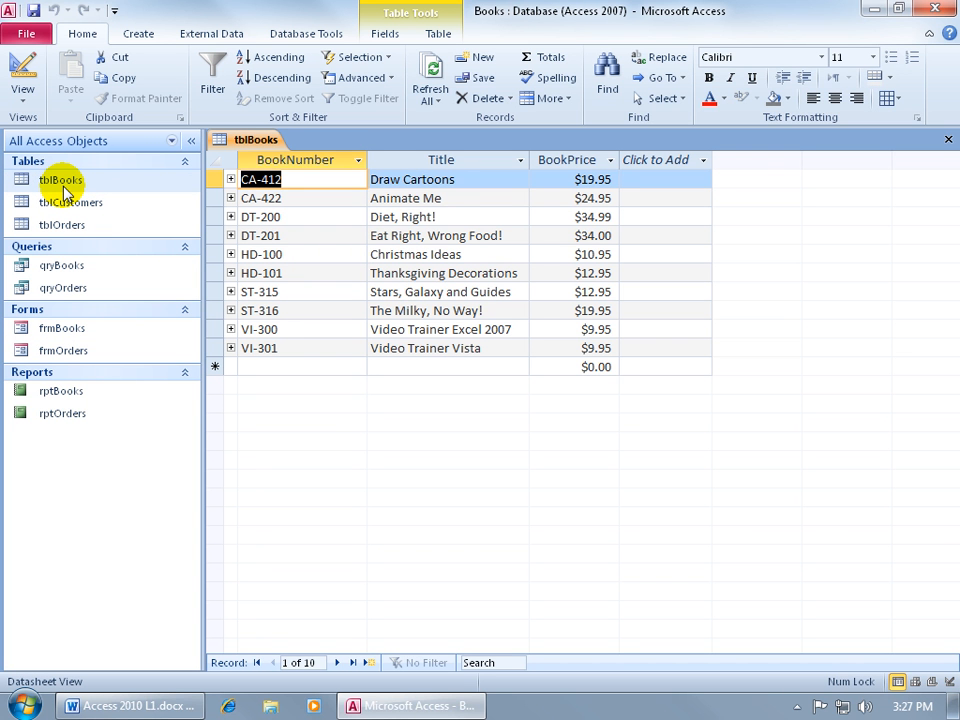
mouse_move(412, 370)
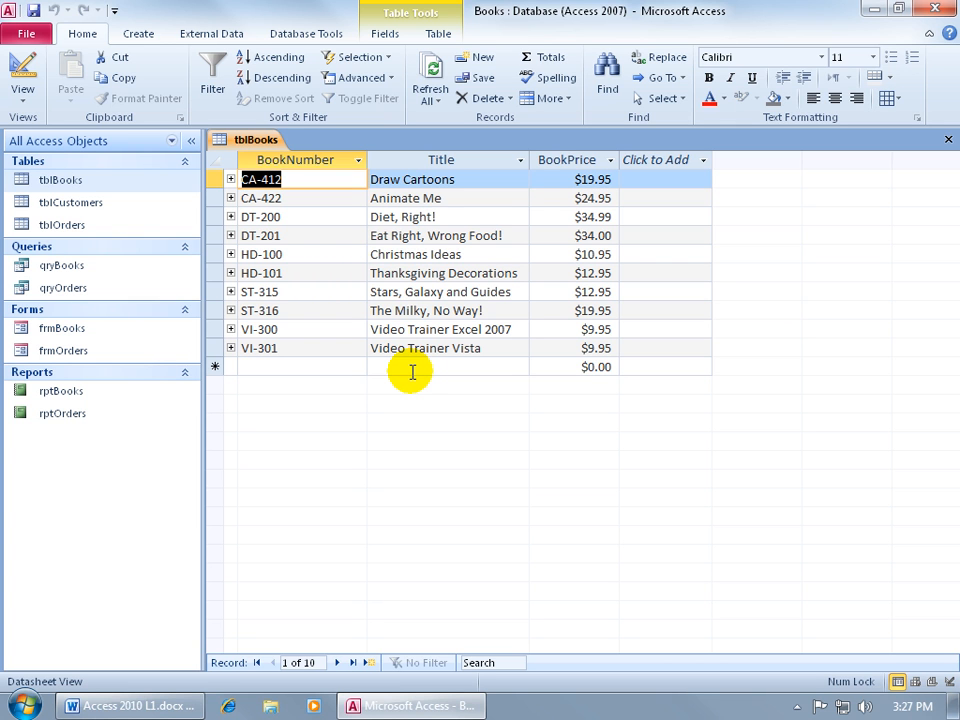
mouse_move(320, 300)
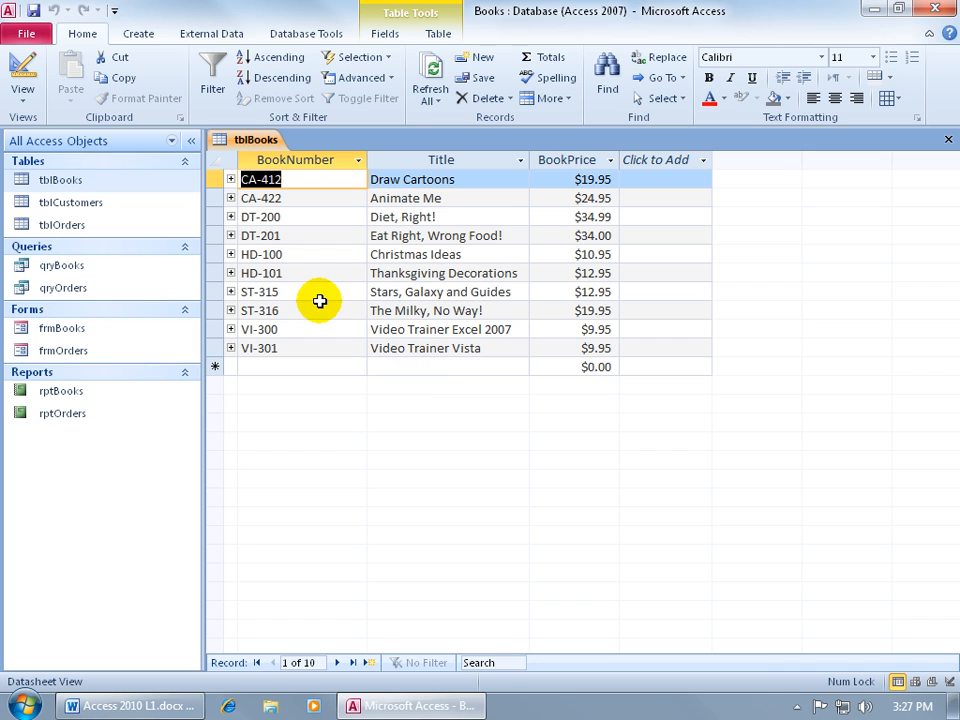
mouse_move(336, 238)
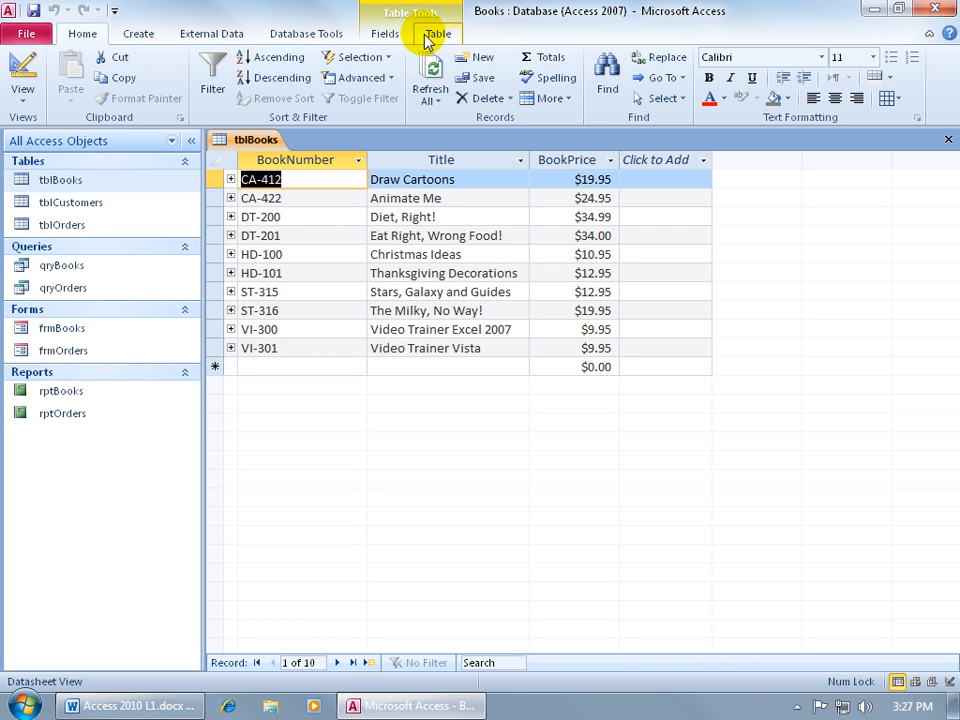
click(438, 36)
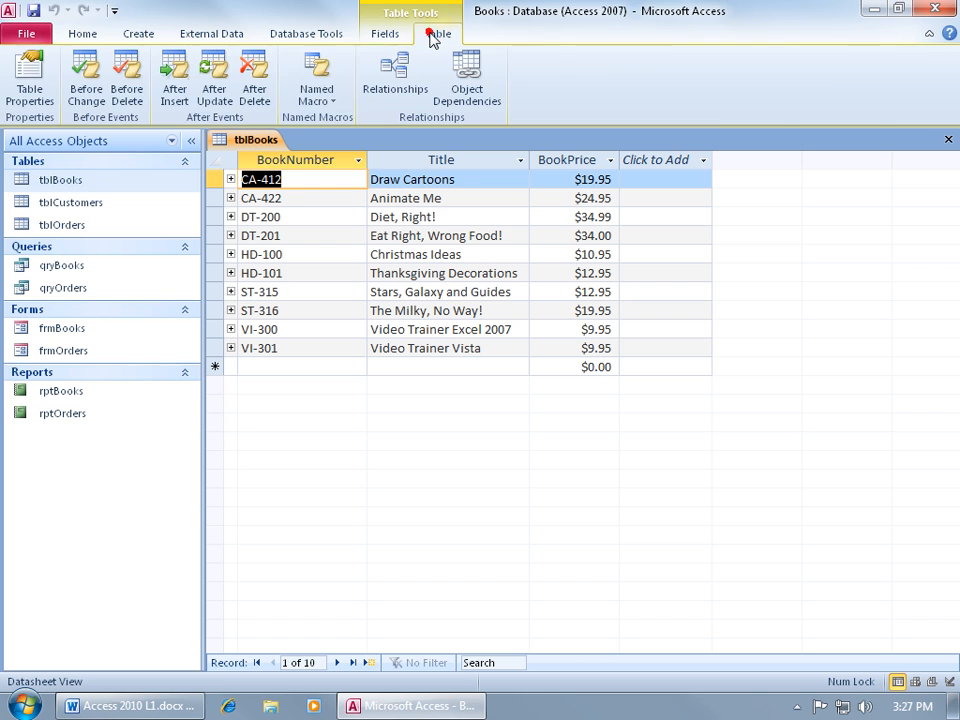
click(386, 34)
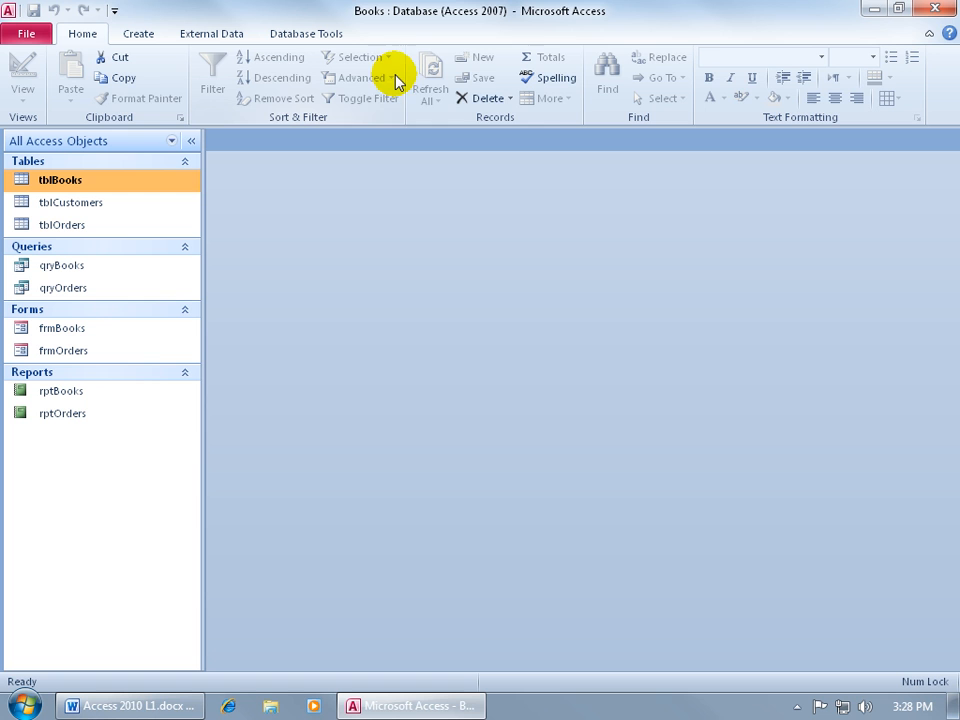
mouse_move(392, 110)
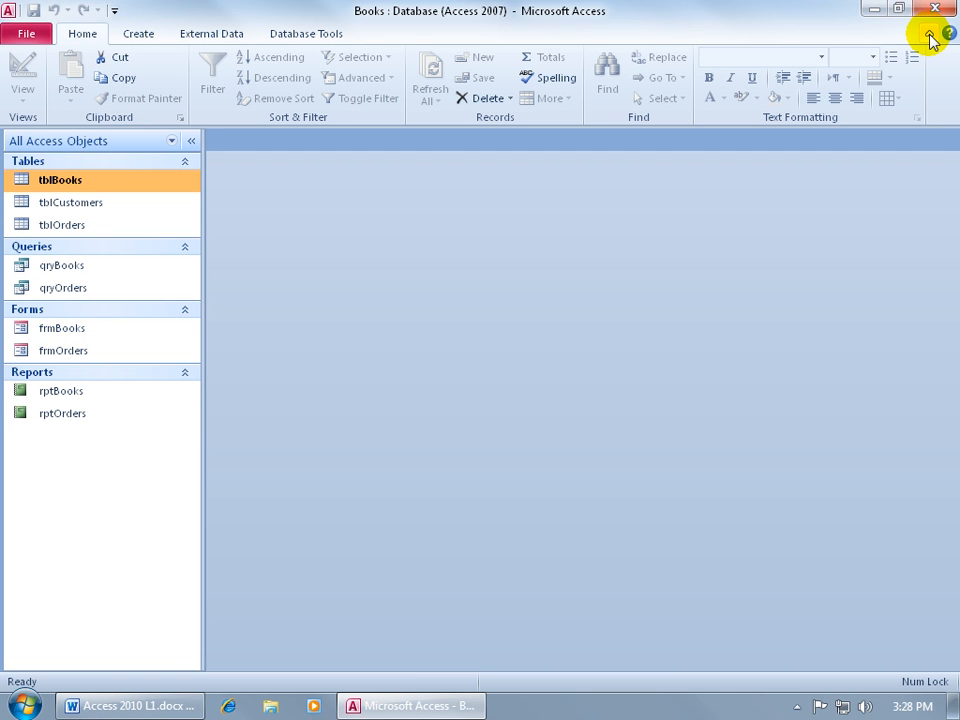
mouse_move(938, 68)
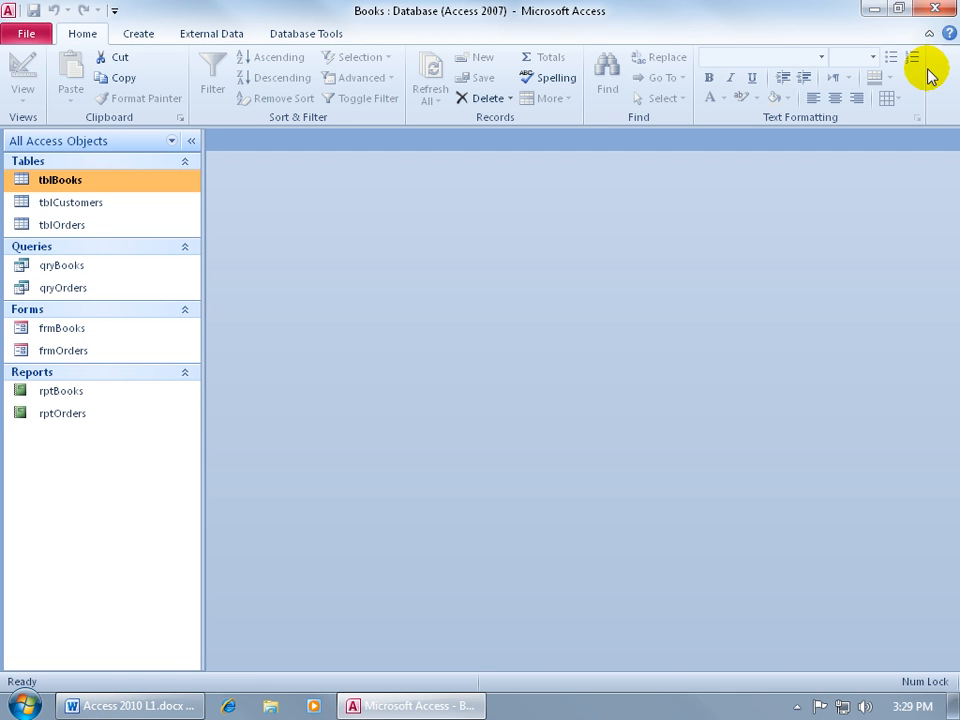
mouse_move(924, 44)
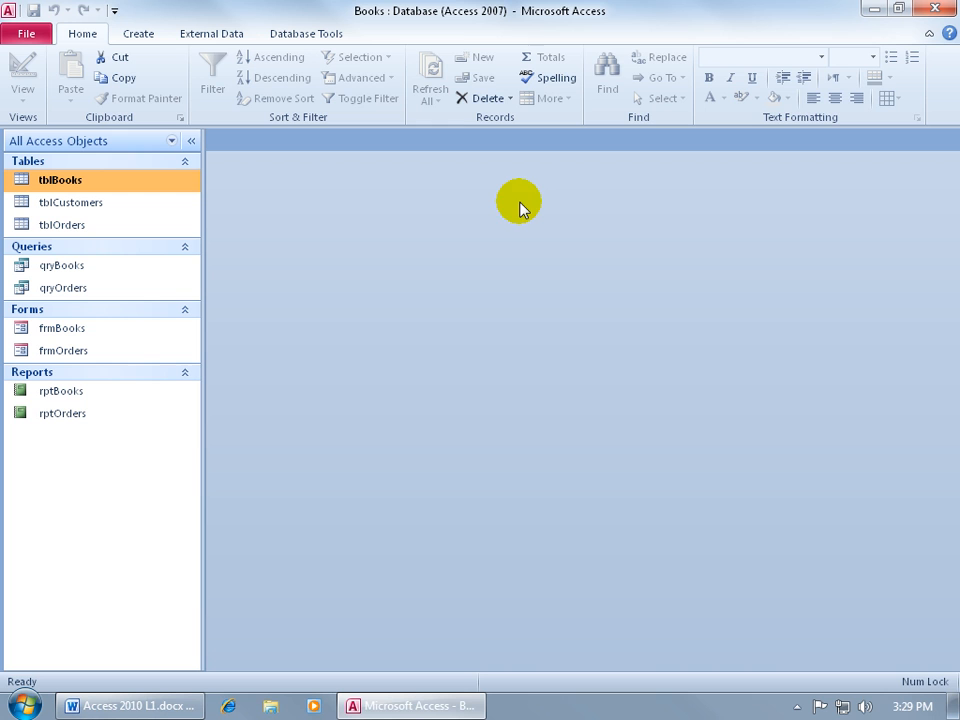
mouse_move(222, 160)
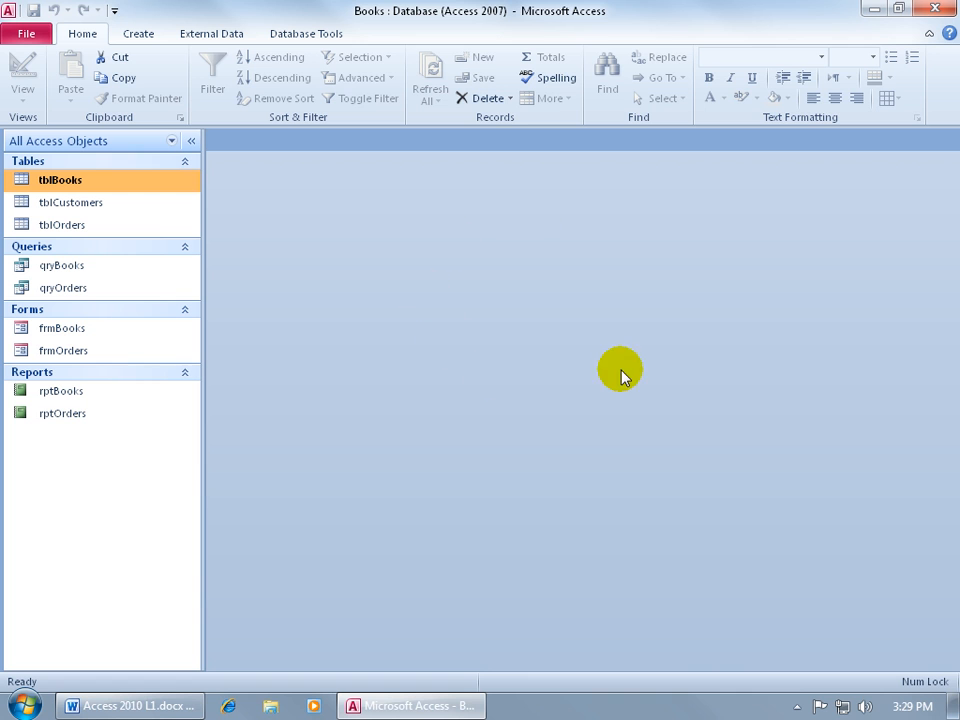
mouse_move(192, 140)
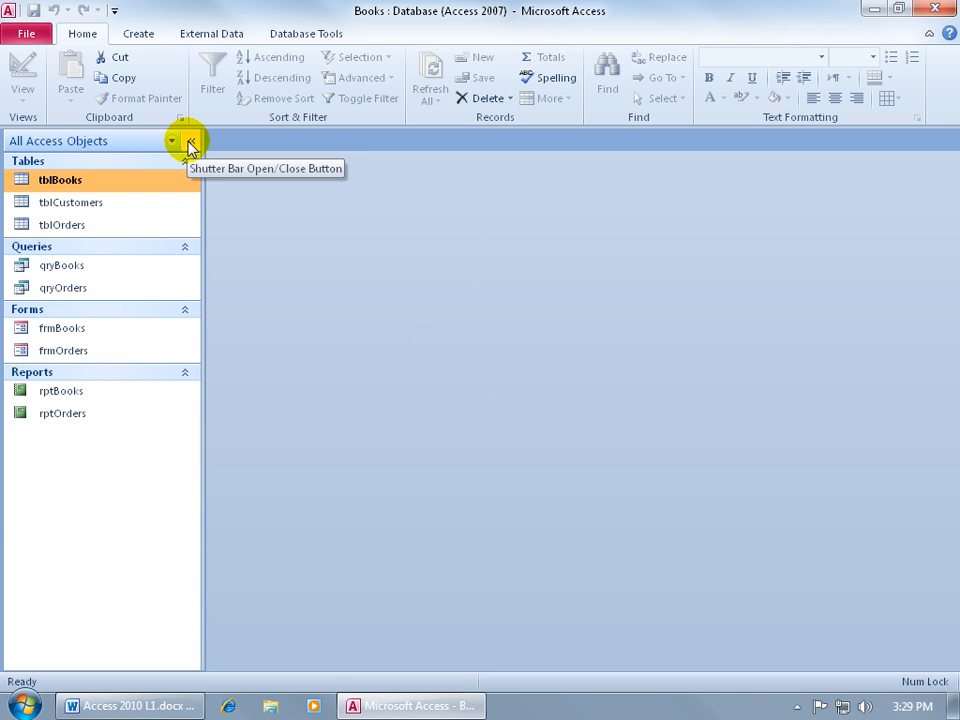
click(188, 140)
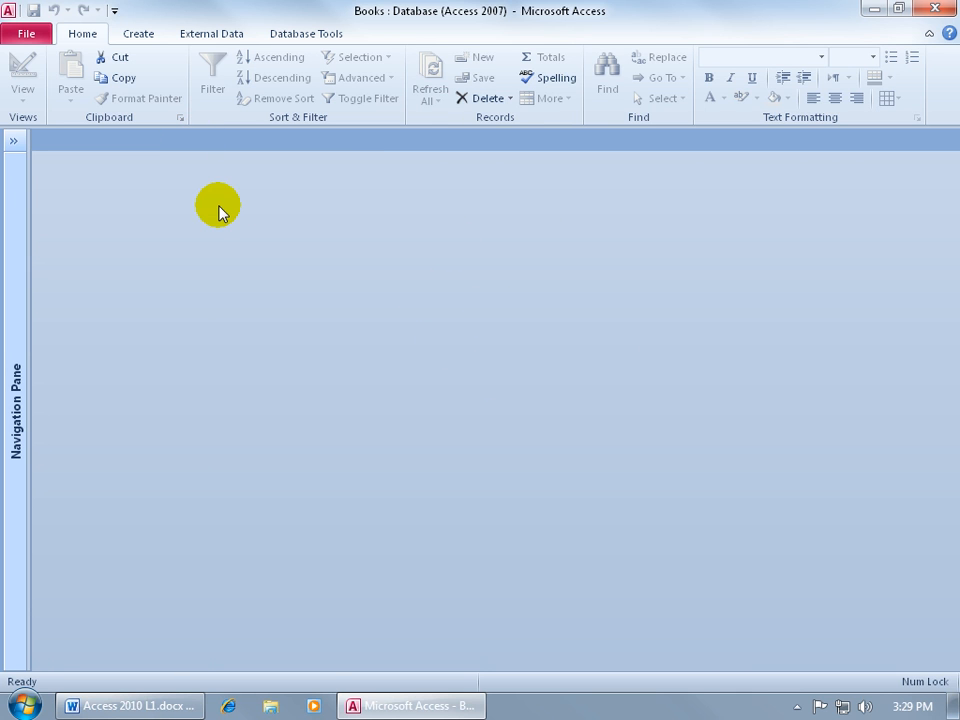
mouse_move(46, 156)
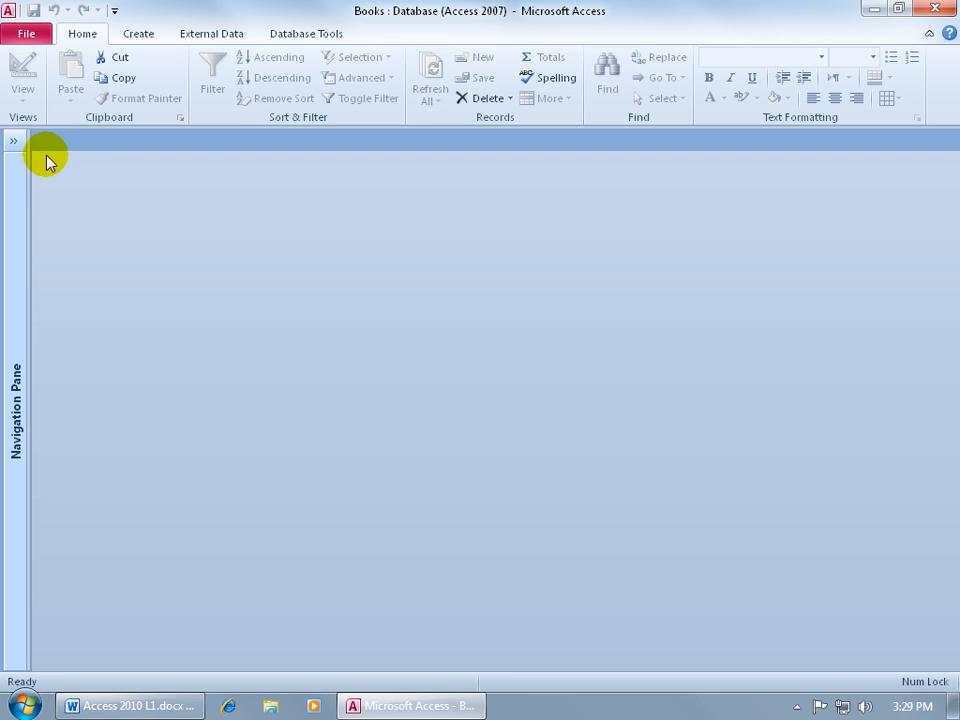
click(12, 146)
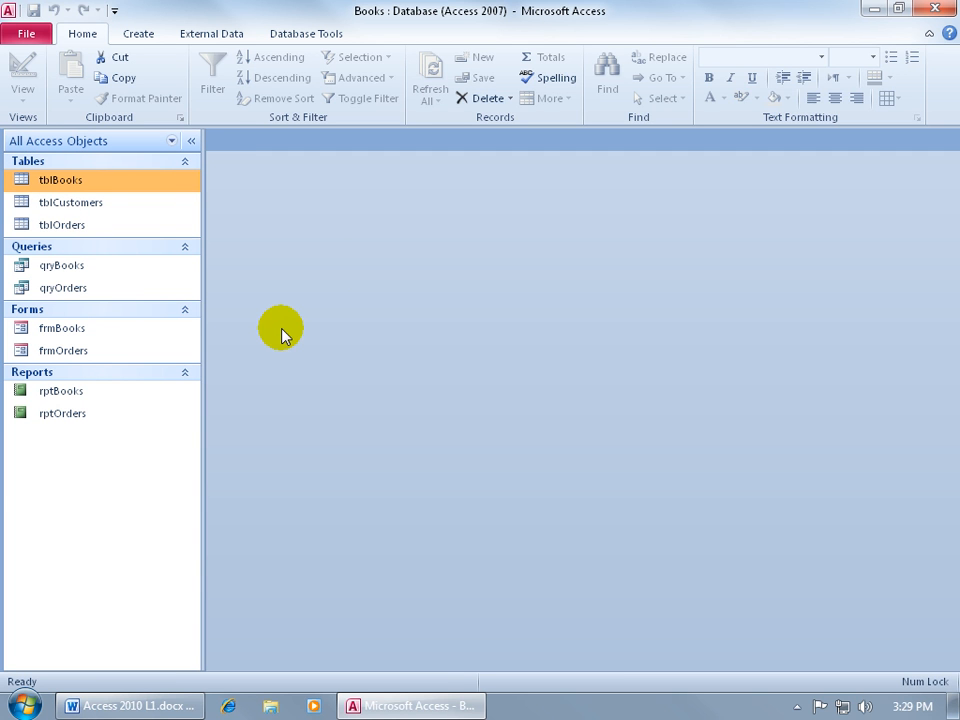
mouse_move(190, 680)
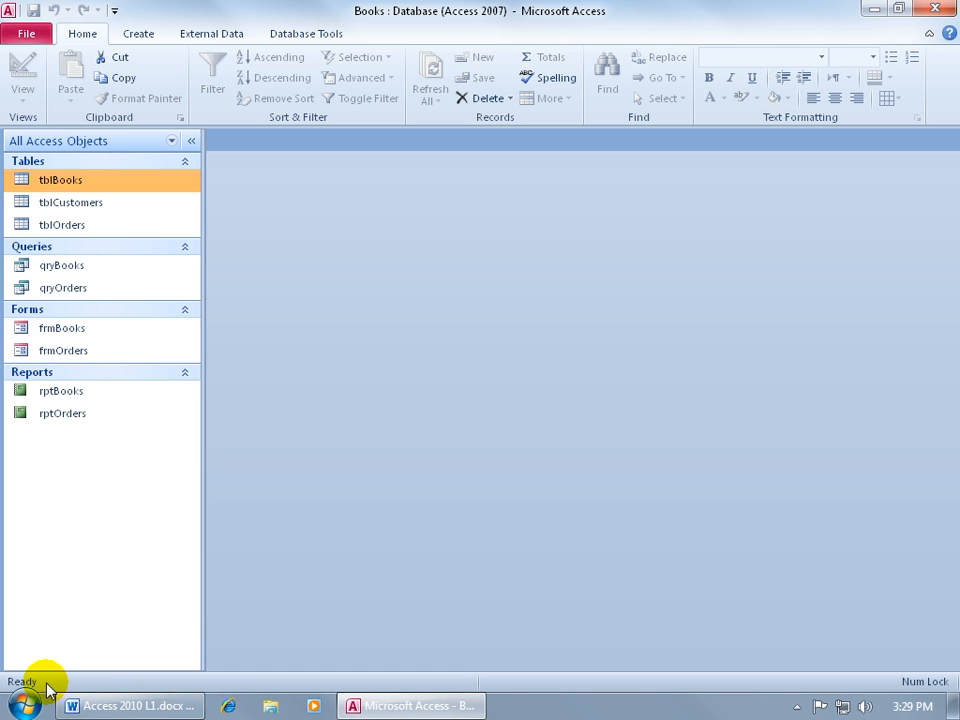
mouse_move(72, 688)
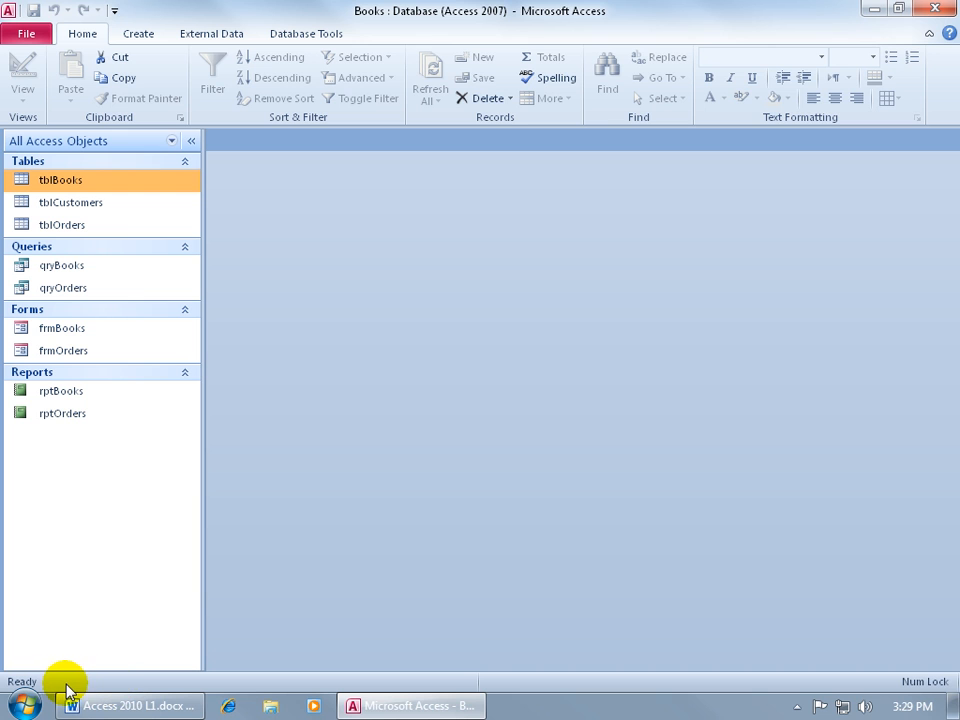
mouse_move(764, 632)
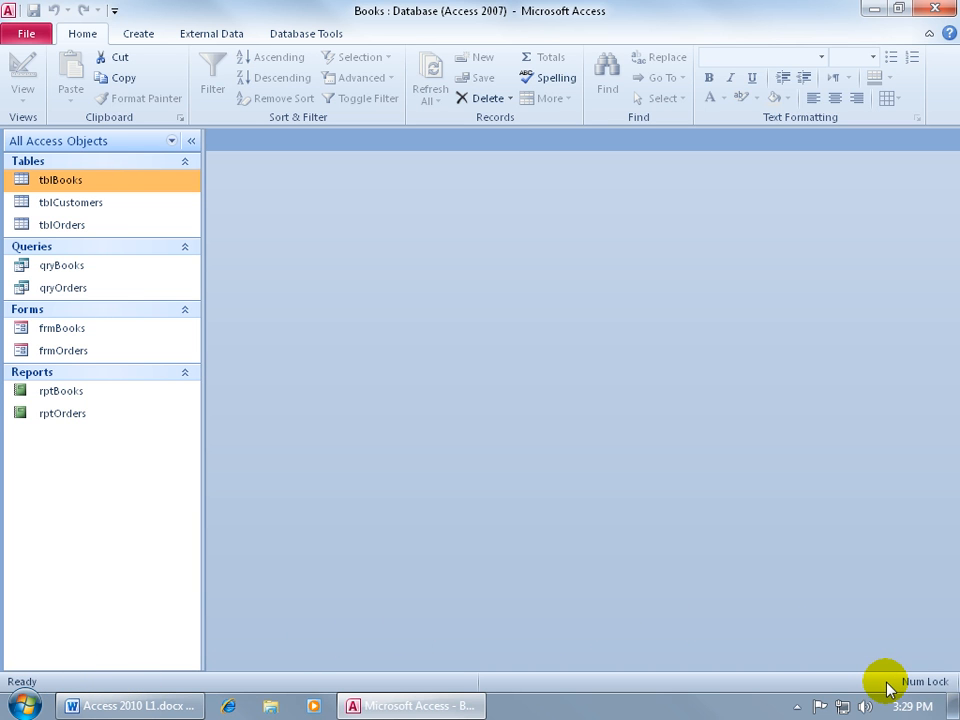
mouse_move(240, 684)
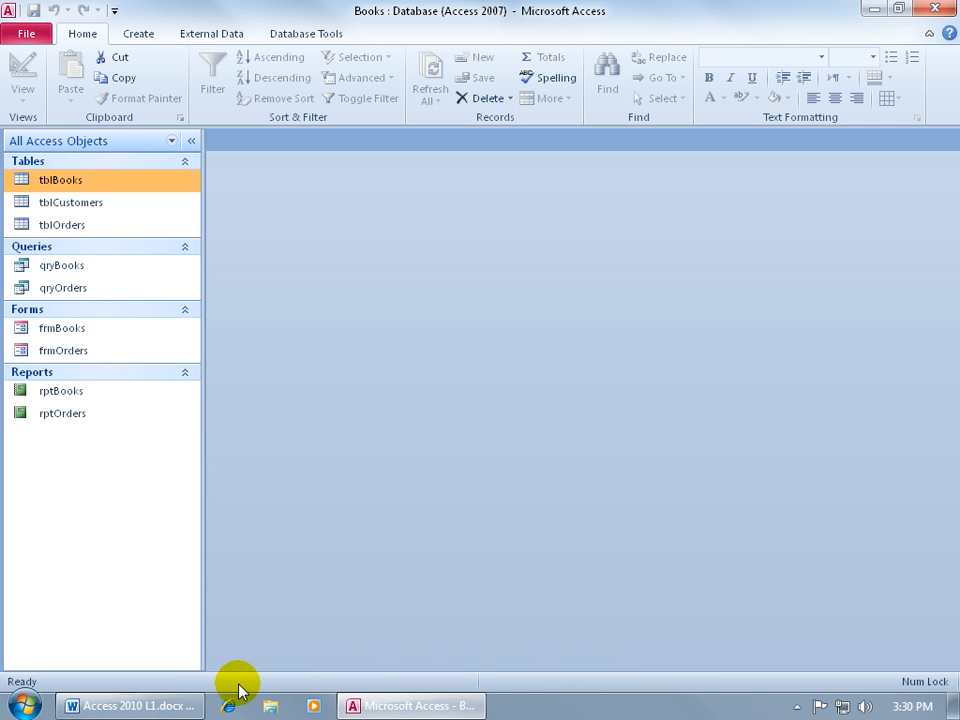
Show the Customize Status Bar menu from the status bar's context menu.
right_click(242, 680)
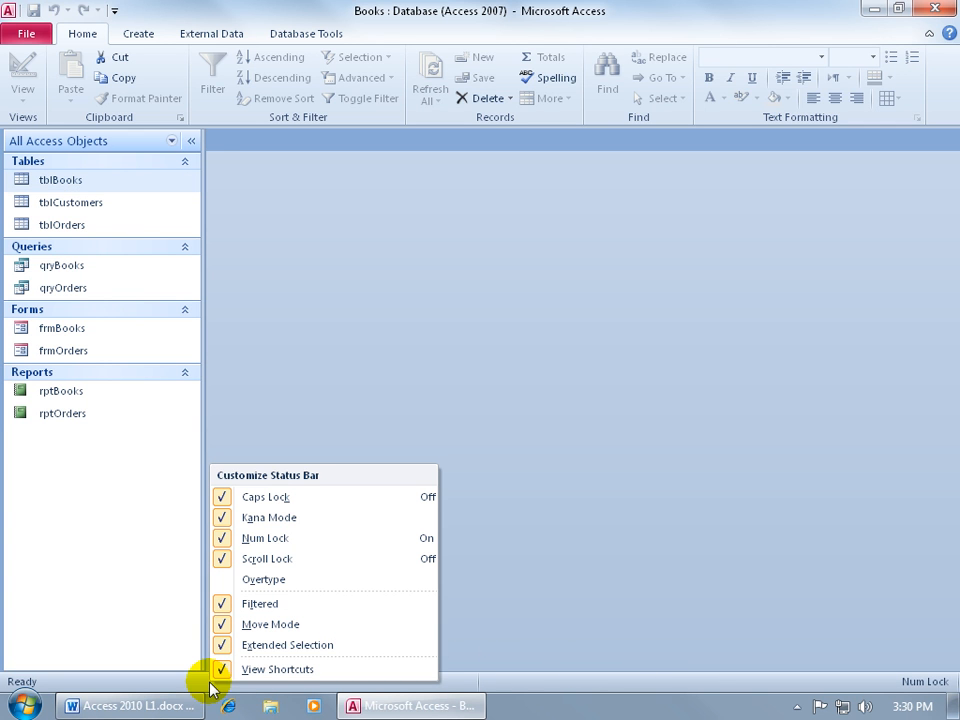
mouse_move(440, 650)
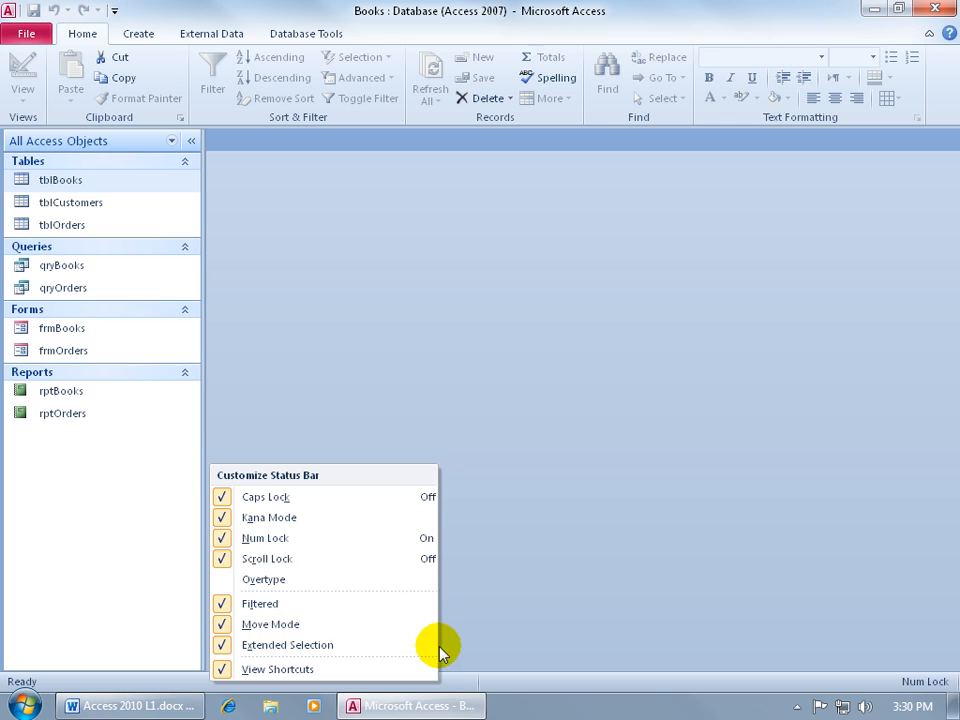